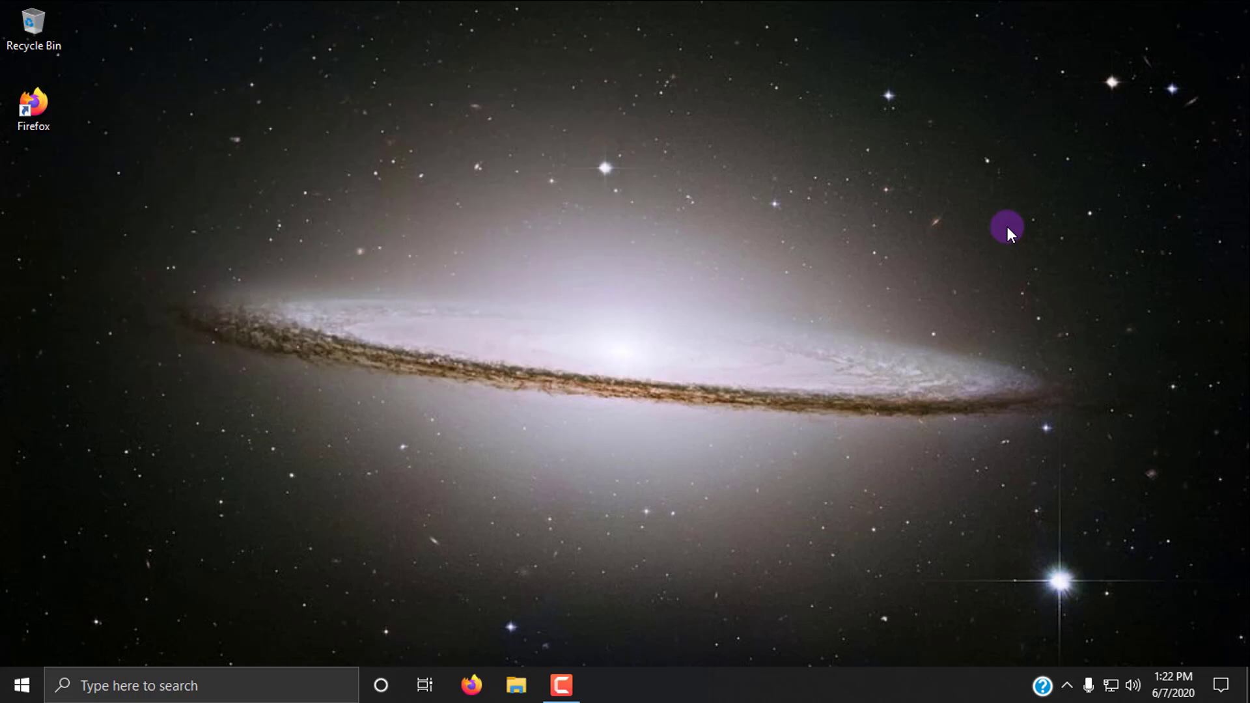
Browse the BOOT (D:) drive and highlight the ASIAIR_Config file among its contents.
click(514, 684)
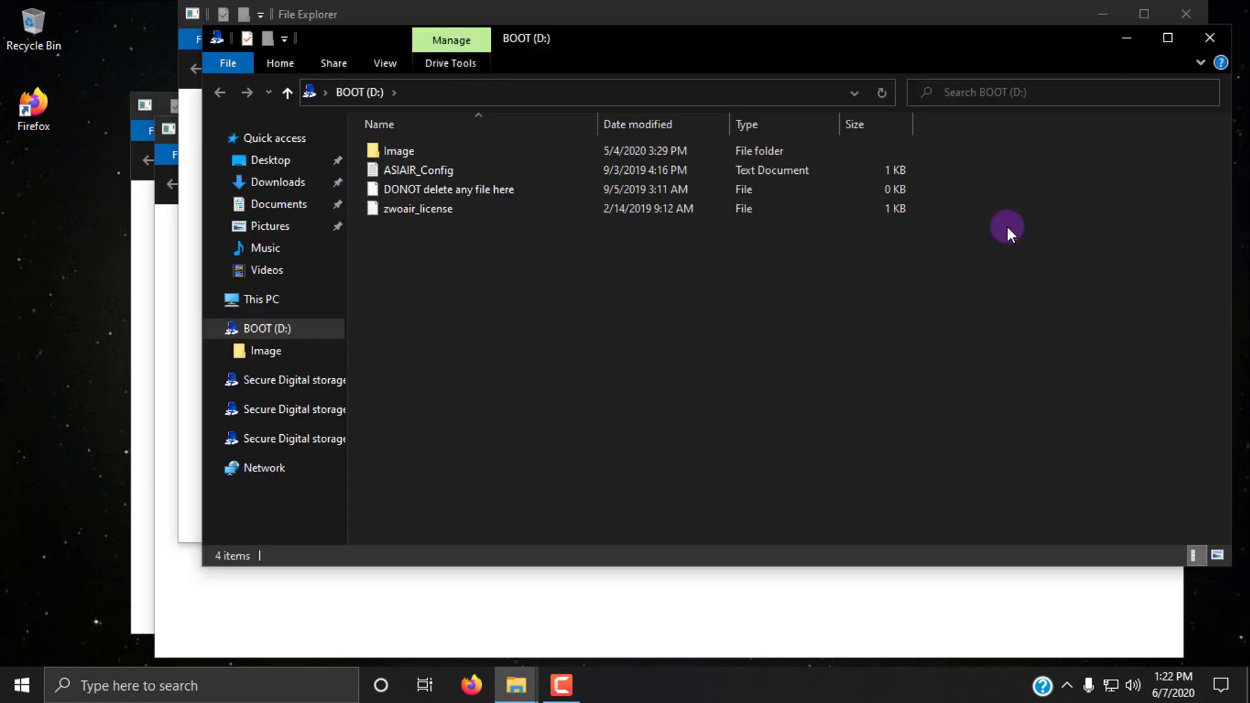
mouse_move(913, 170)
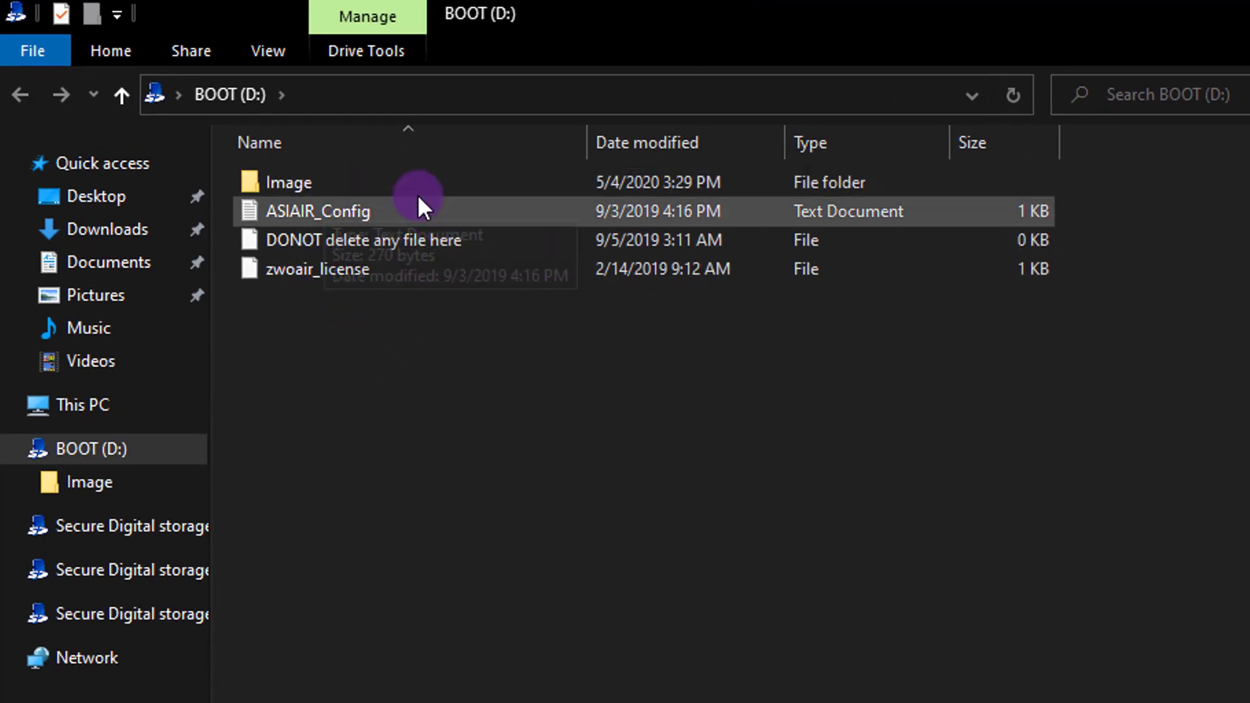
click(318, 270)
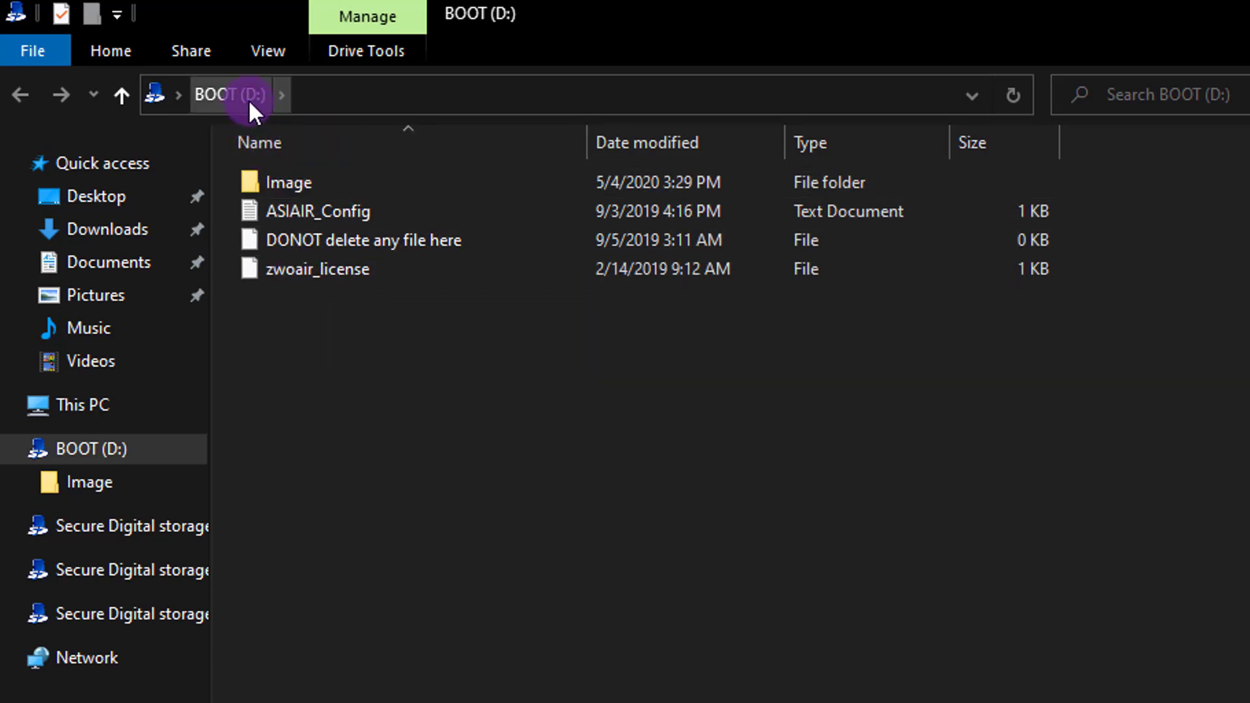
click(318, 211)
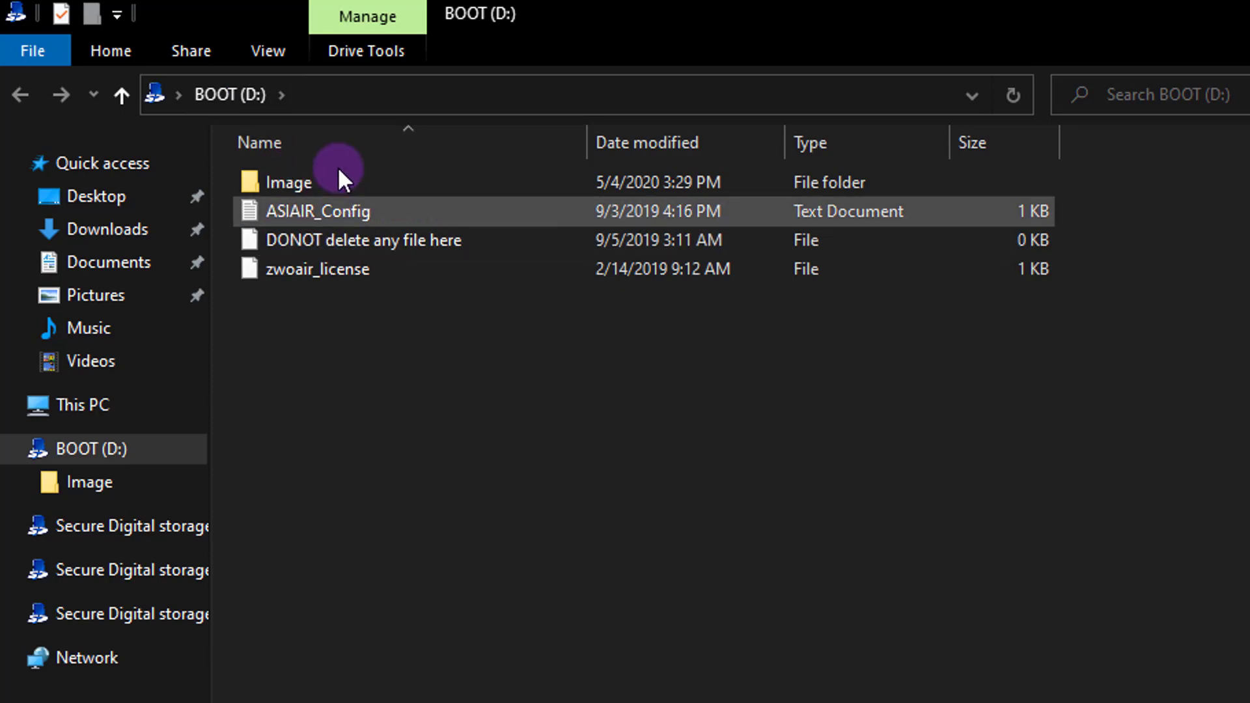
click(339, 269)
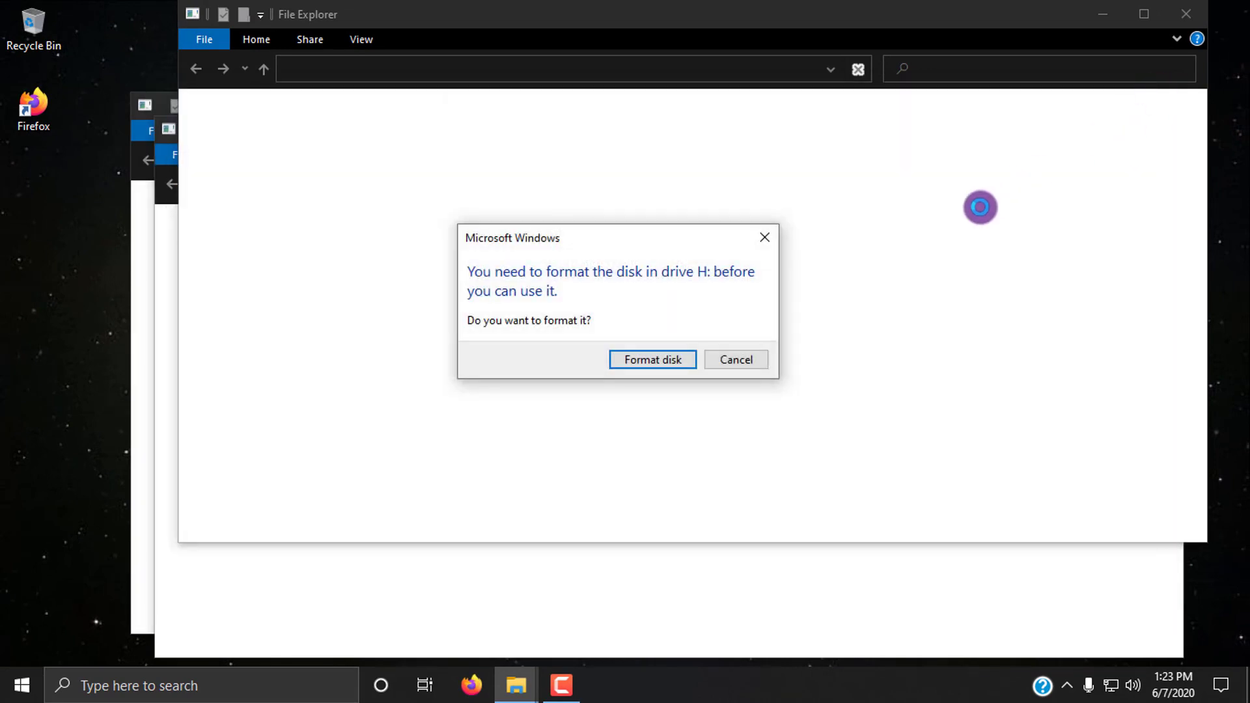
Decline the repeated Windows prompts to format the disk in drive H:.
click(735, 359)
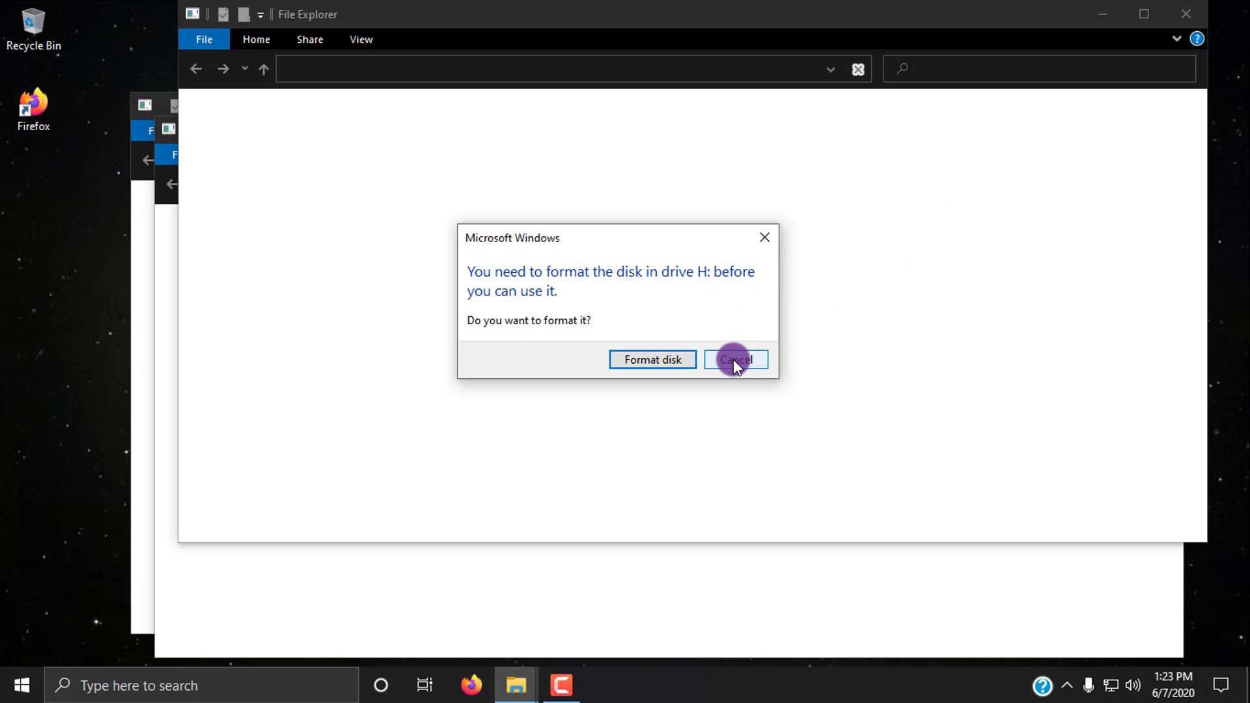
click(734, 359)
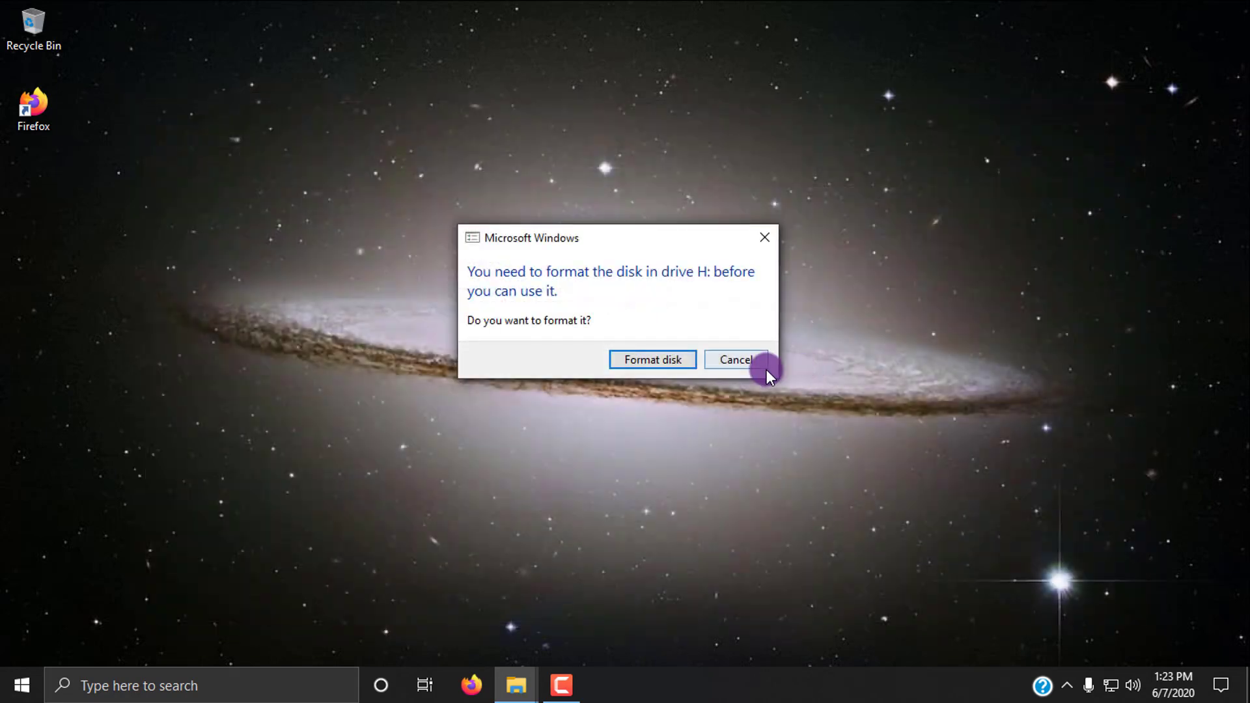
click(735, 359)
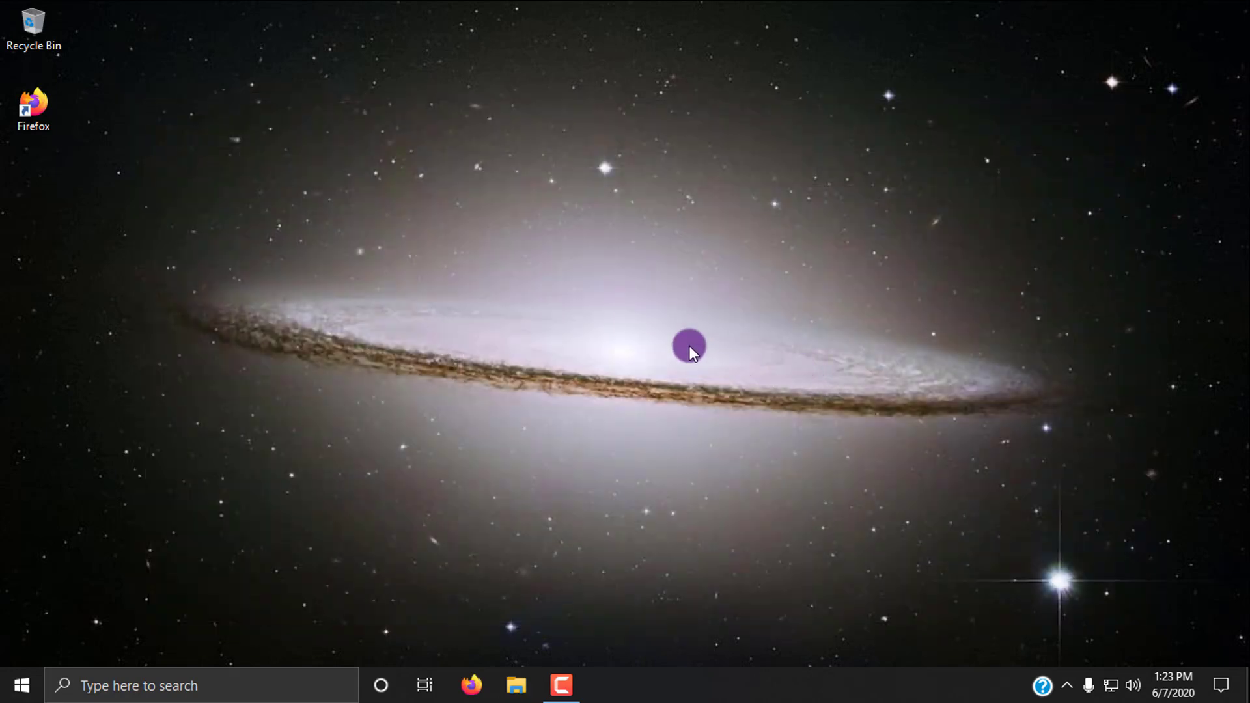
mouse_move(701, 369)
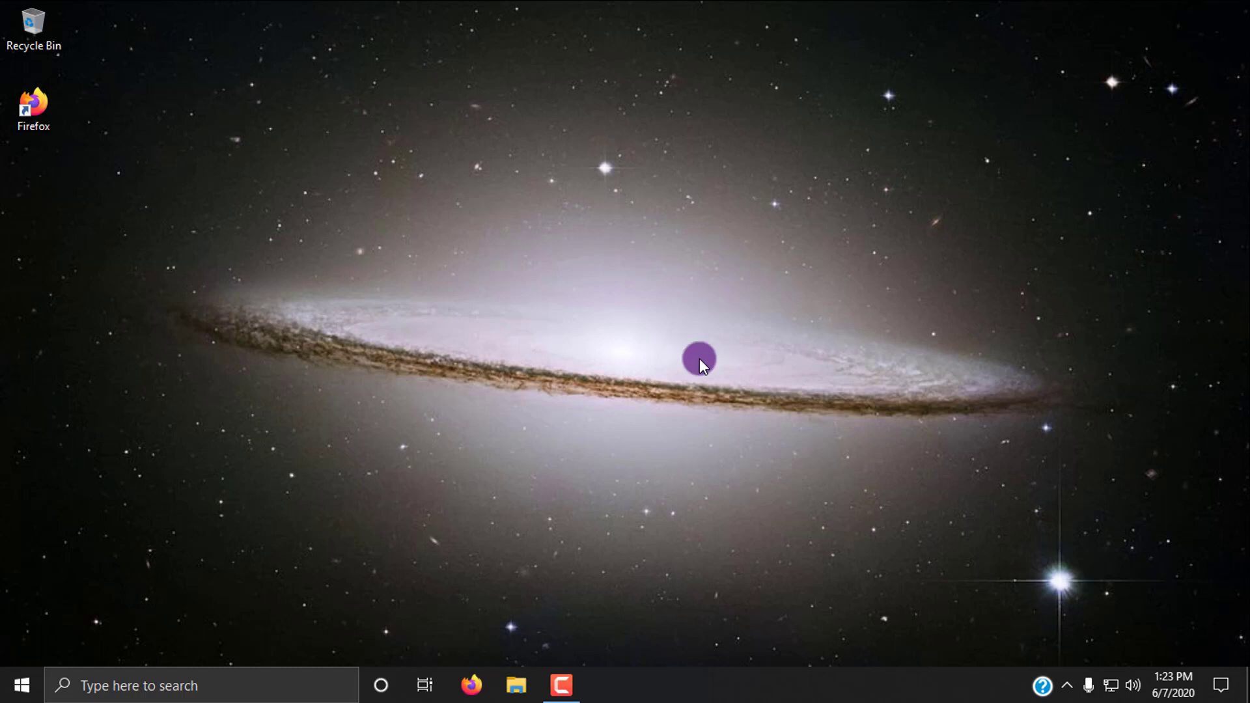
mouse_move(583, 298)
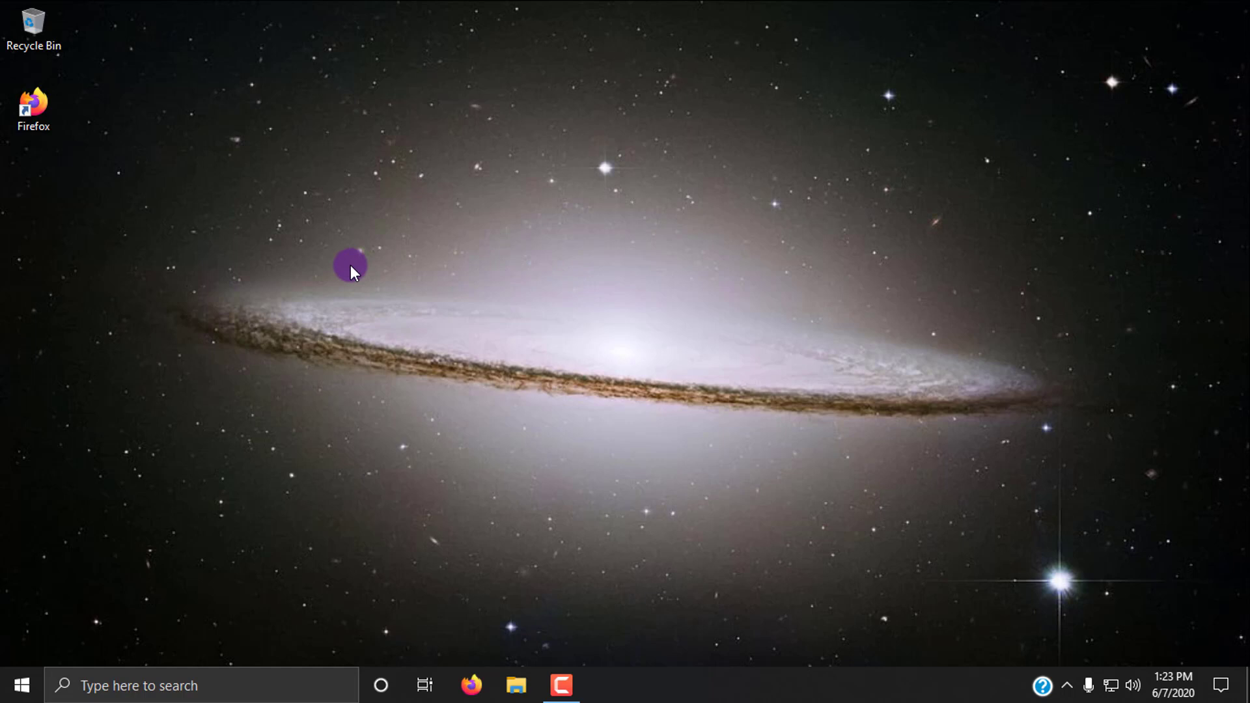
mouse_move(95, 160)
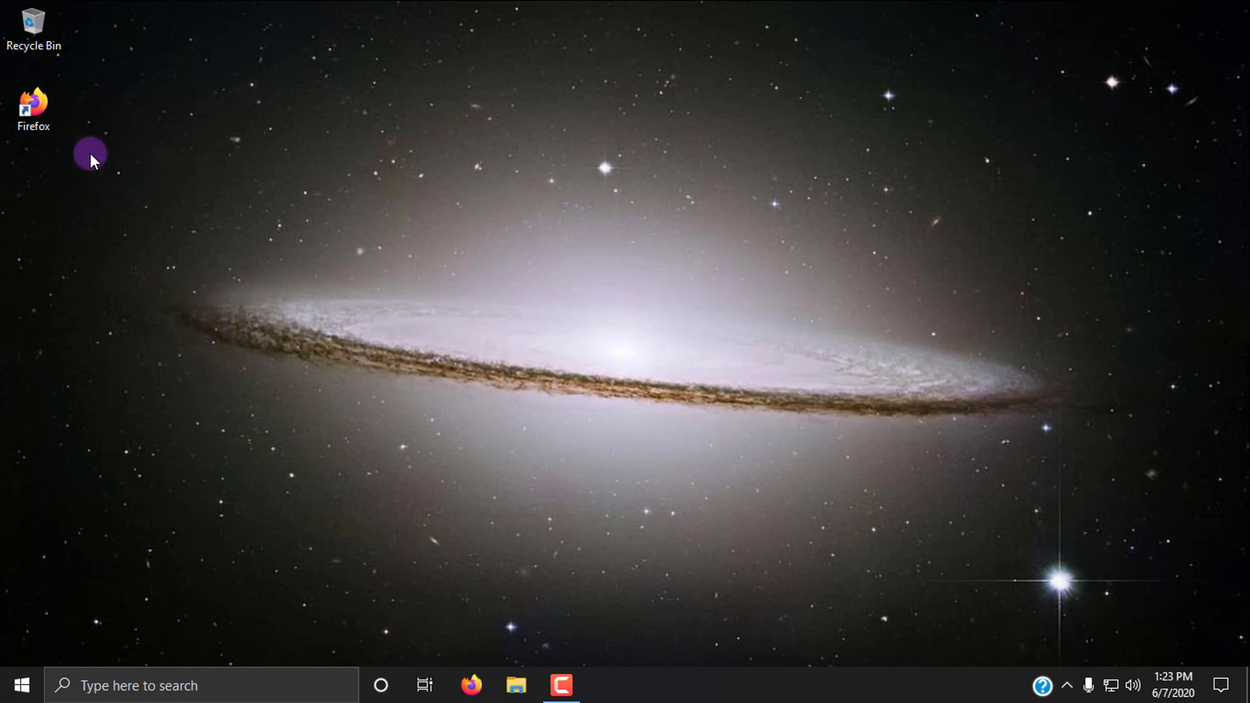
Launch Firefox and run a Google search for 'win32 disk imager'.
click(34, 99)
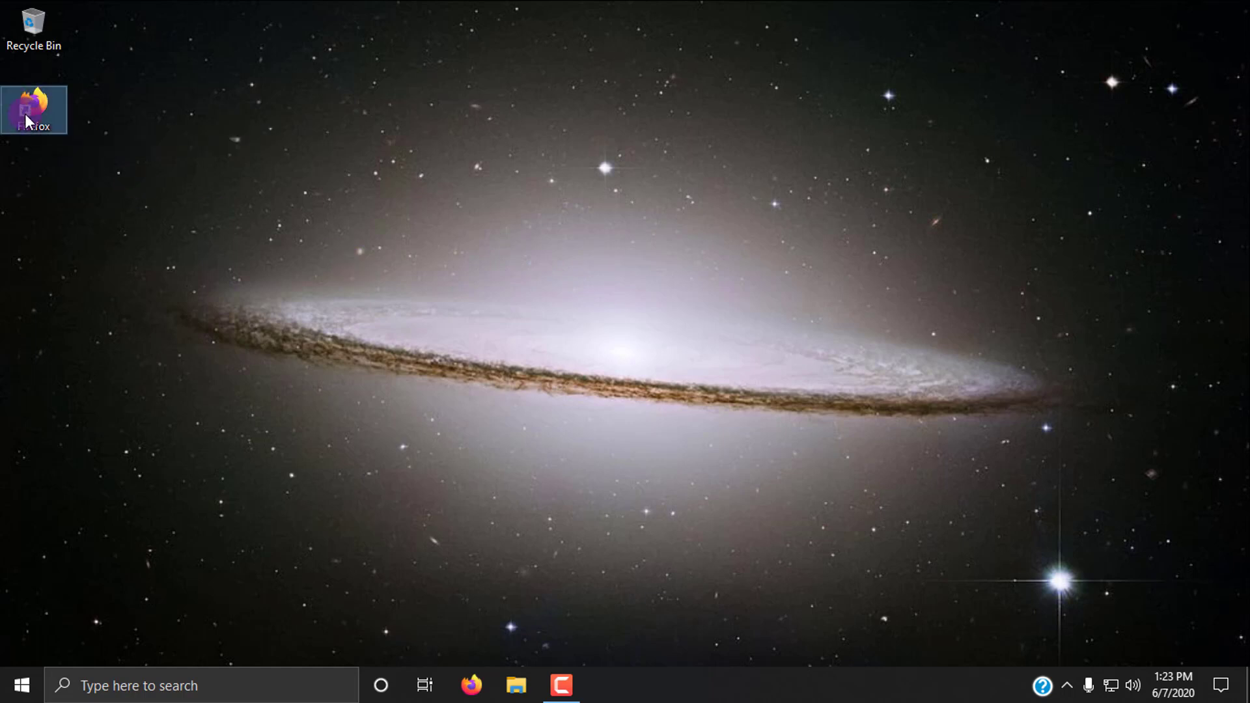
double_click(35, 99)
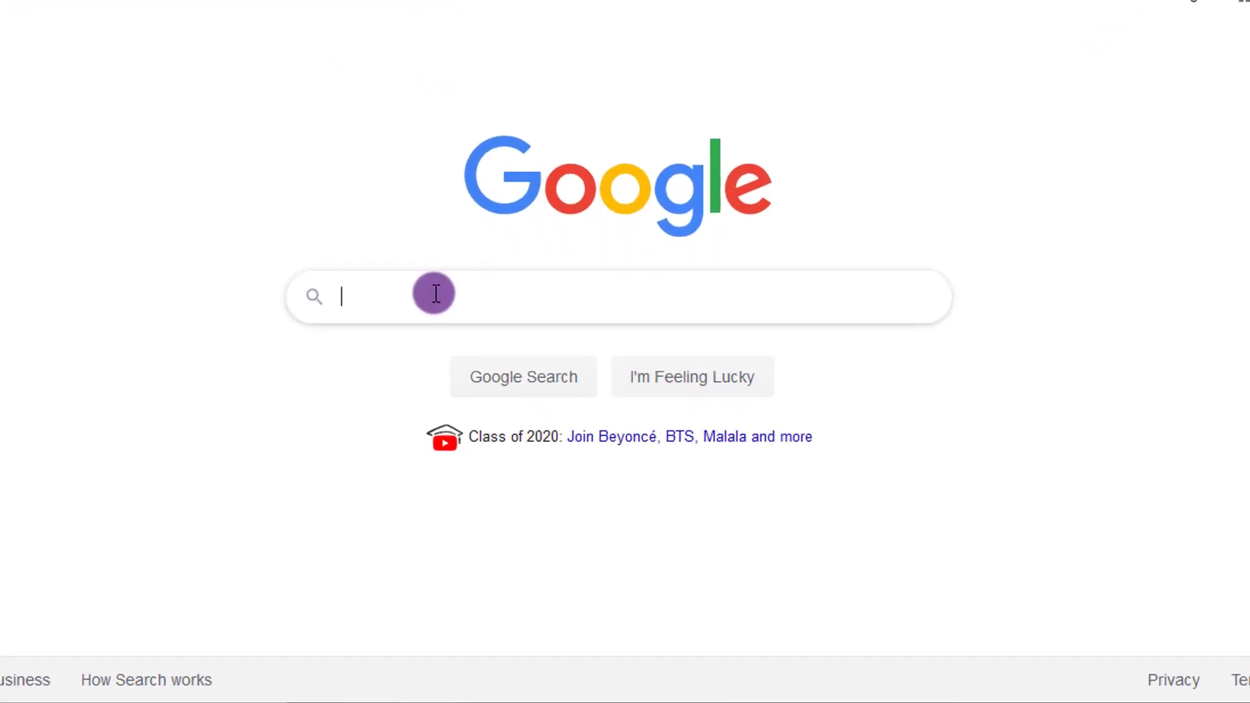
click(432, 294)
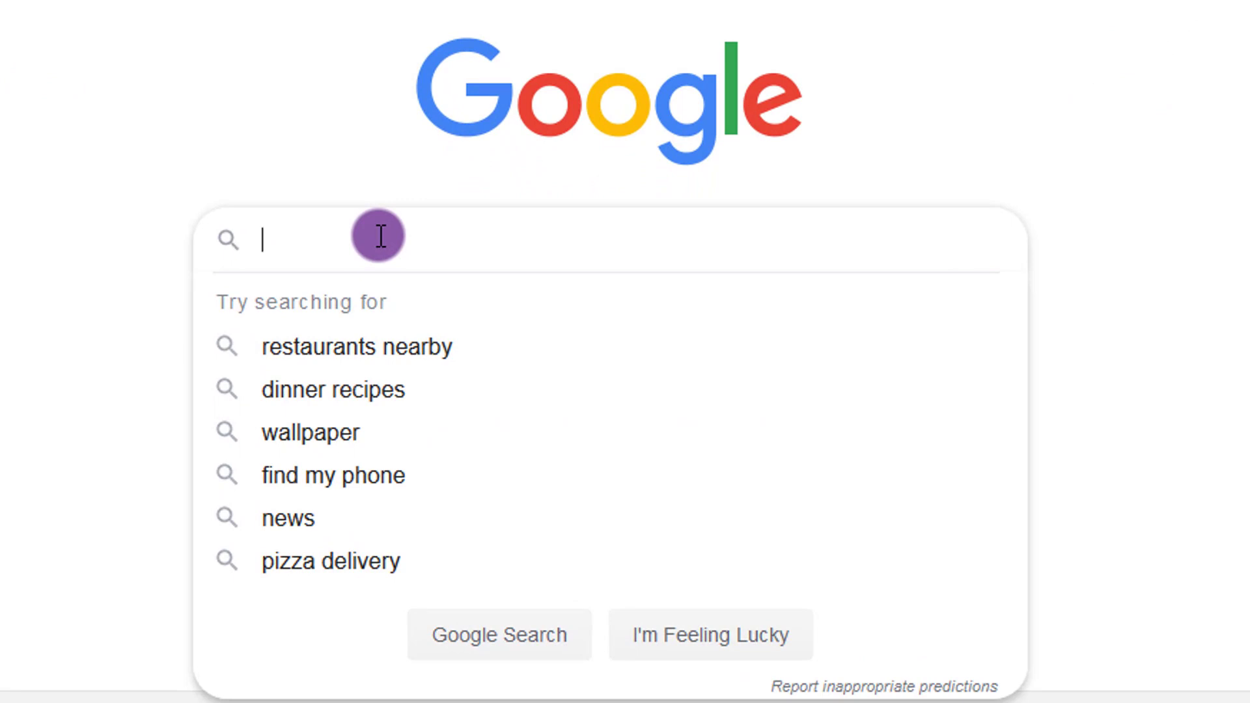
text(win 3)
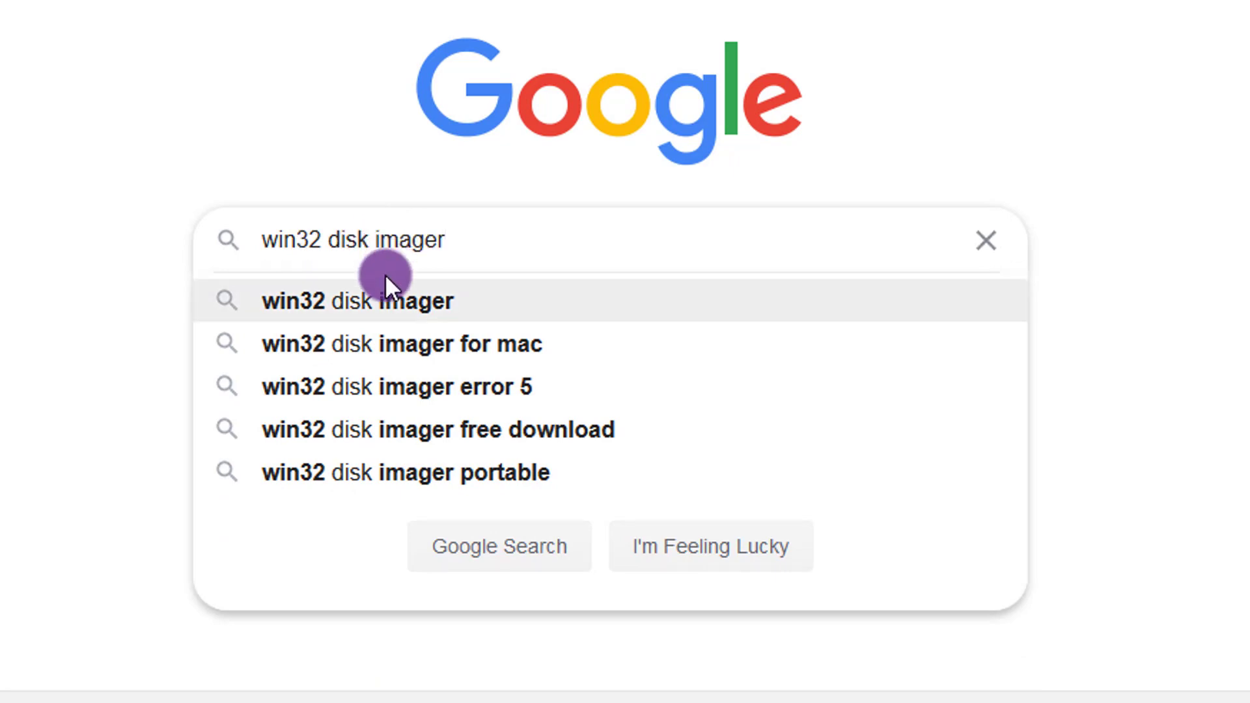
click(370, 299)
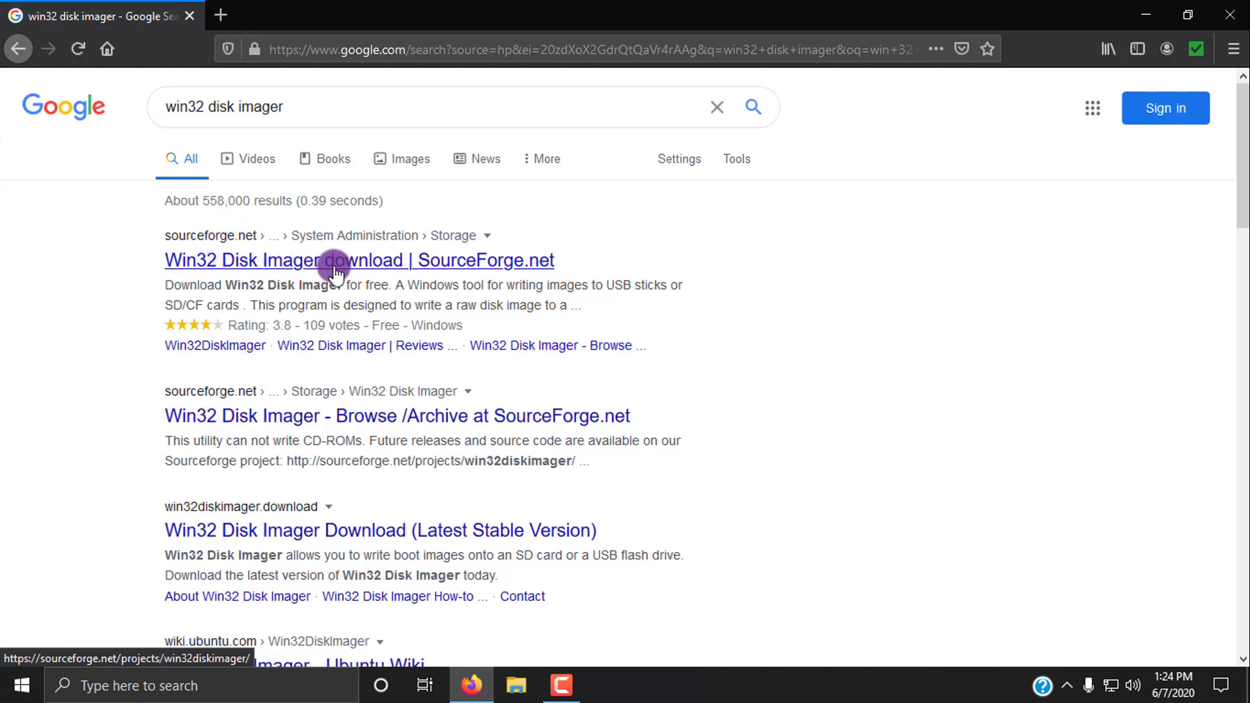
mouse_move(273, 264)
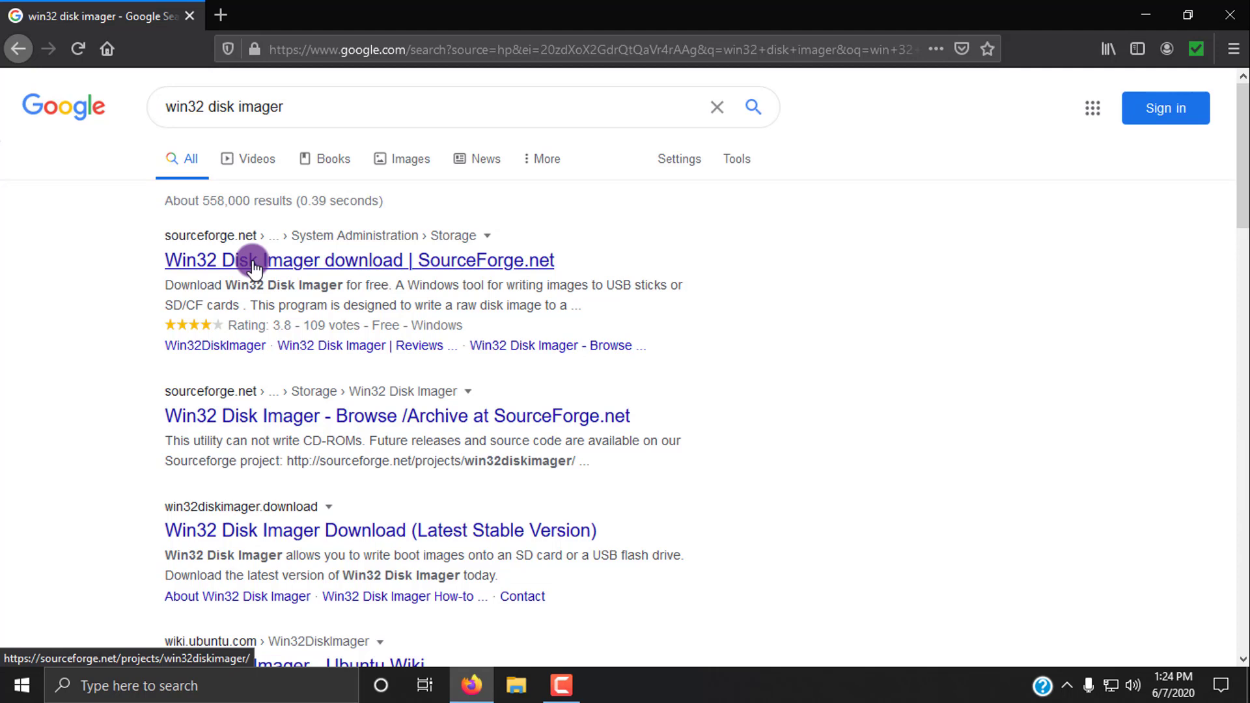
mouse_move(224, 270)
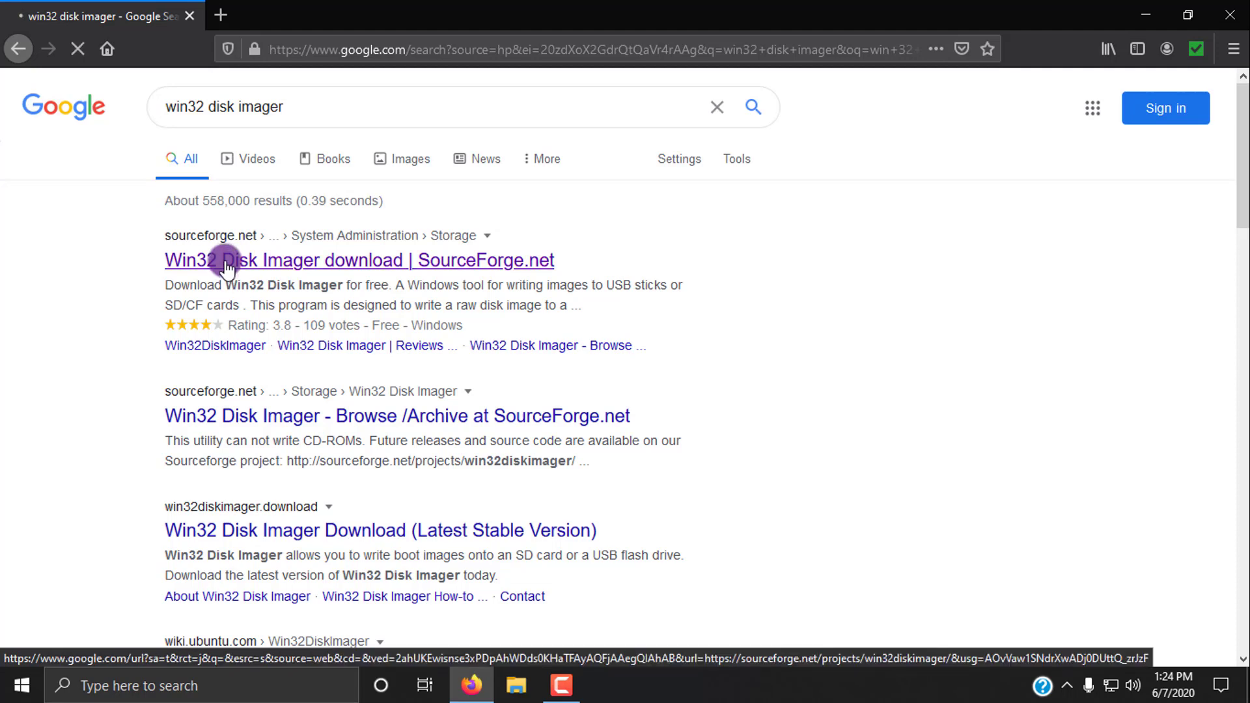
Go to the Win32 Disk Imager download page on SourceForge.
click(224, 261)
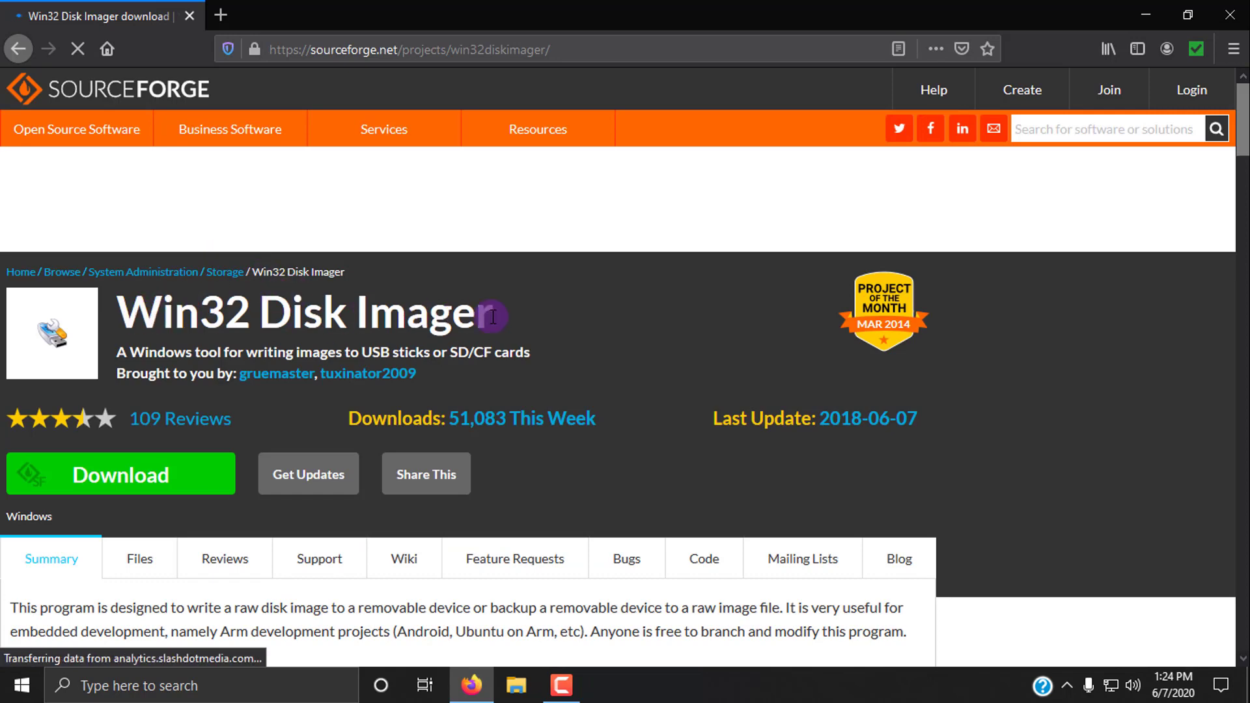
Download win32diskimager-1.0.0-install.exe from SourceForge, saving it and showing recent downloads.
scroll(down, 3)
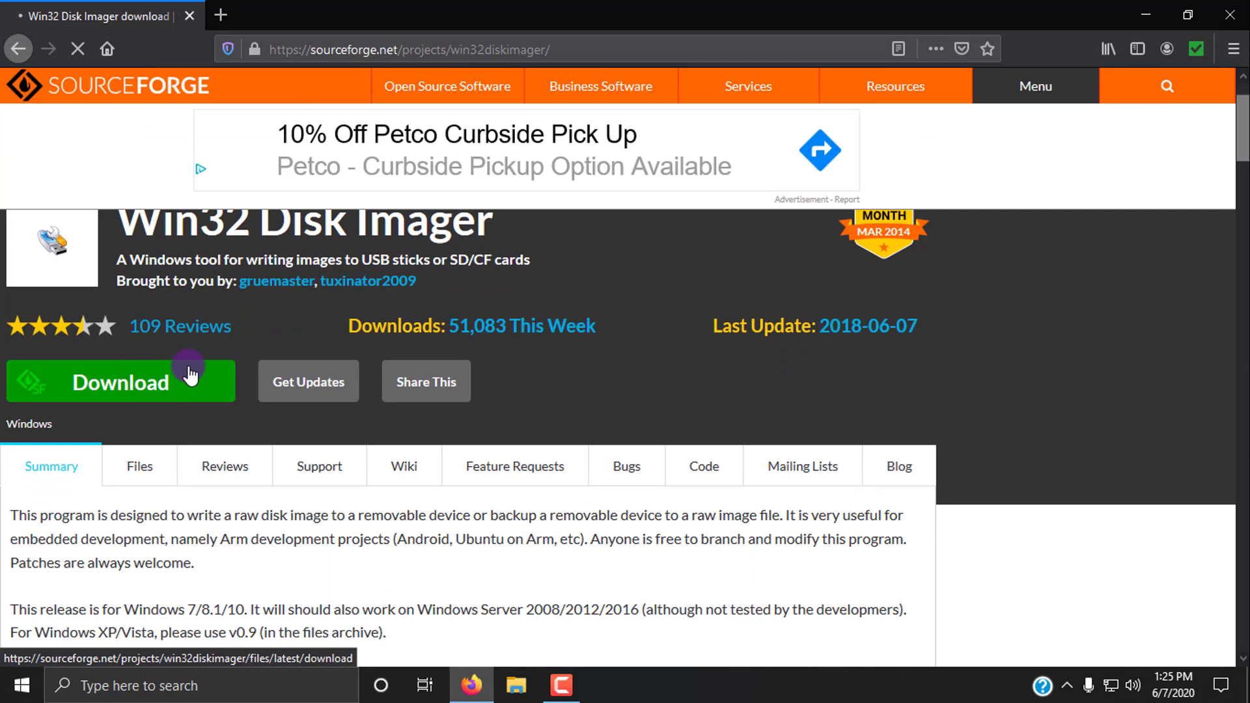
click(121, 380)
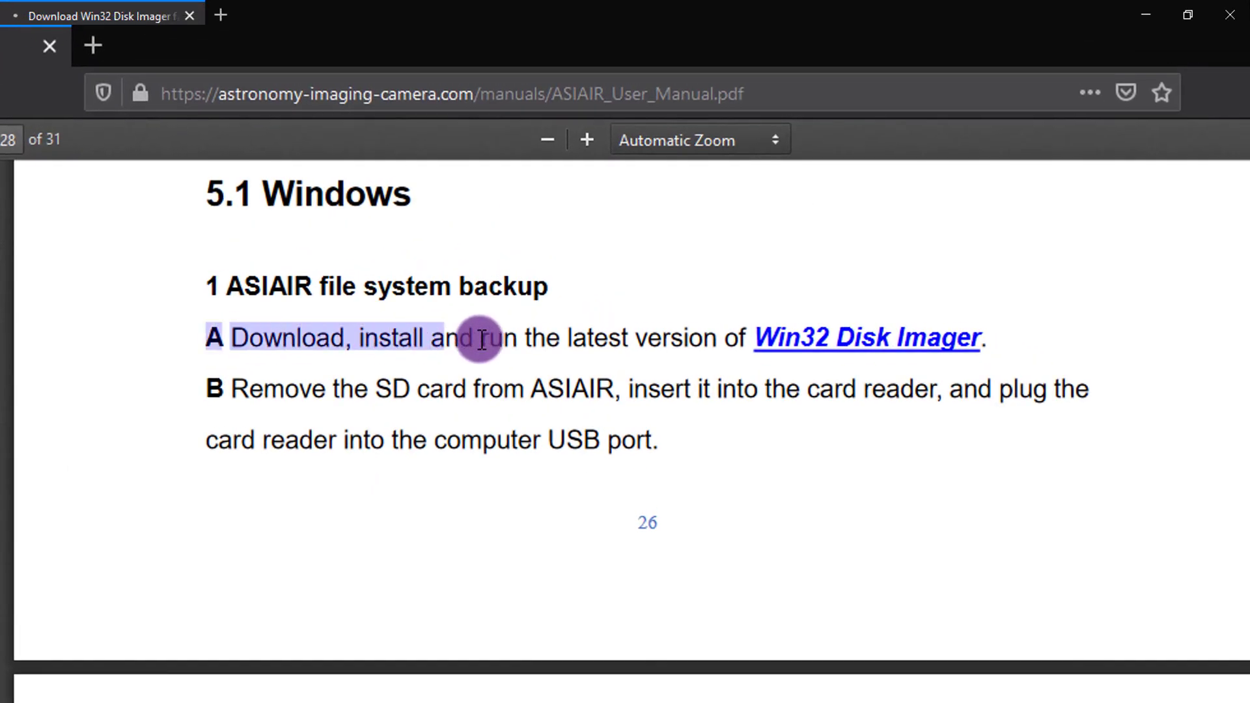
drag(477, 337, 725, 337)
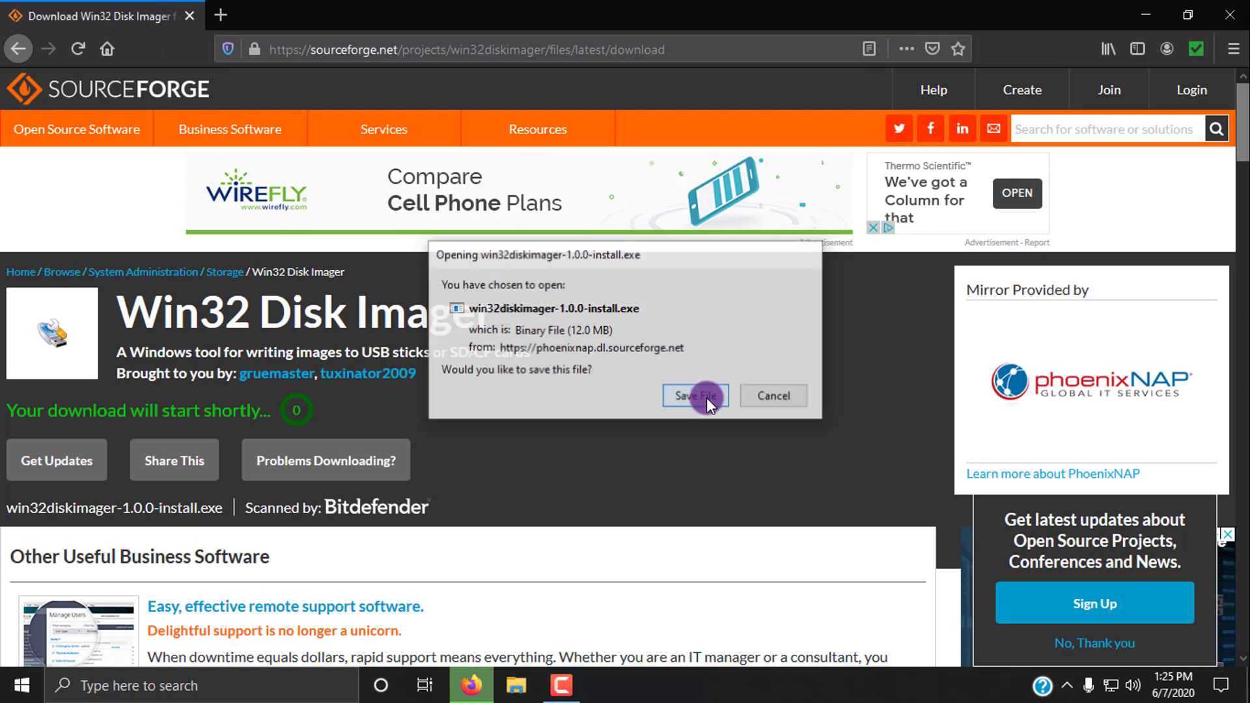
click(696, 395)
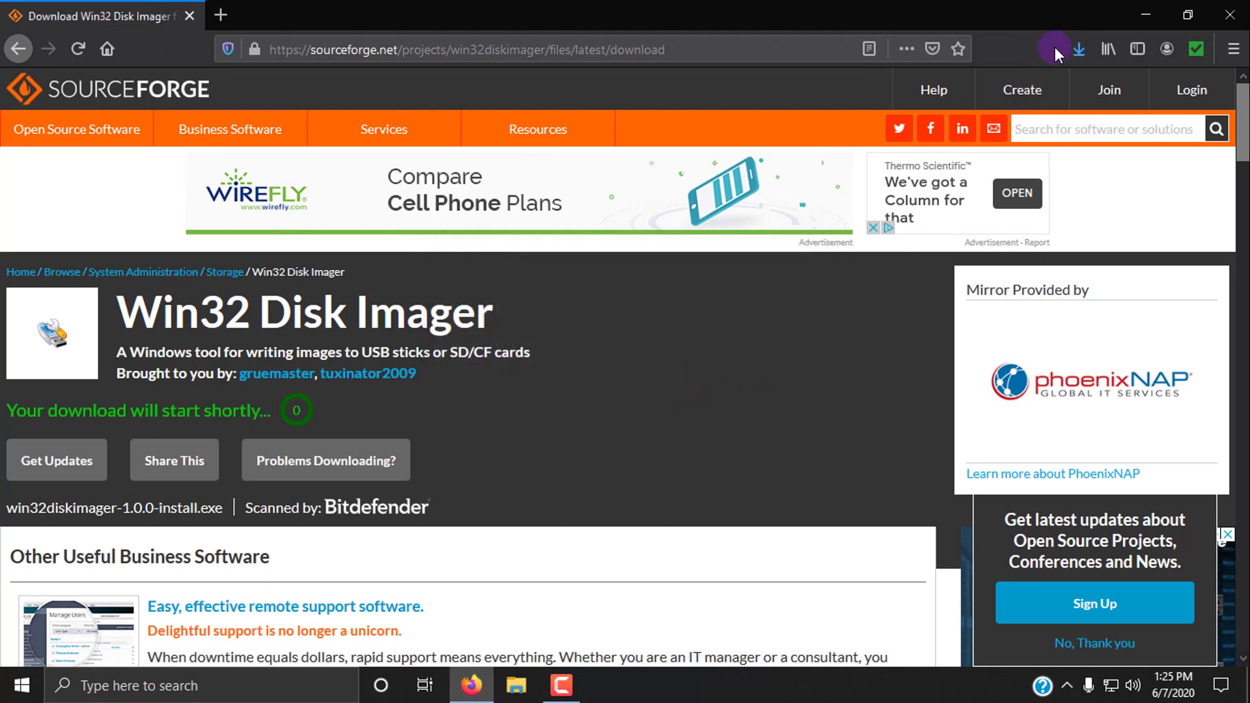
click(1078, 48)
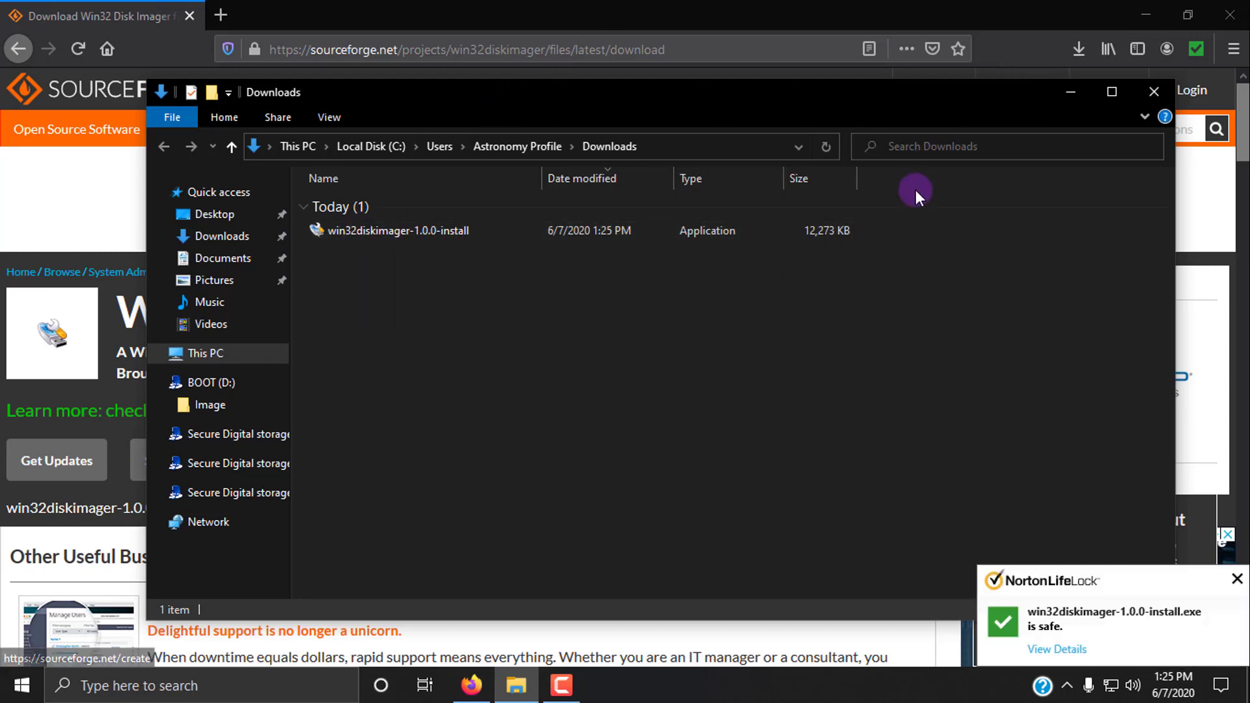
Select the win32diskimager-1.0.0-install file in the Downloads folder.
click(1153, 91)
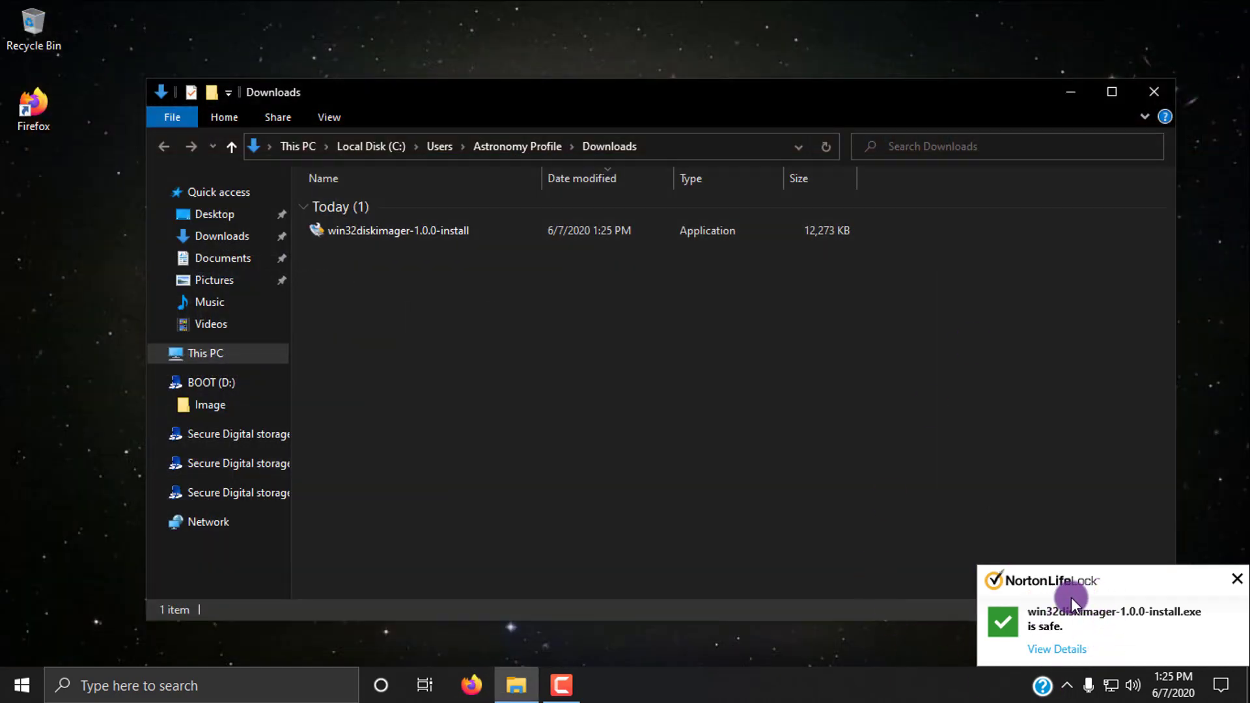
click(362, 232)
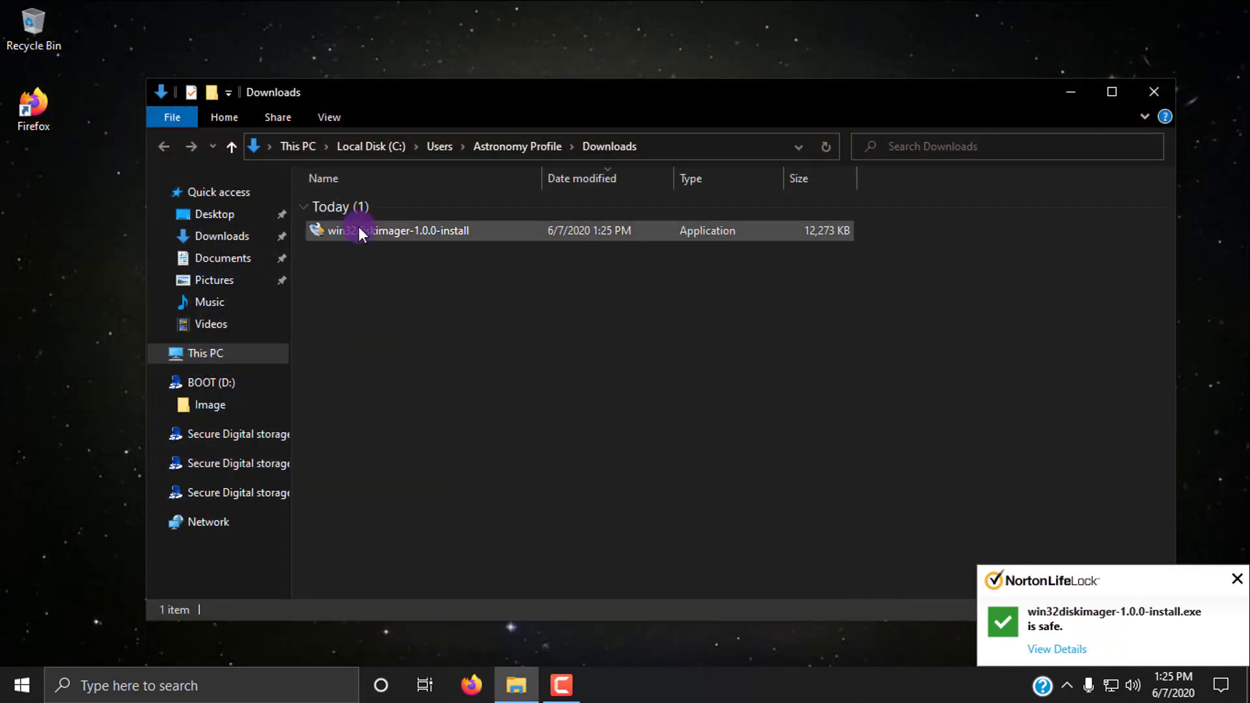
click(373, 232)
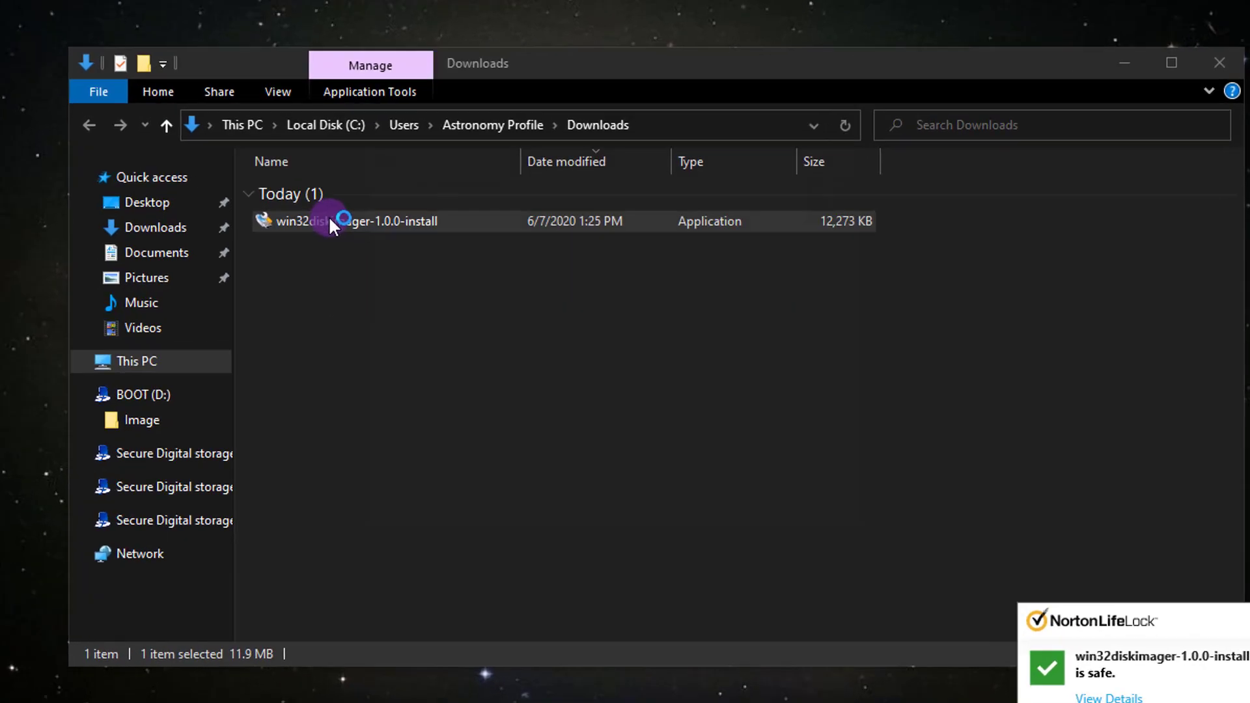
Run the installer, accept the license, default folders and a desktop shortcut, and install.
double_click(335, 222)
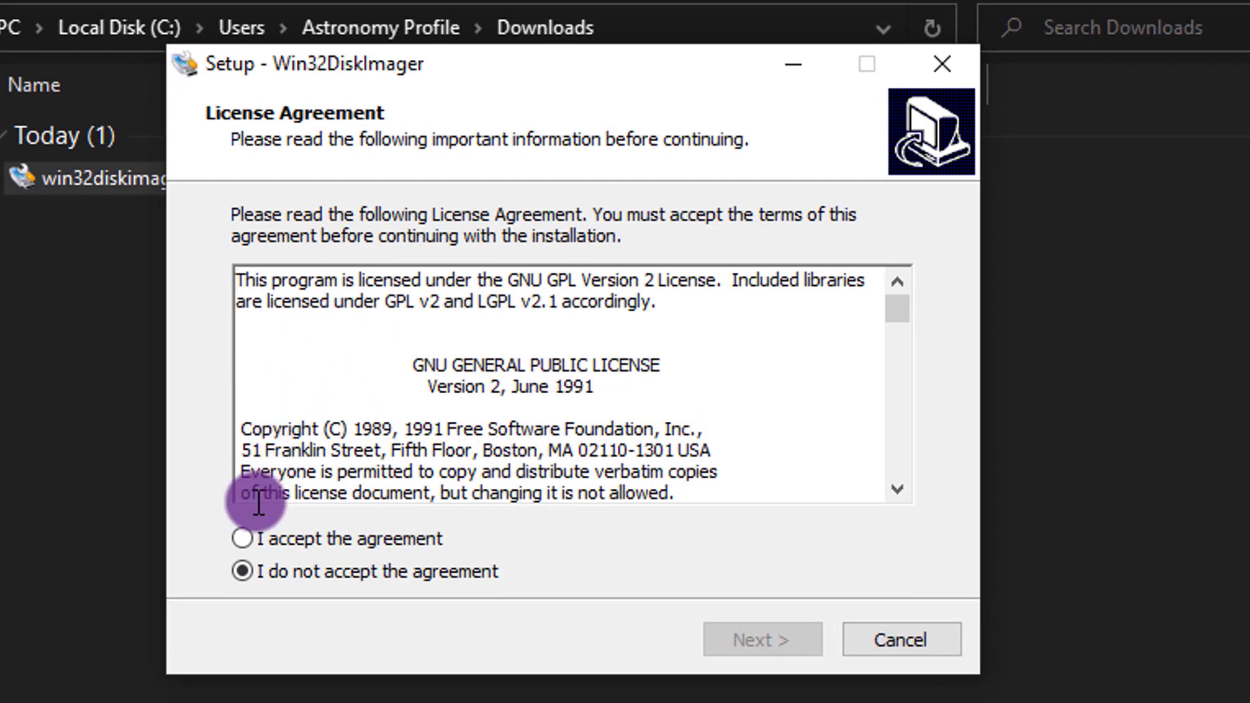
click(240, 539)
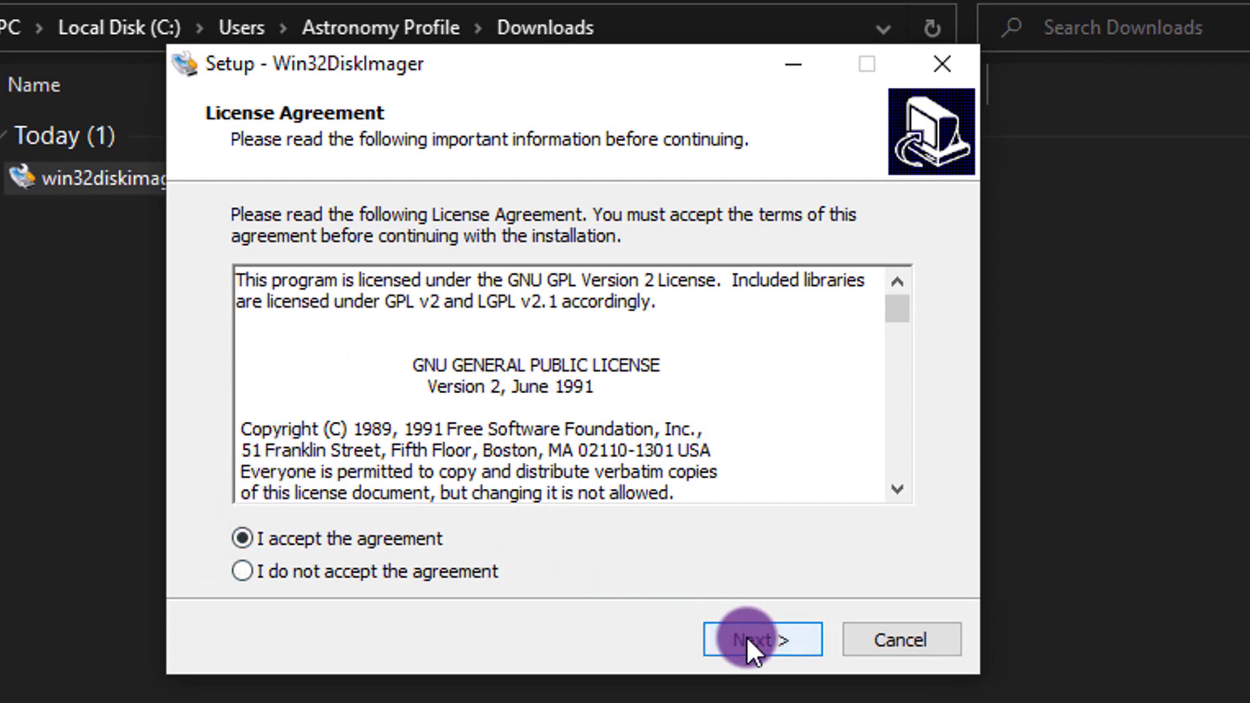
click(761, 639)
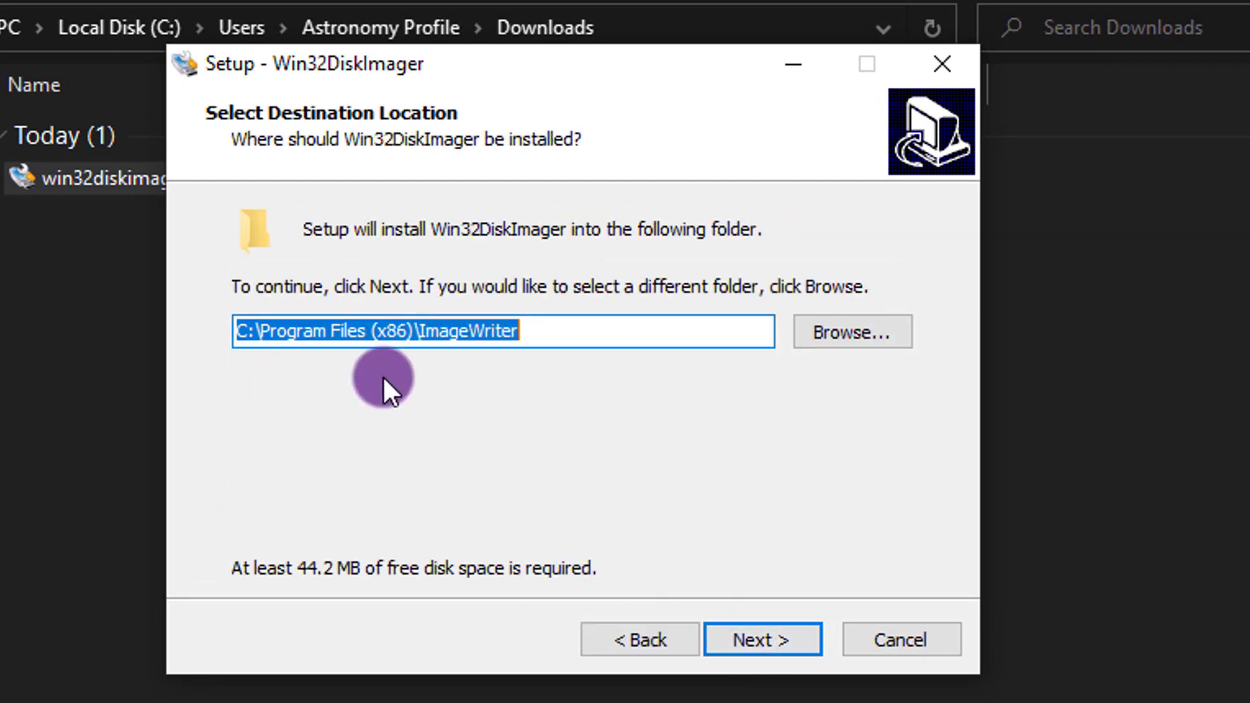
mouse_move(710, 578)
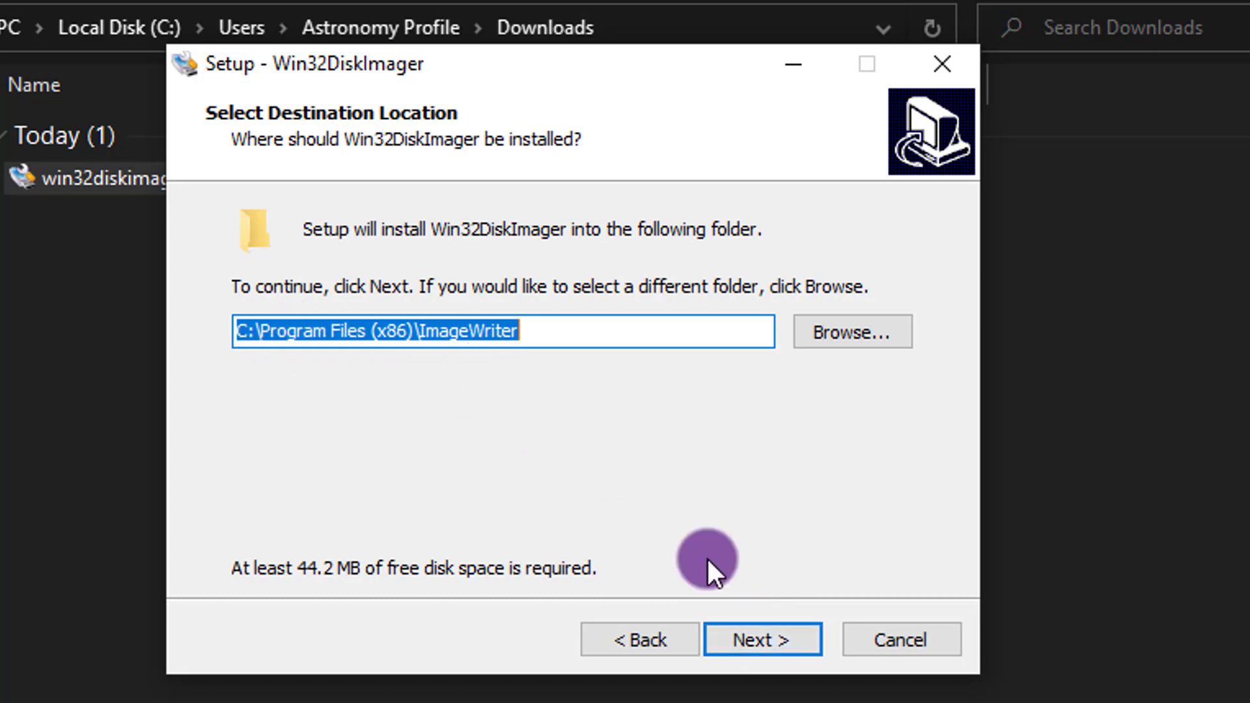
click(763, 639)
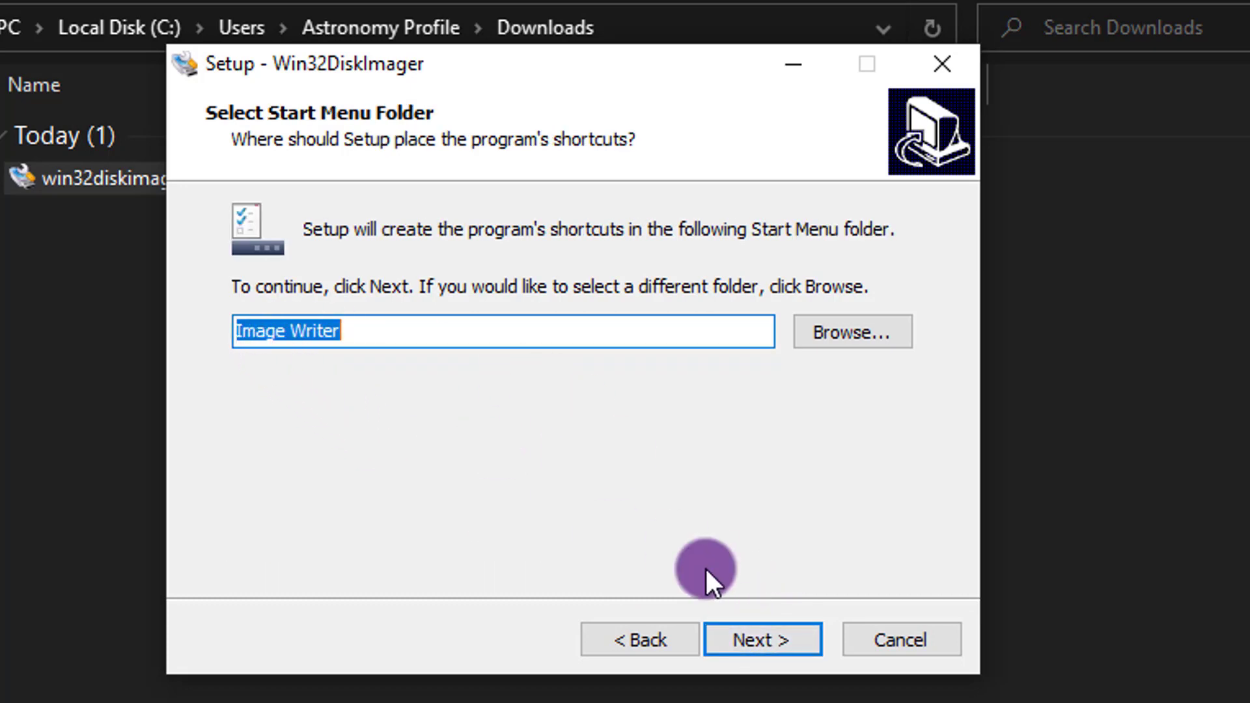
click(763, 639)
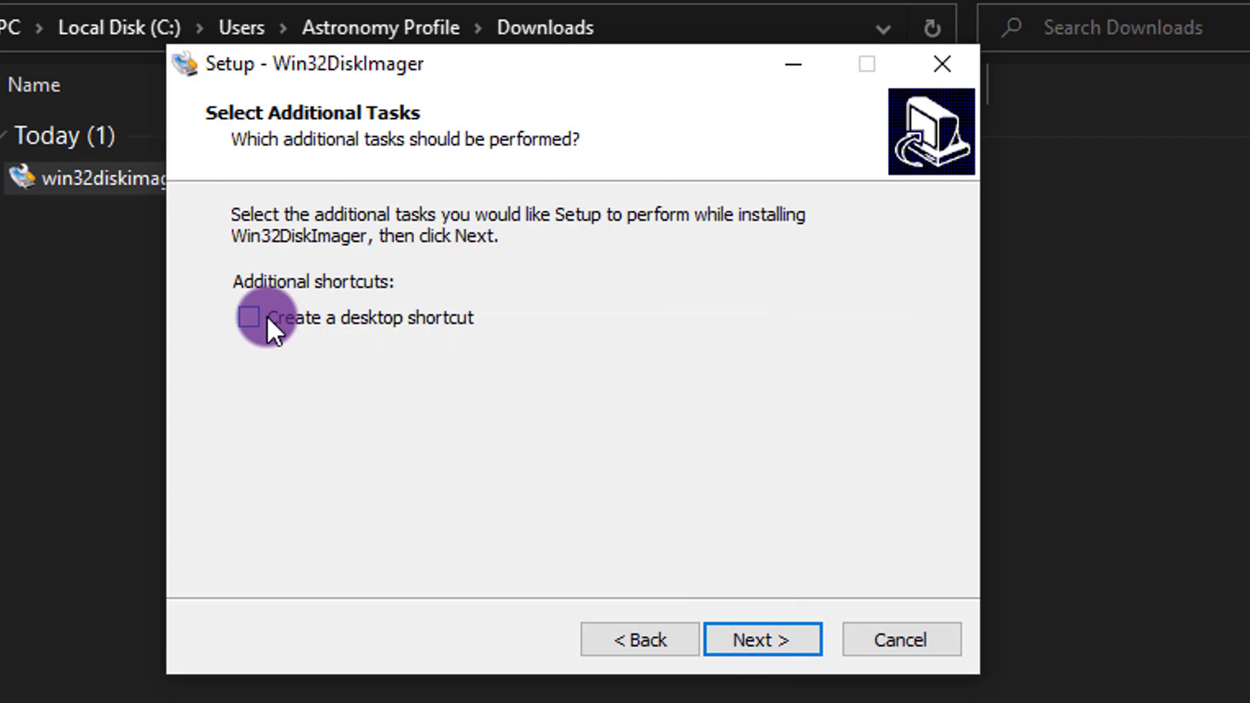
click(763, 639)
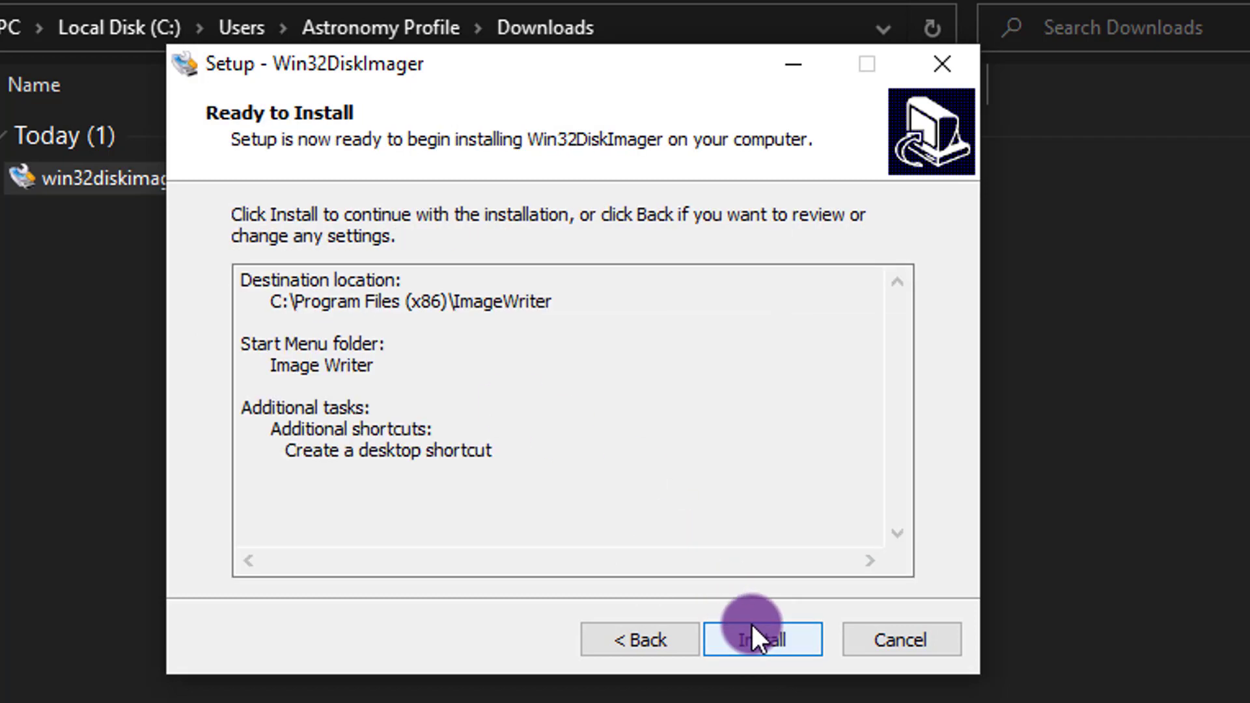
click(763, 639)
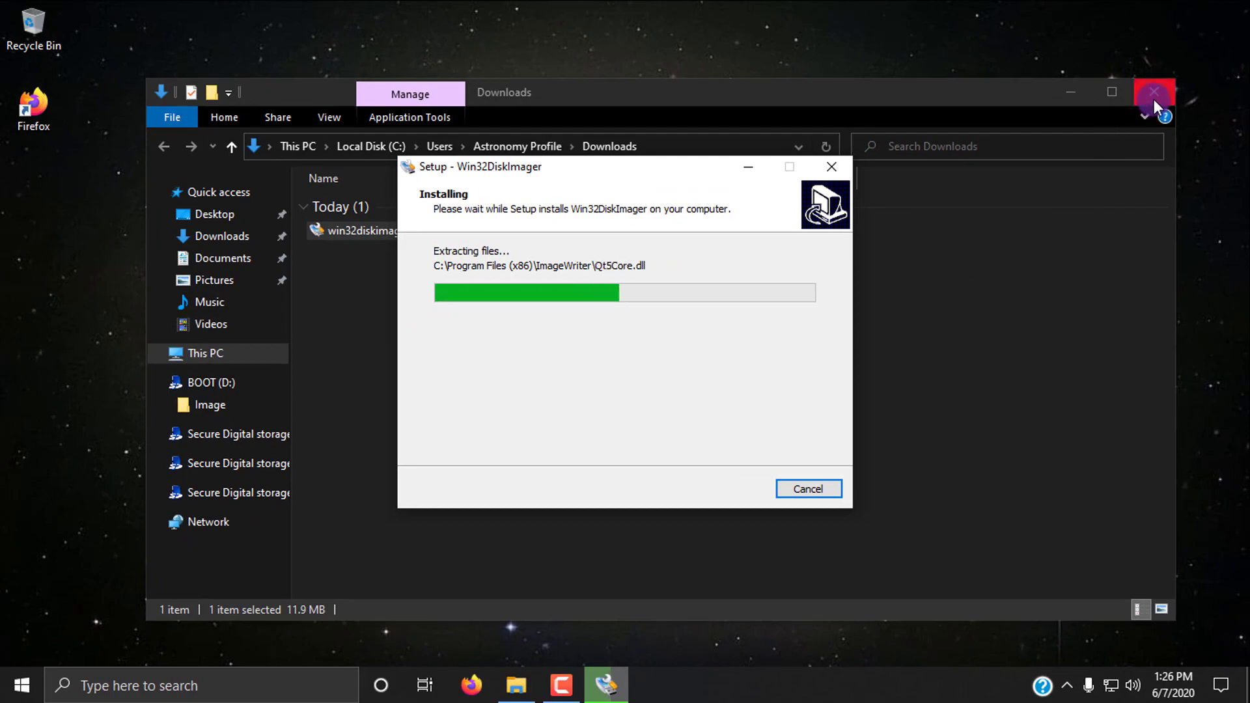
Finish setup without viewing README.txt, launching Win32 Disk Imager.
click(1153, 91)
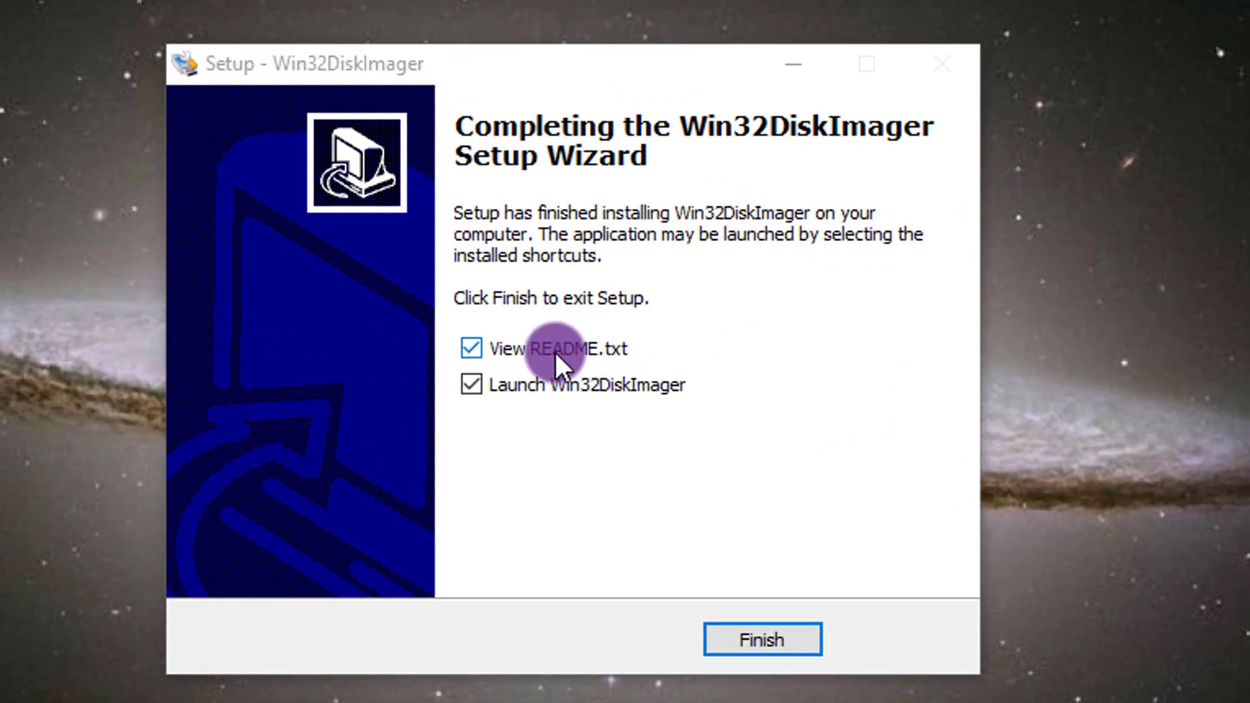
click(470, 349)
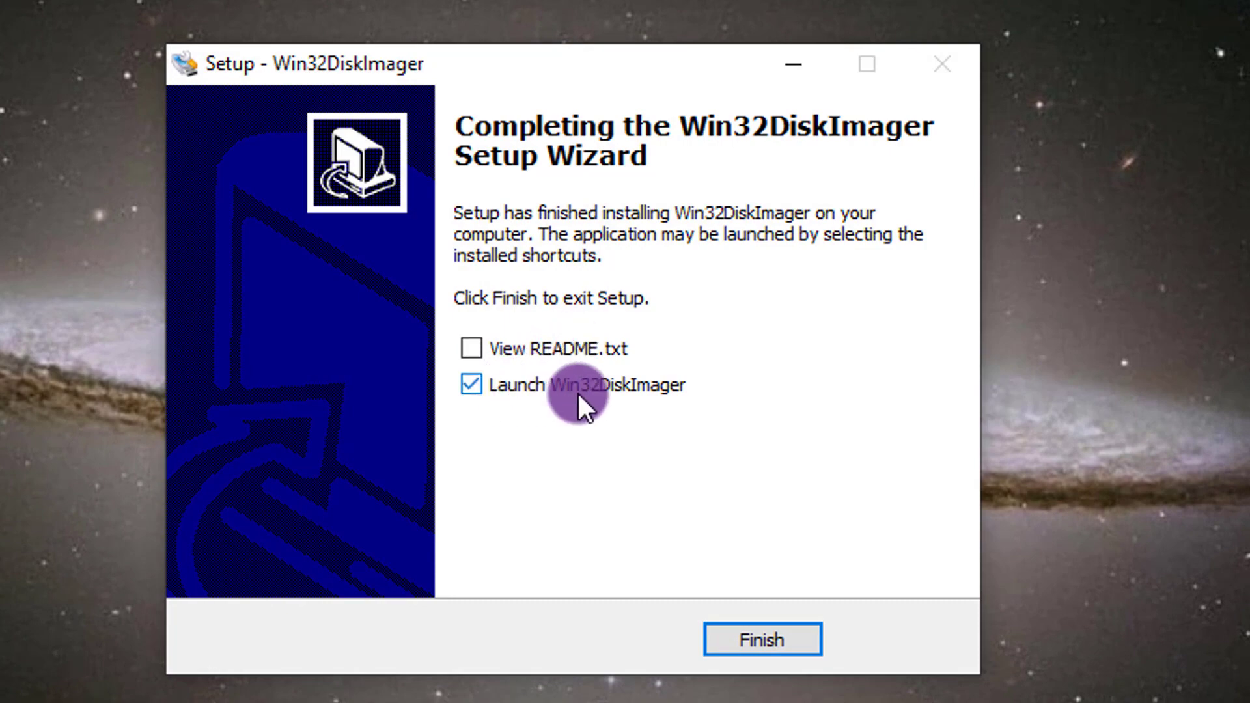
click(760, 639)
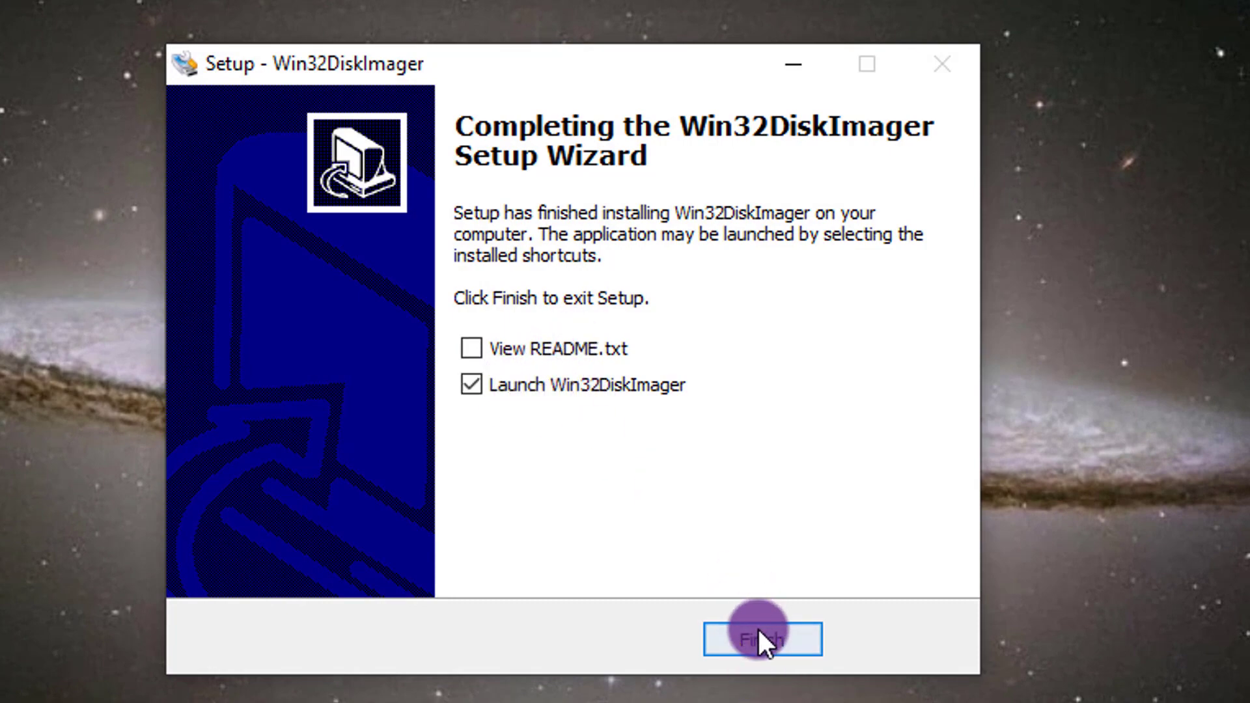
click(758, 638)
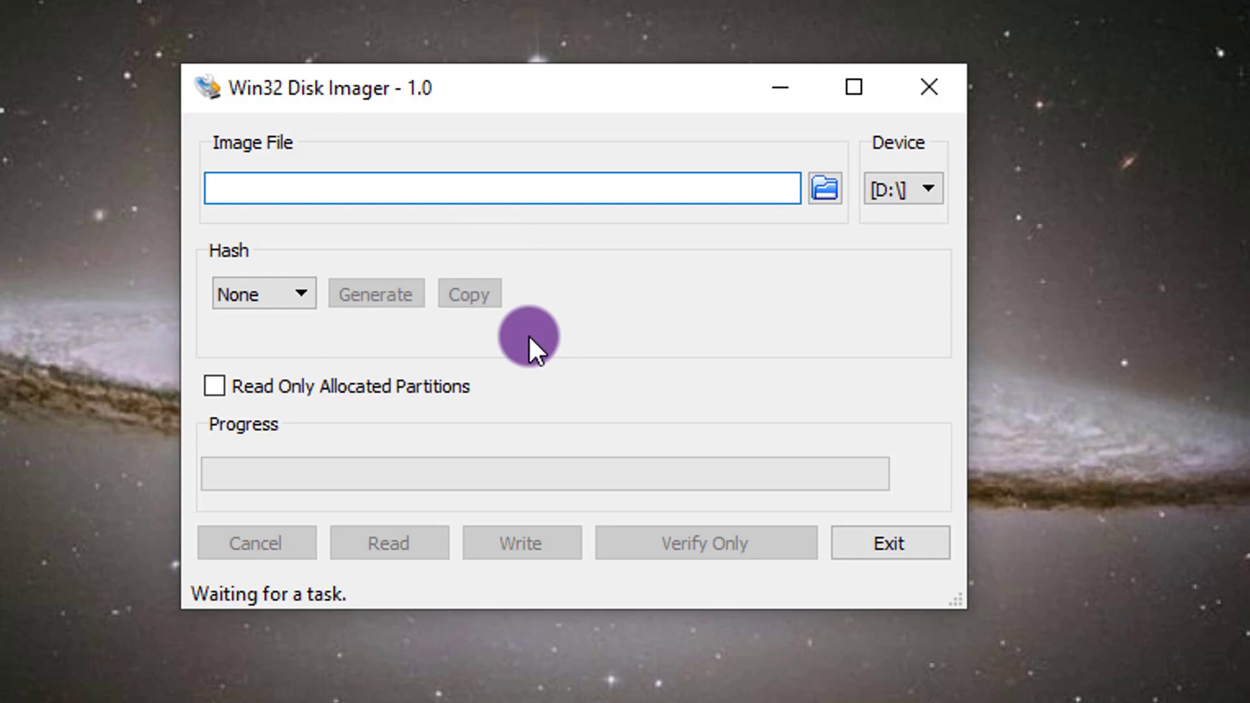
mouse_move(963, 198)
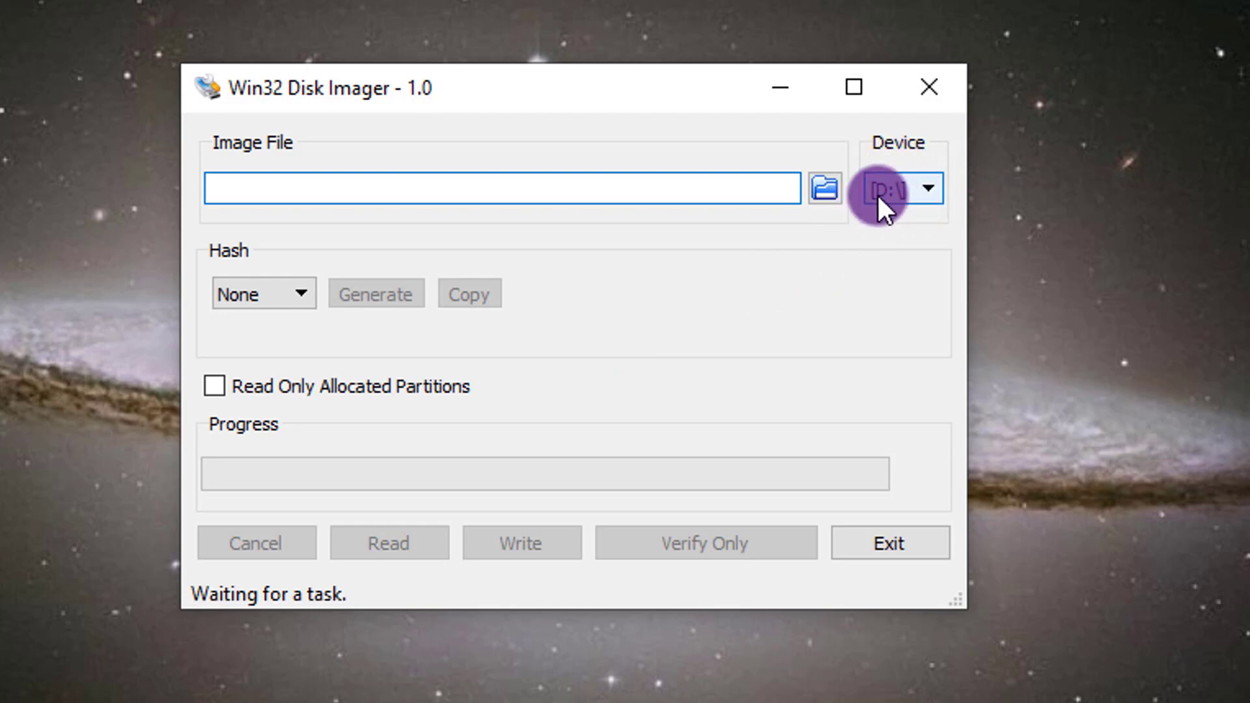
Check the device is D: and confirm in File Explorer that D: is the card's BOOT drive.
click(929, 187)
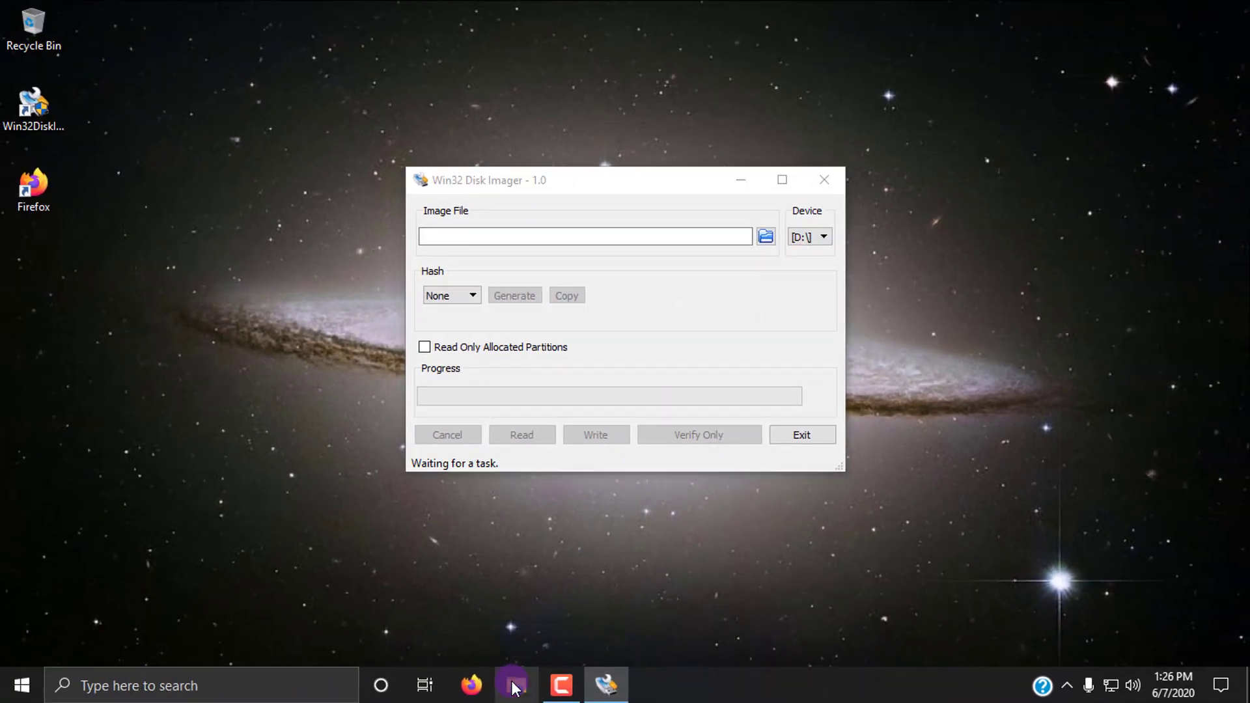
click(513, 685)
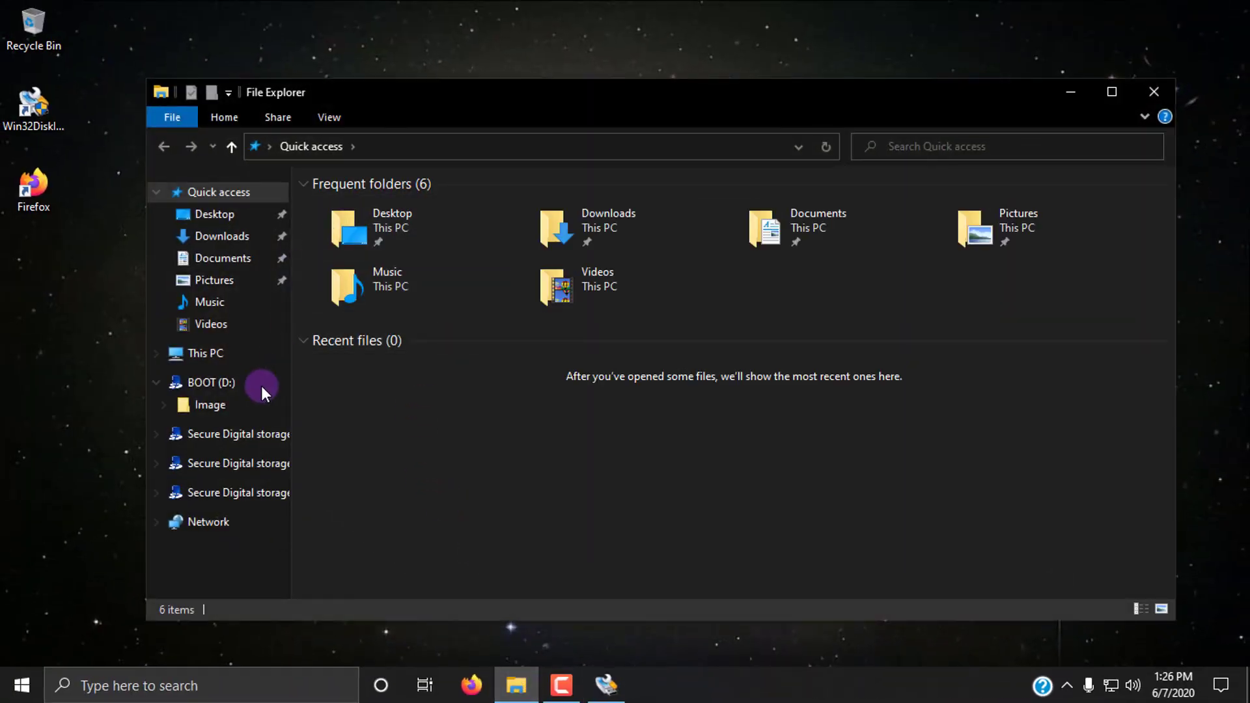
click(211, 383)
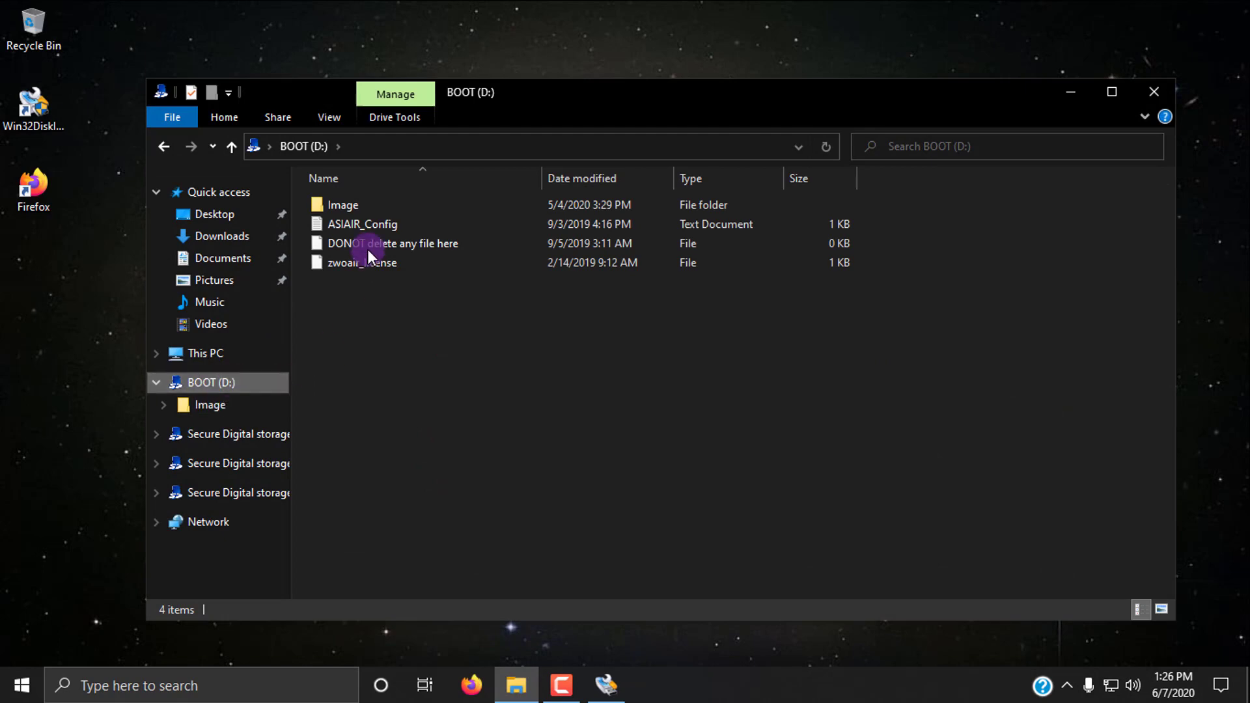
mouse_move(1154, 94)
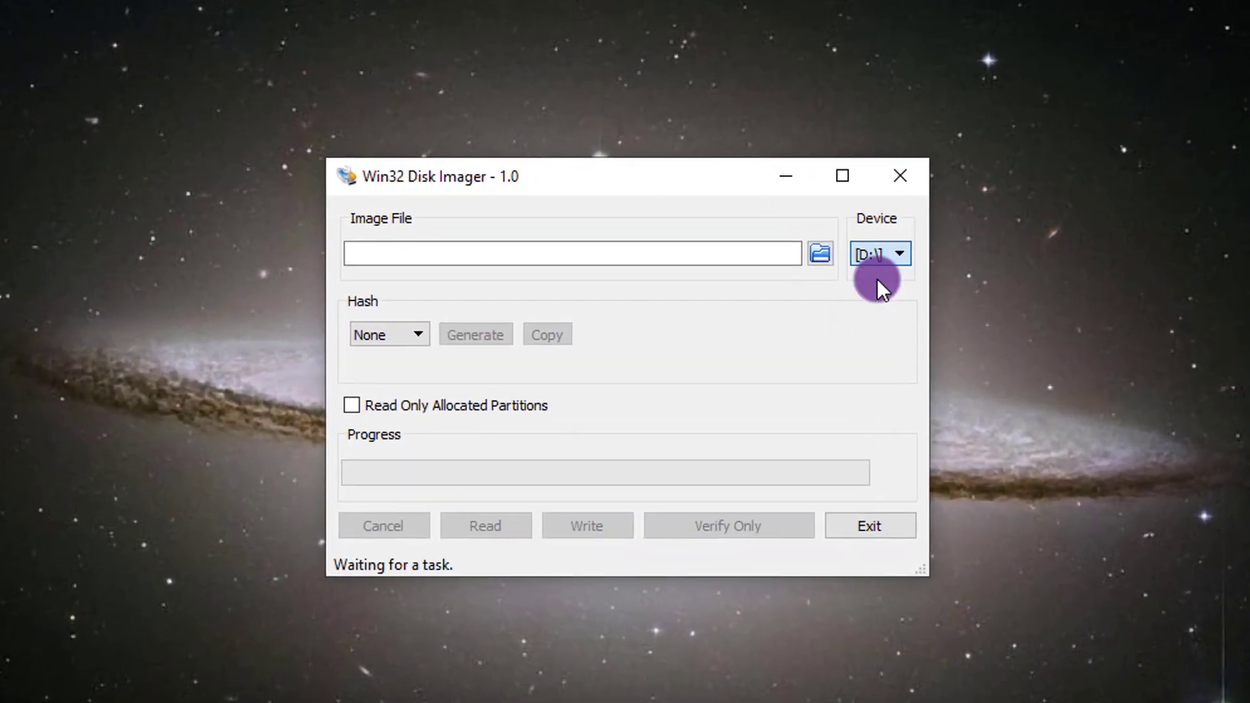
mouse_move(819, 260)
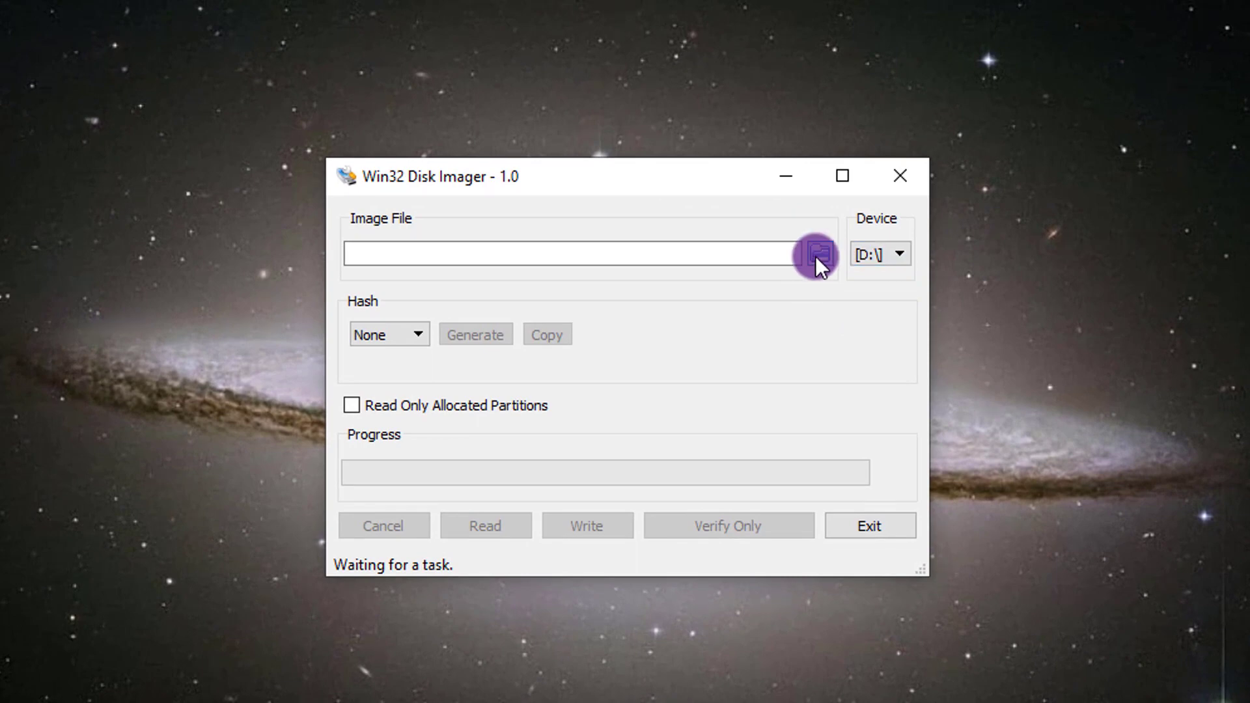
Name the image file 'ZWO ASI Air OS Back-up' for drive D:.
click(815, 255)
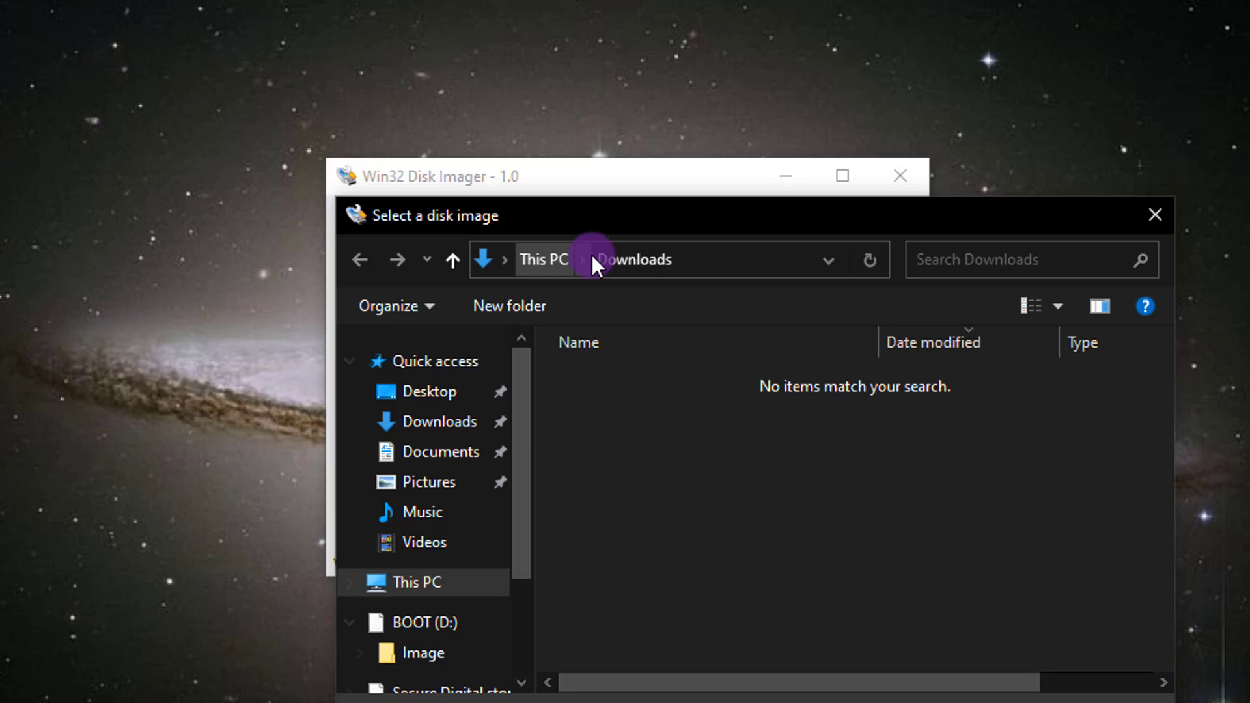
mouse_move(825, 375)
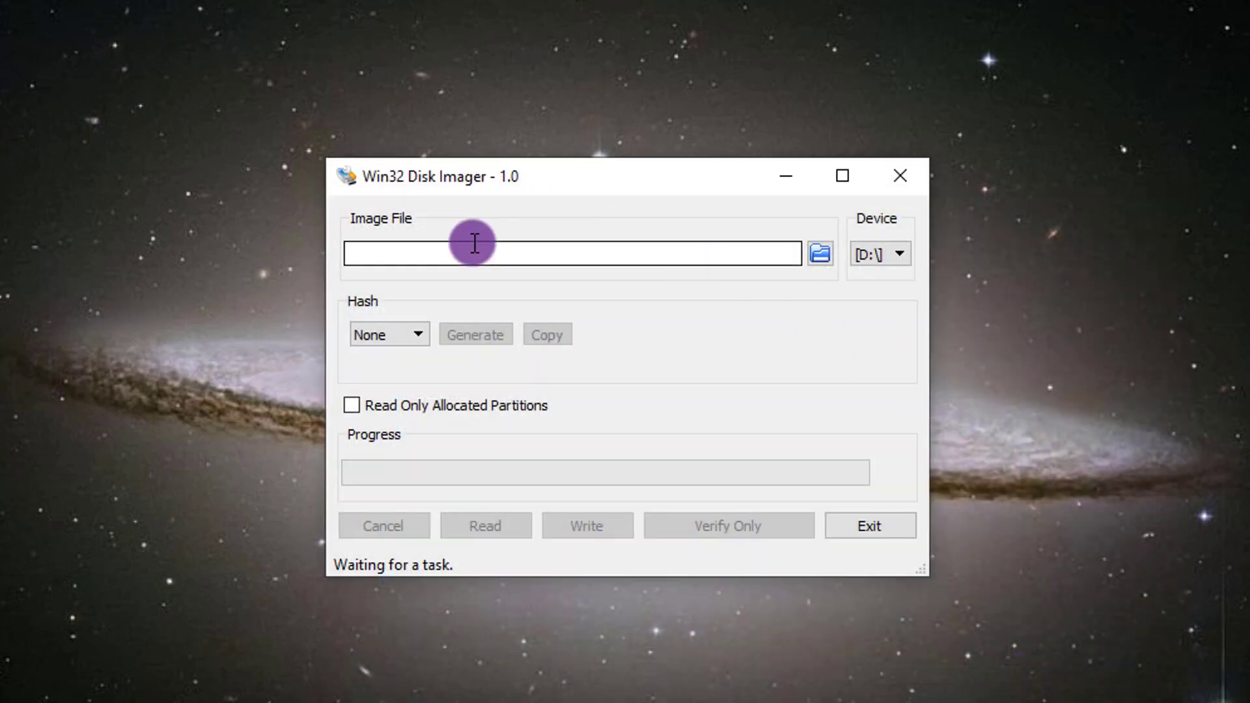
text(ZWO A)
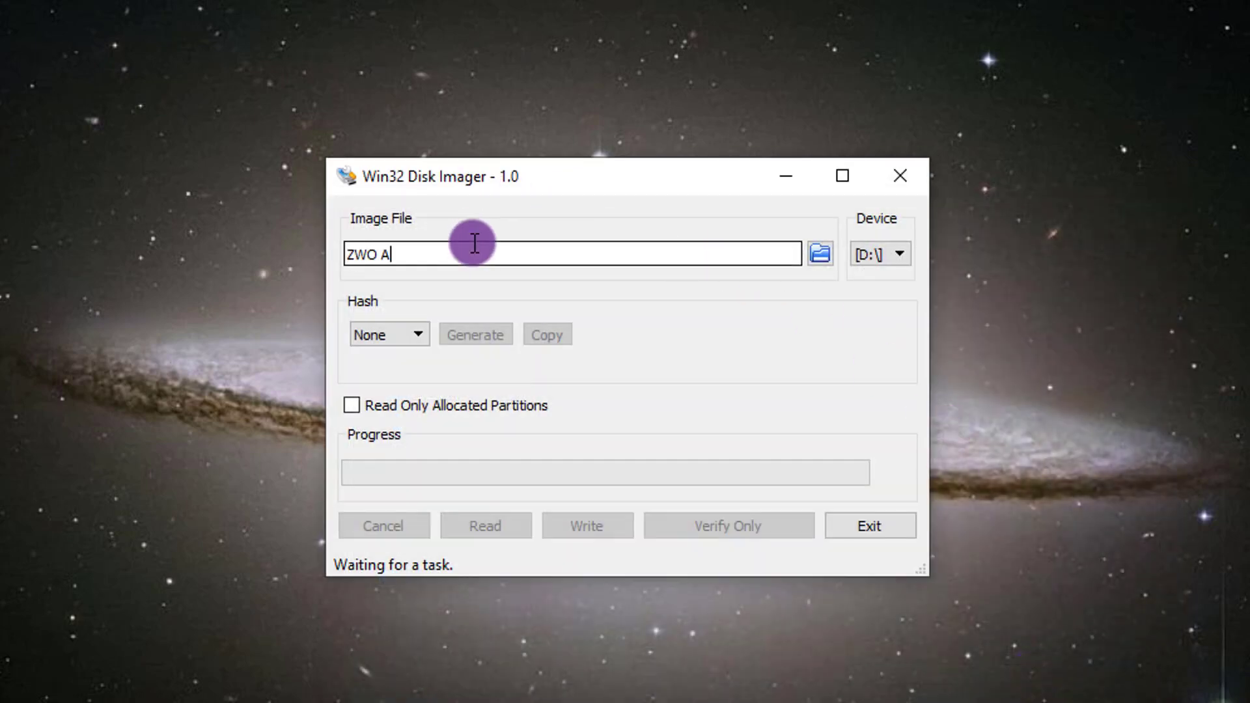
text(SI)
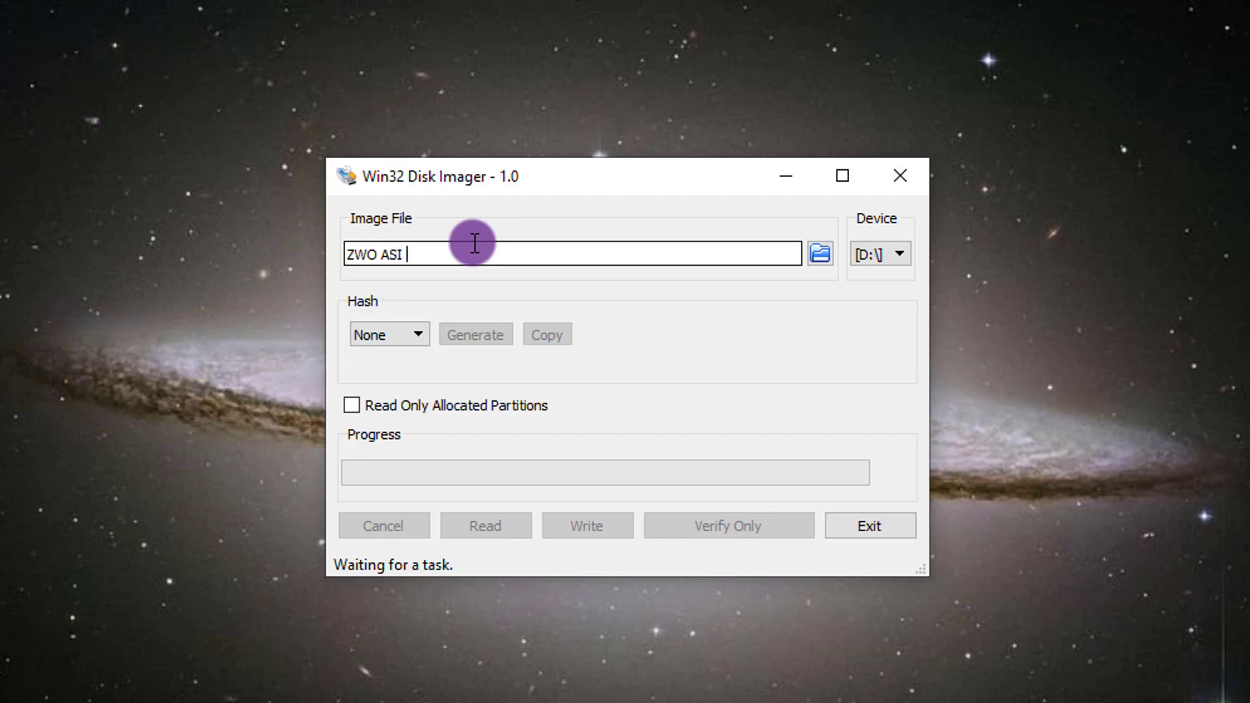
text(Air B)
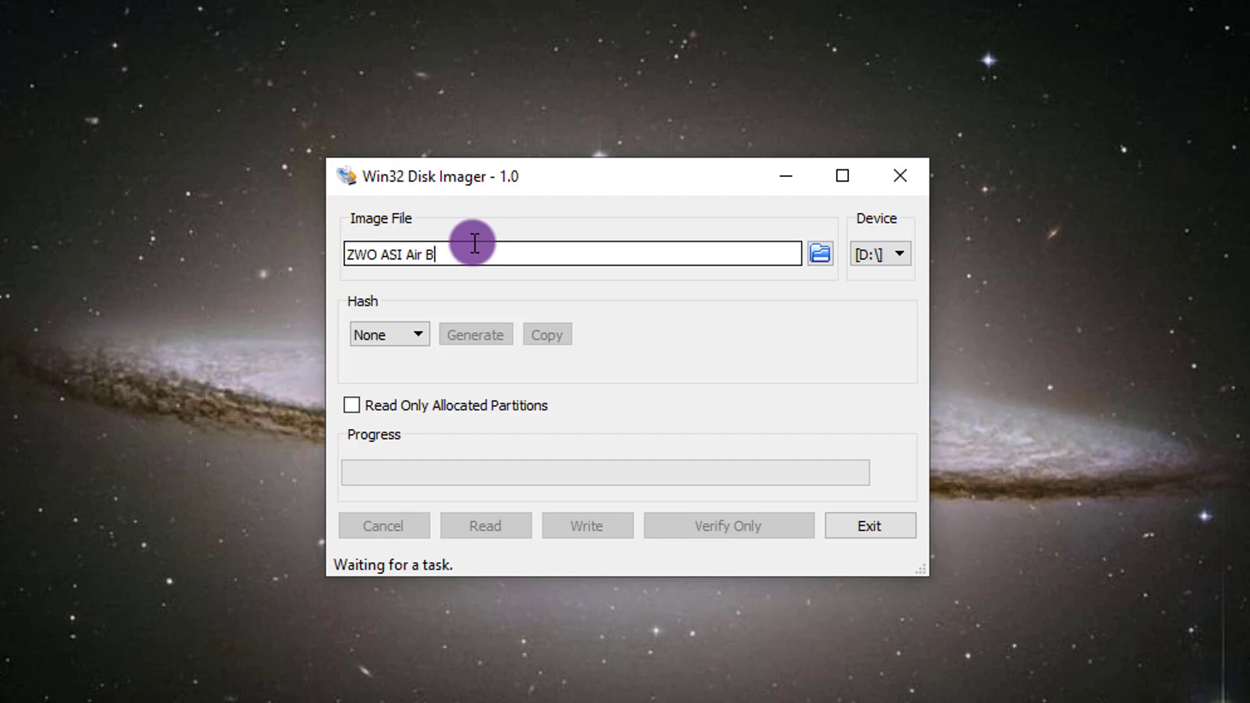
text(OS Back)
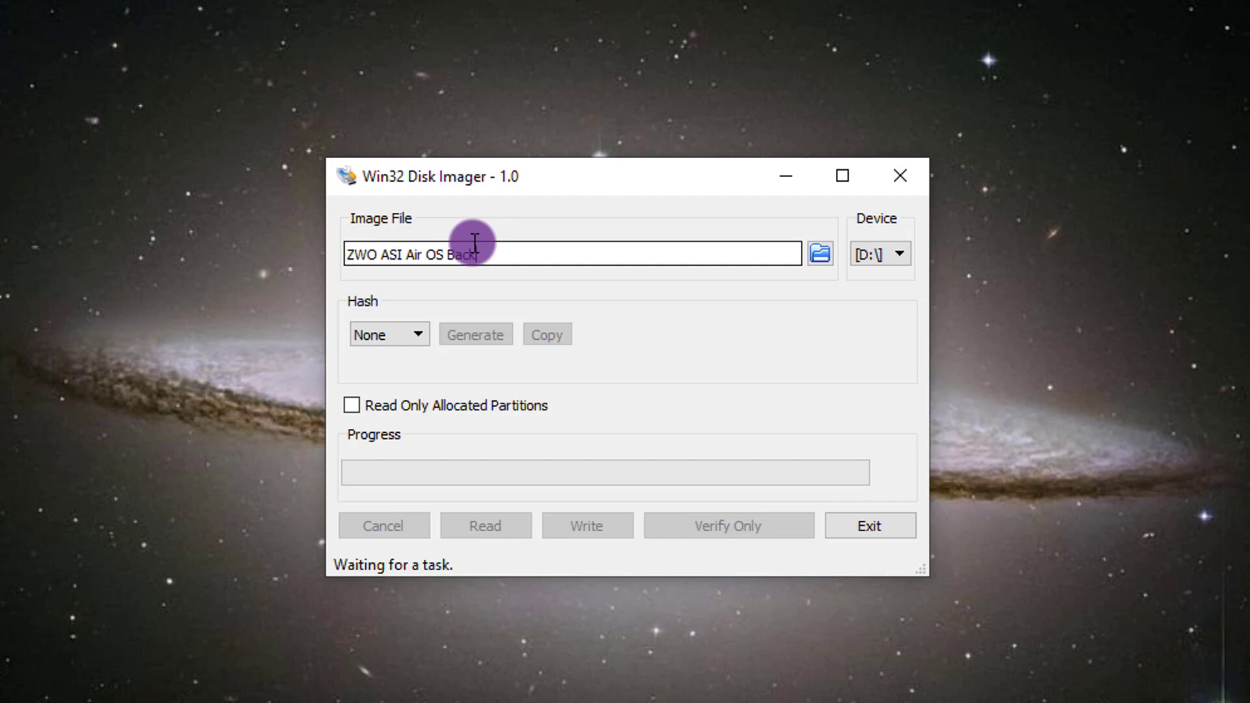
text(-up)
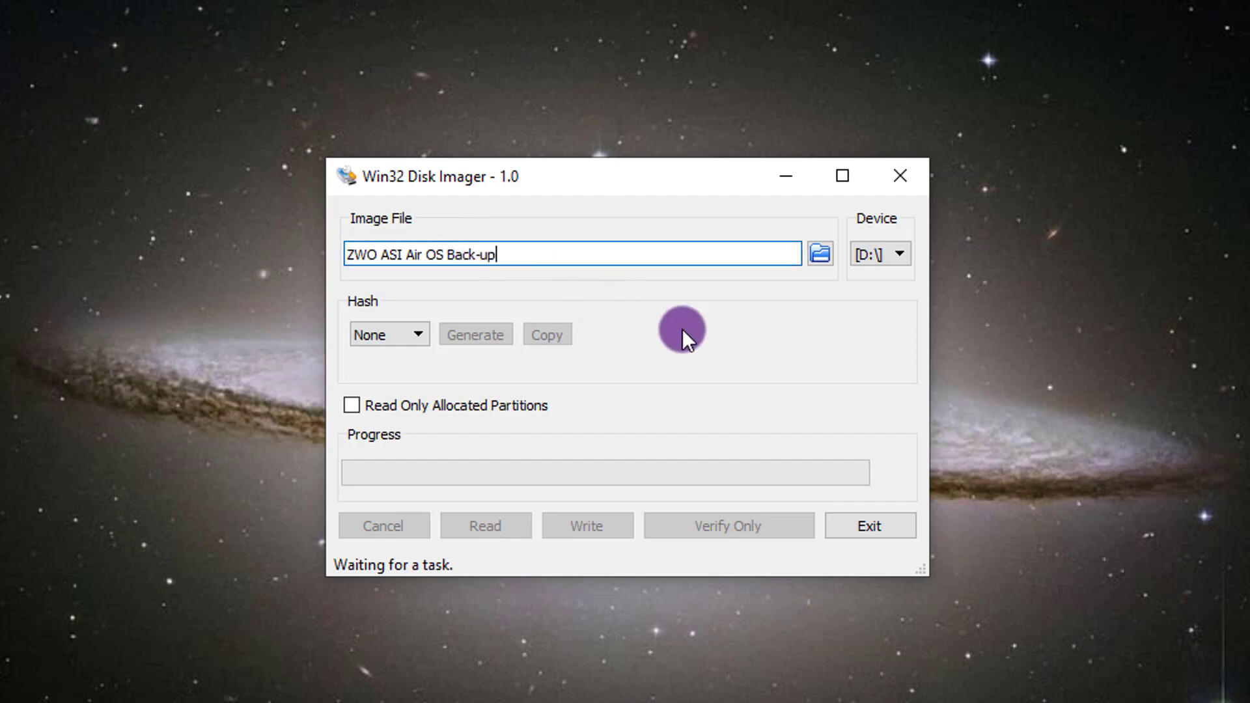
mouse_move(813, 302)
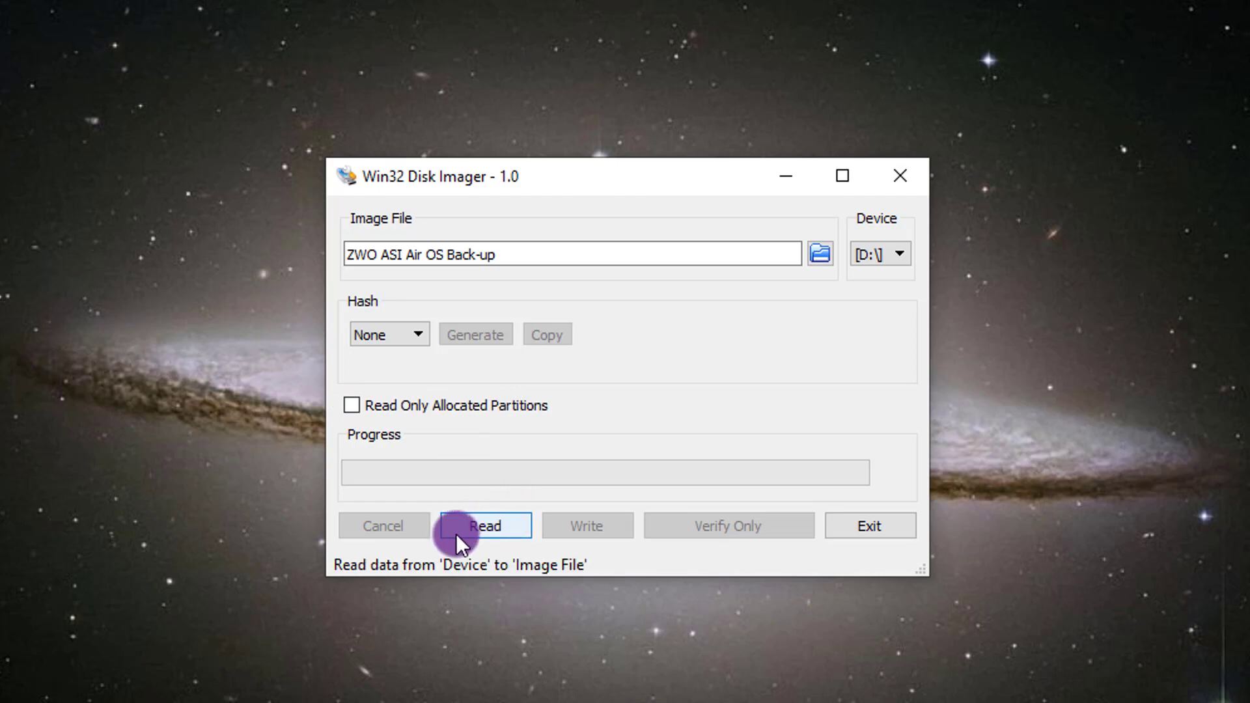
Start reading drive D: into the ZWO ASI Air OS Back-up image.
click(486, 524)
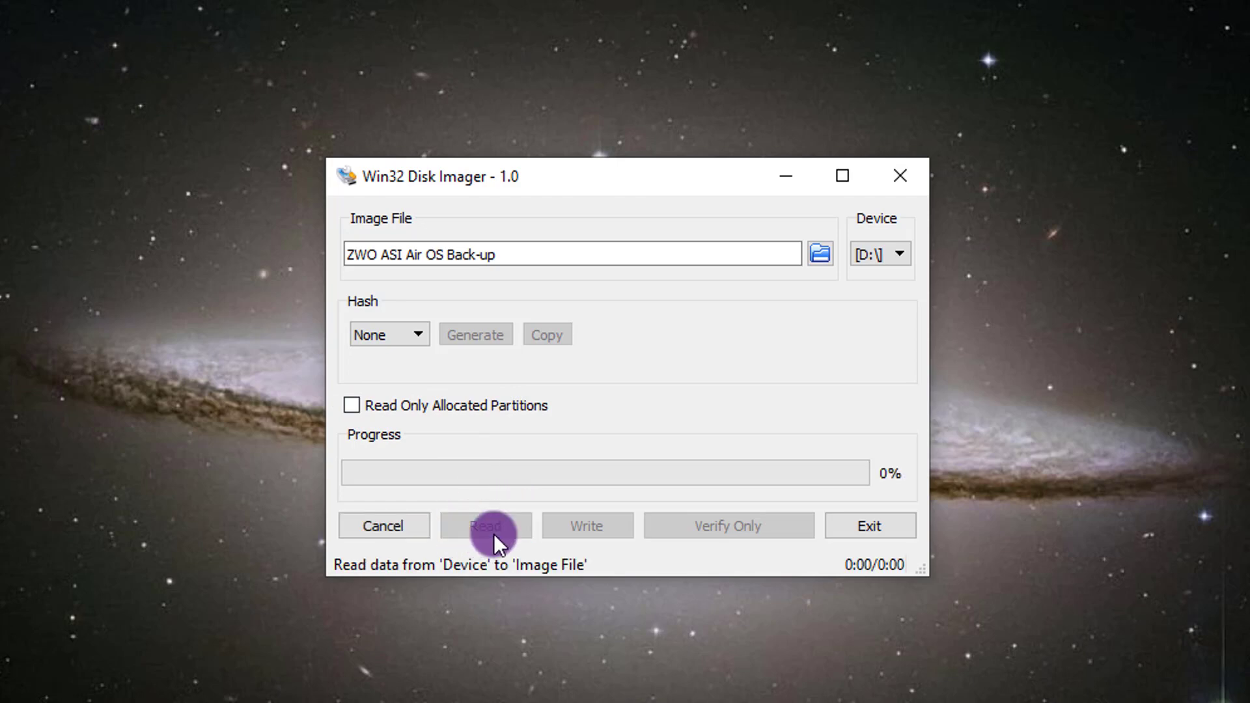
click(487, 524)
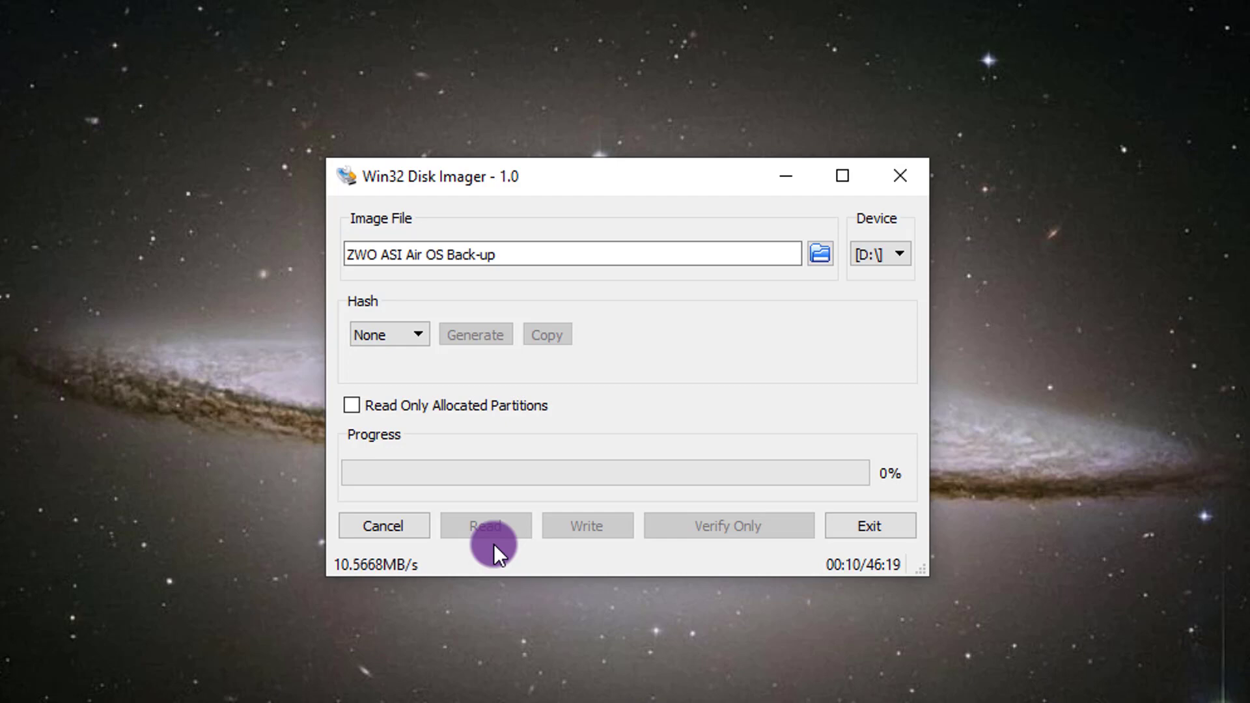
mouse_move(841, 591)
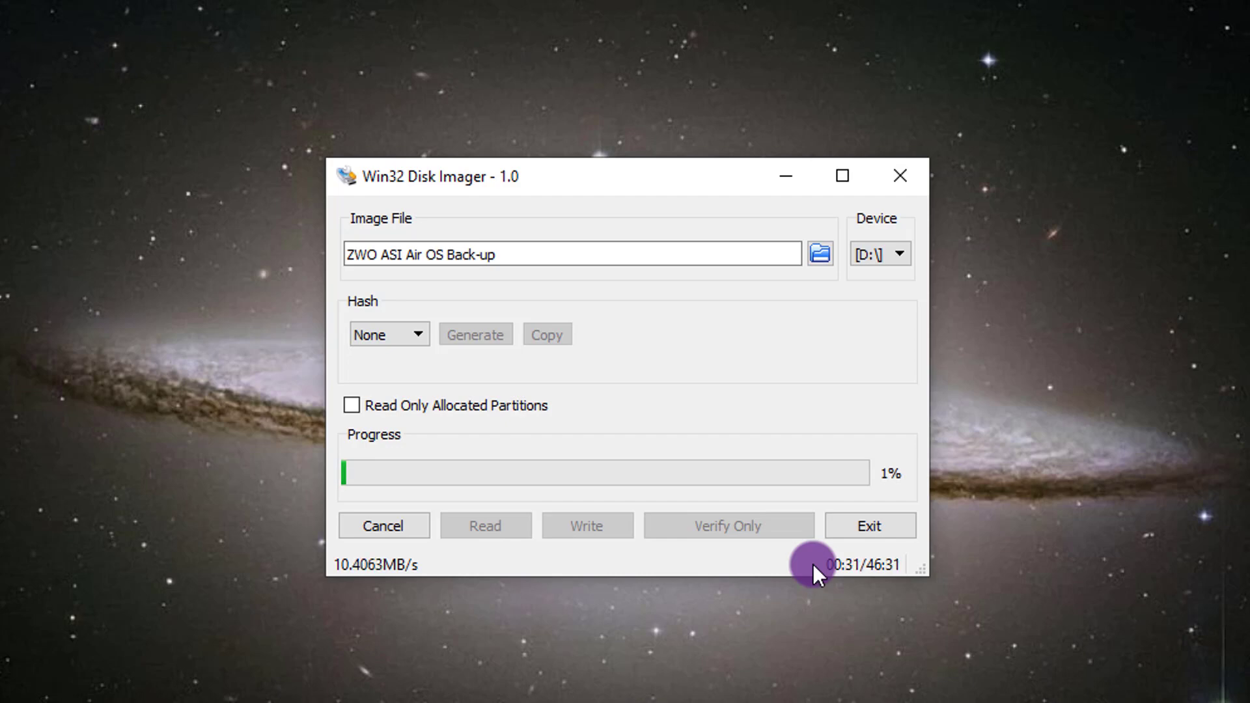
mouse_move(850, 578)
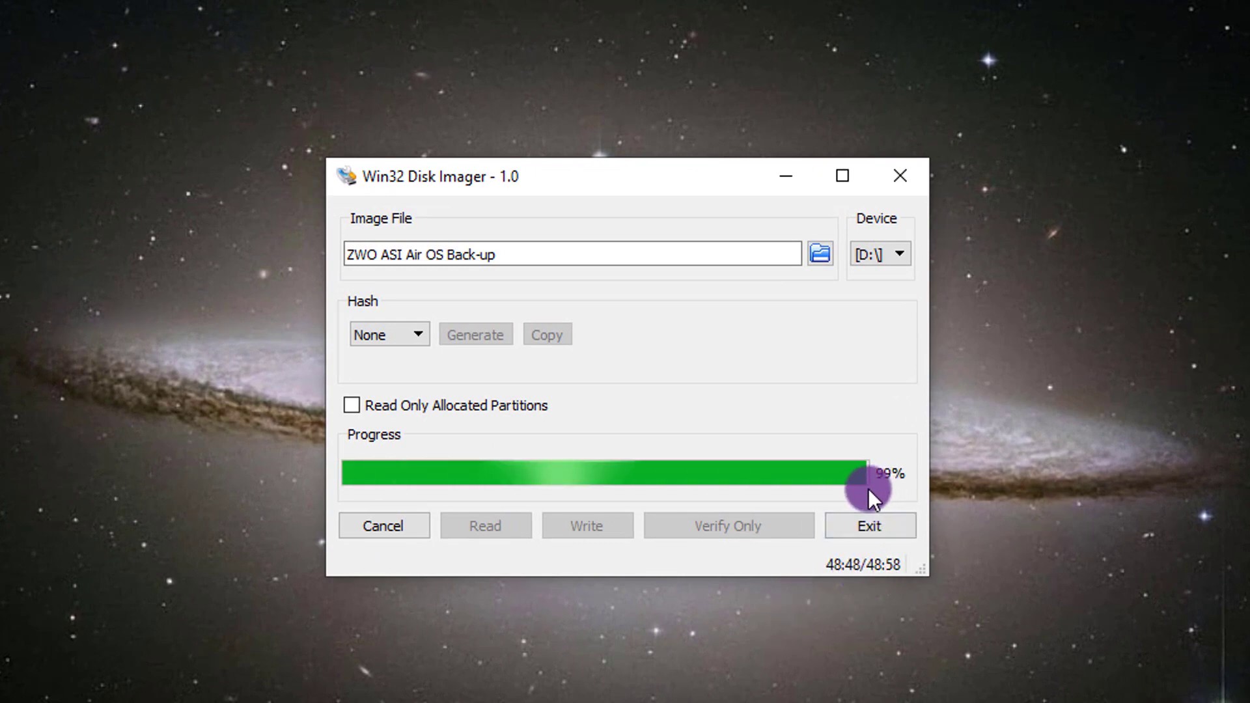
mouse_move(1000, 464)
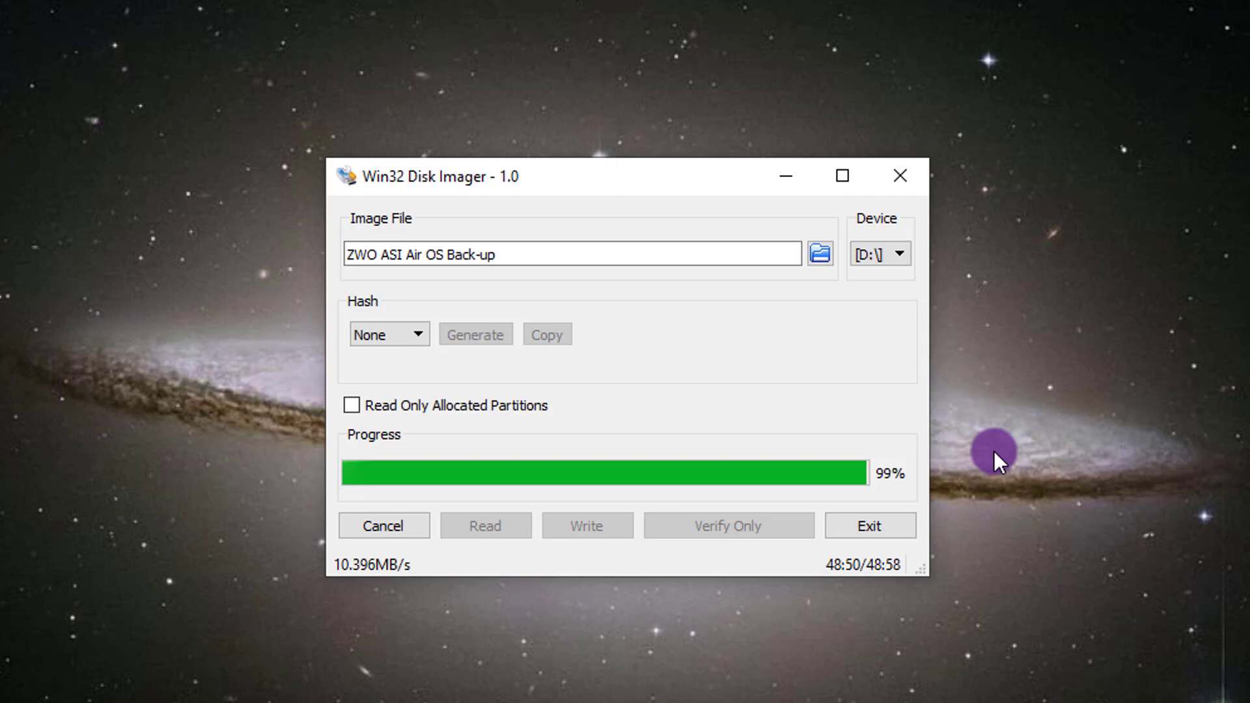
mouse_move(943, 464)
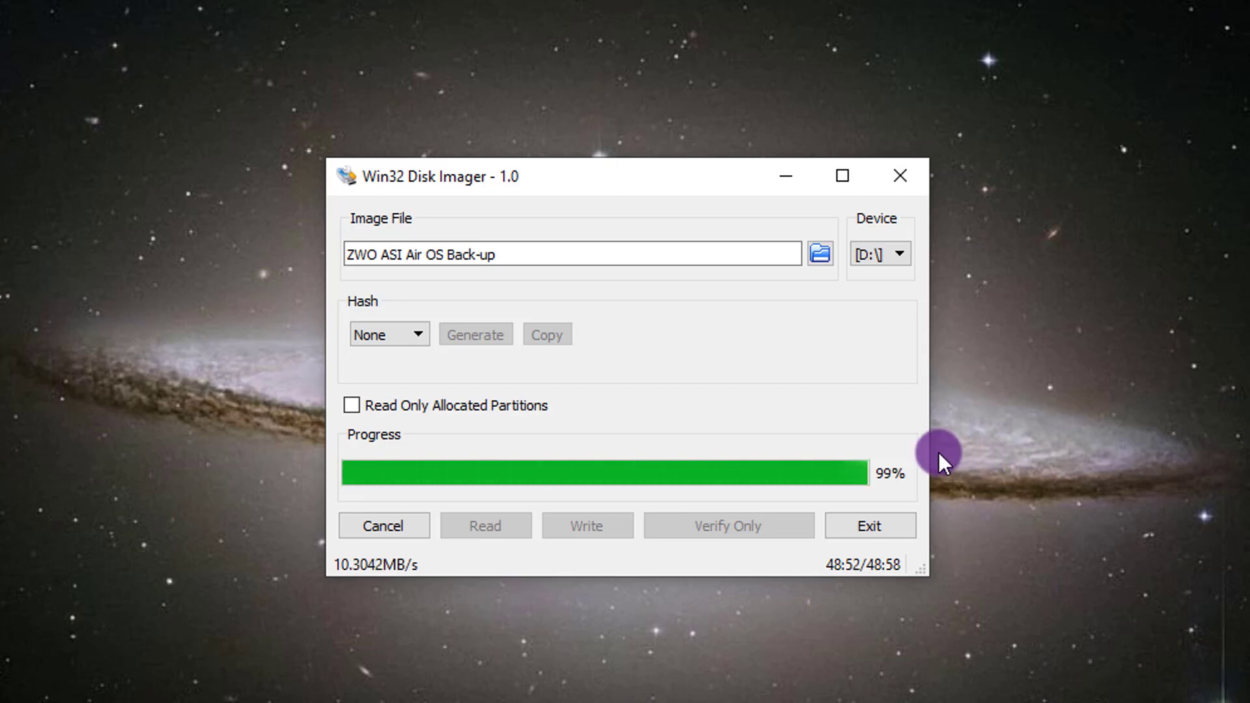
mouse_move(920, 462)
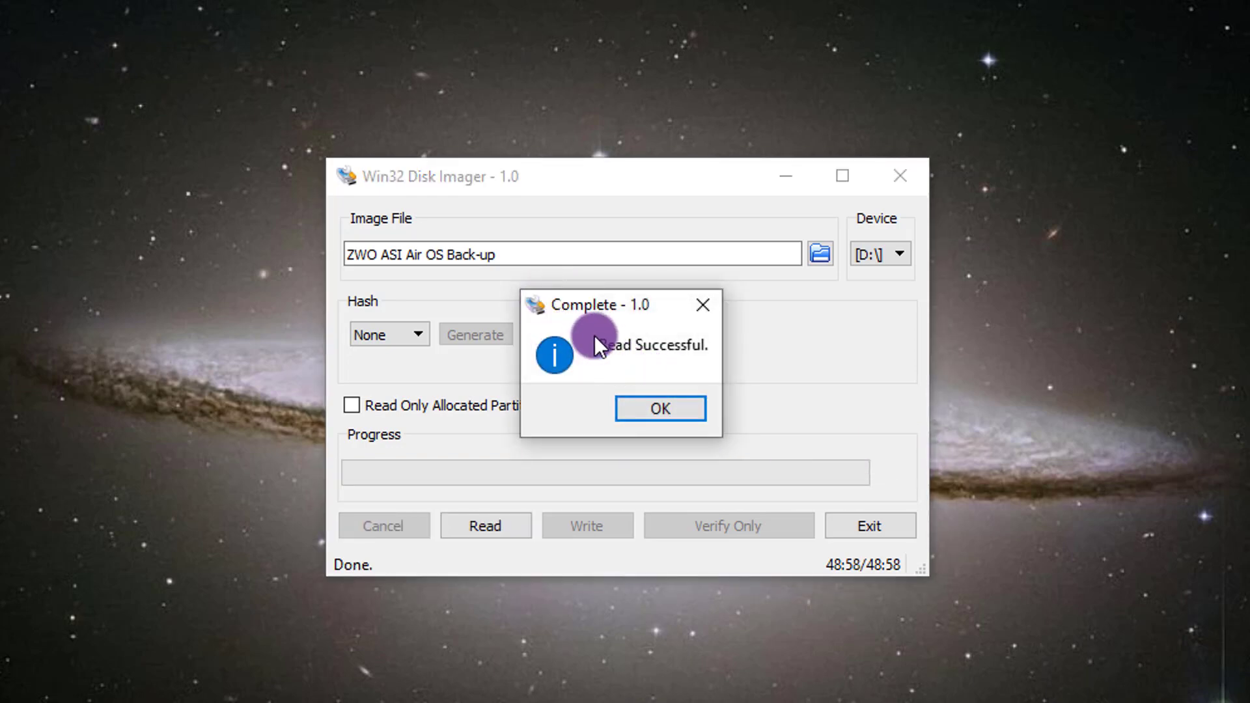
Create a desktop folder named 'ASI Air OS Back-up' and place it beneath the Firefox shortcut.
click(660, 408)
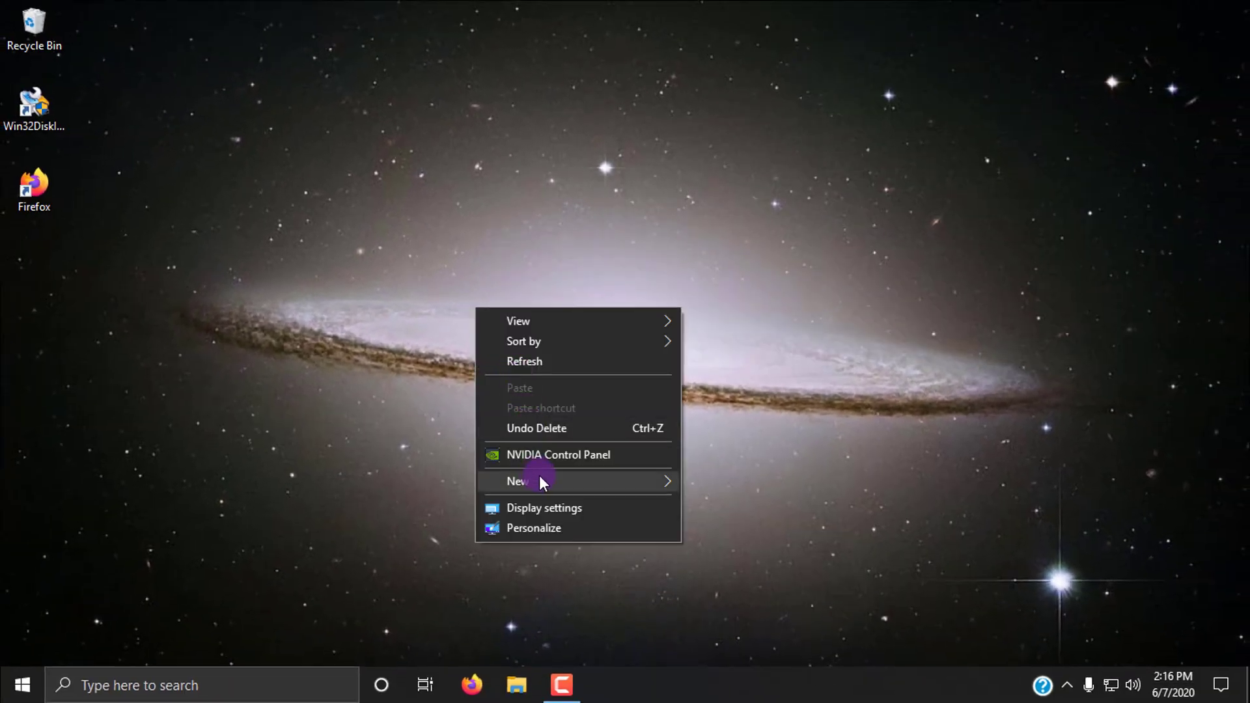
click(518, 481)
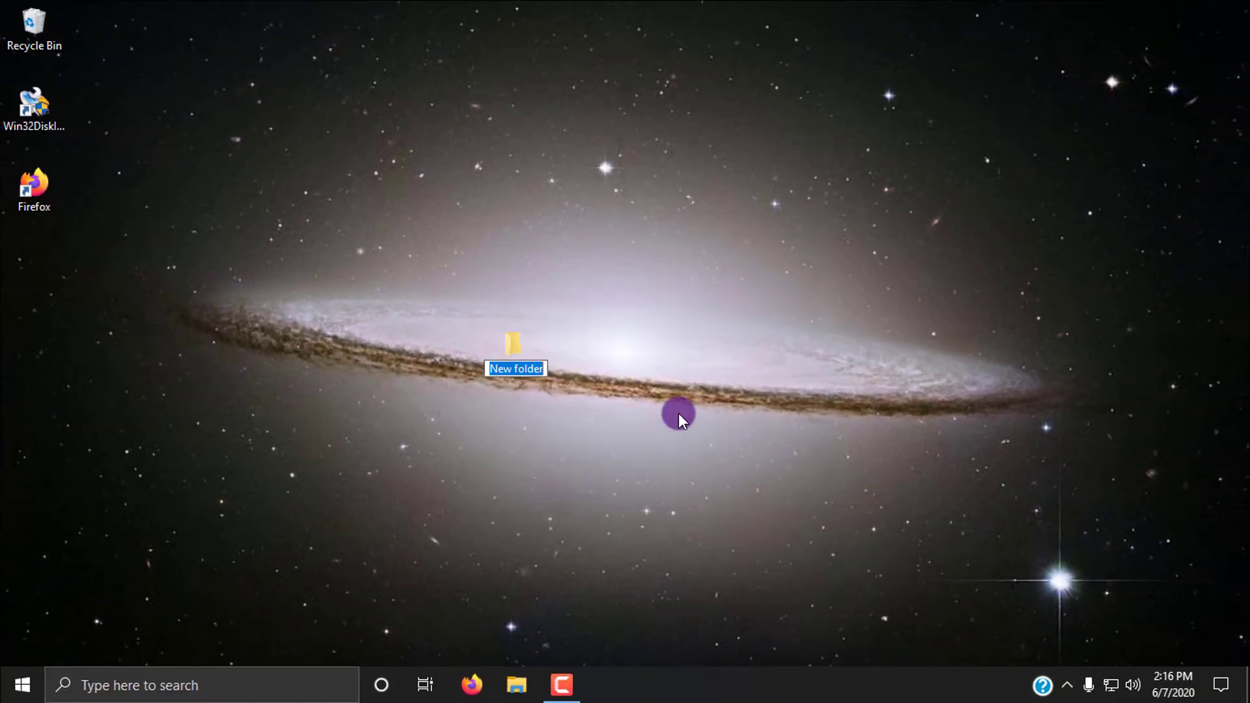
text(ASI AI)
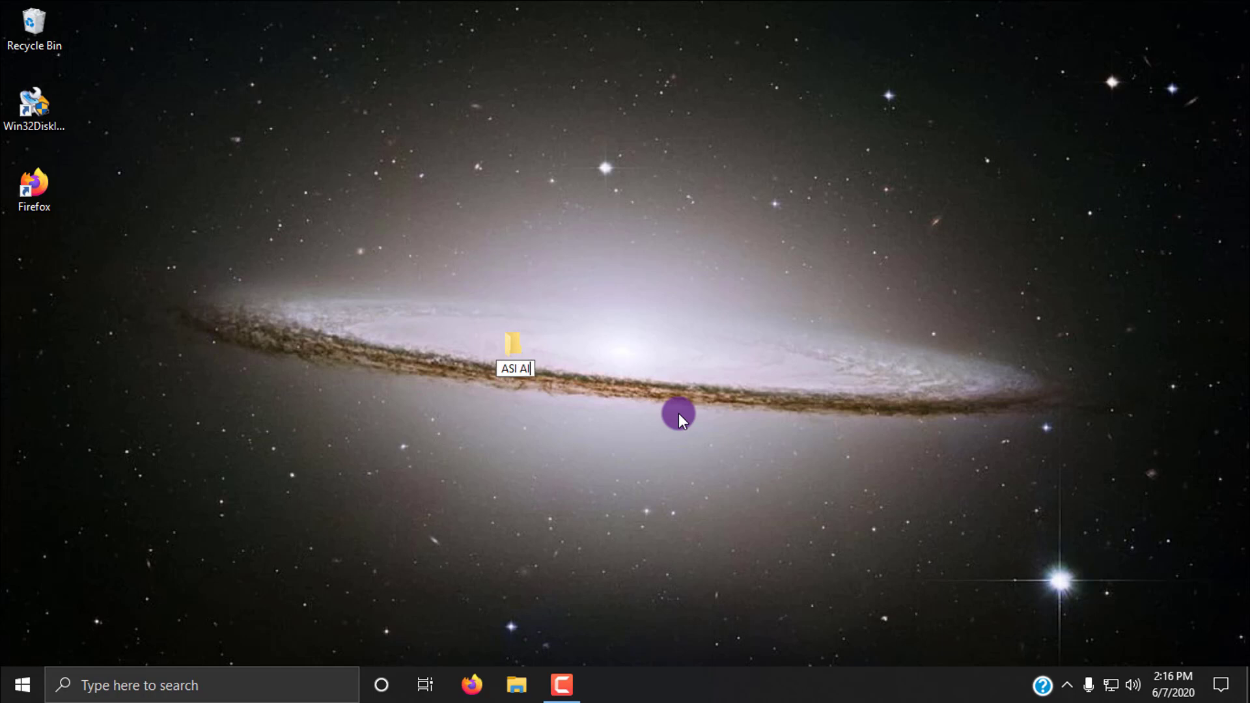
text(ir OS Back-up)
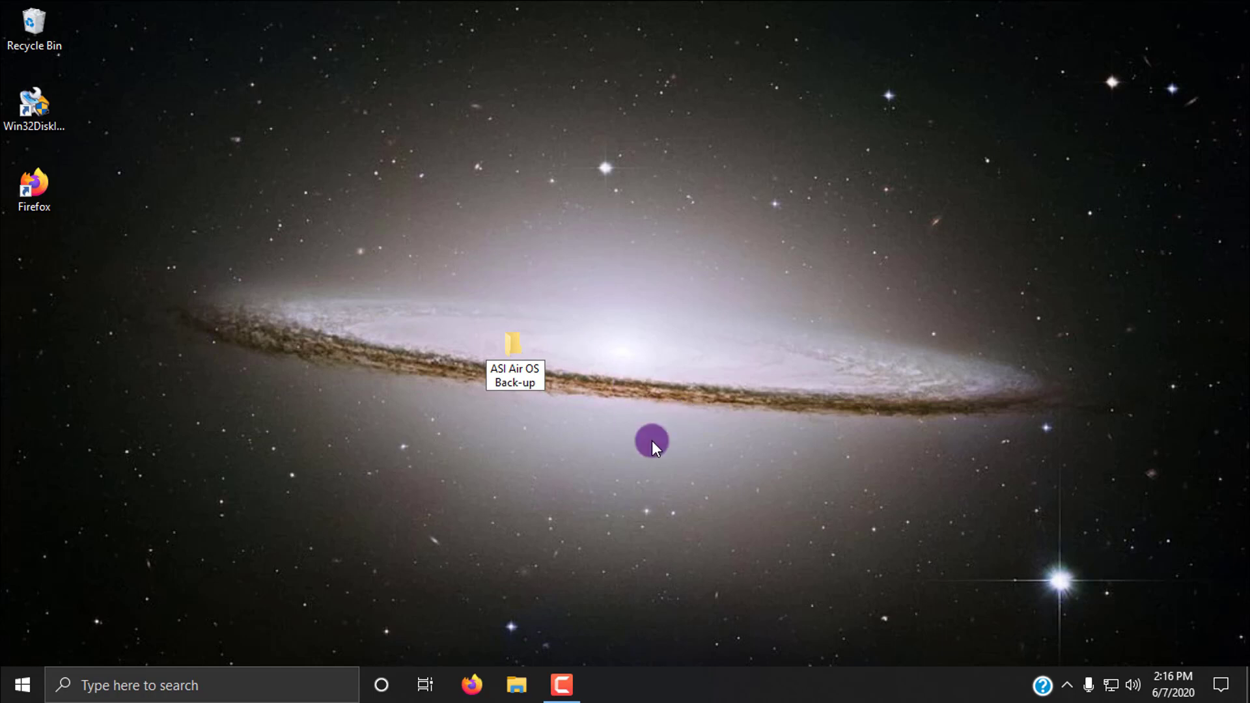
drag(514, 346, 34, 271)
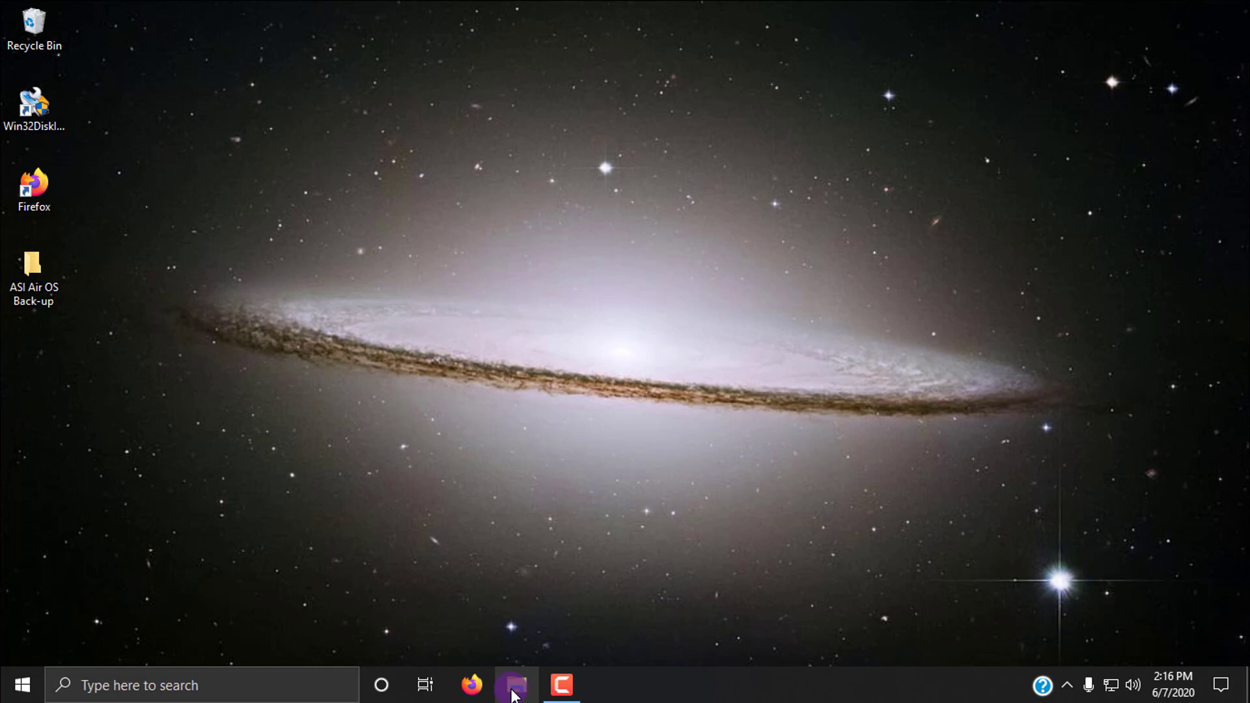
Move the ZWO ASI Air OS Back-up image from Downloads into the ASI Air OS Back-up desktop folder.
click(510, 684)
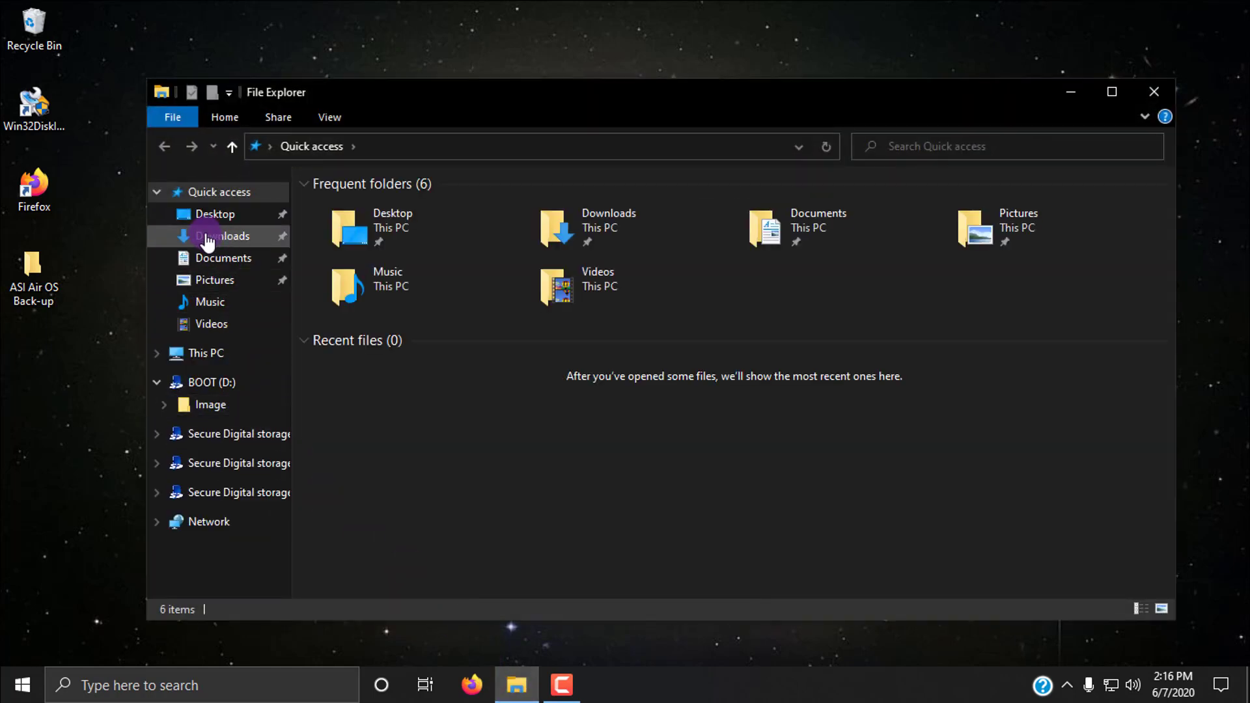
click(221, 235)
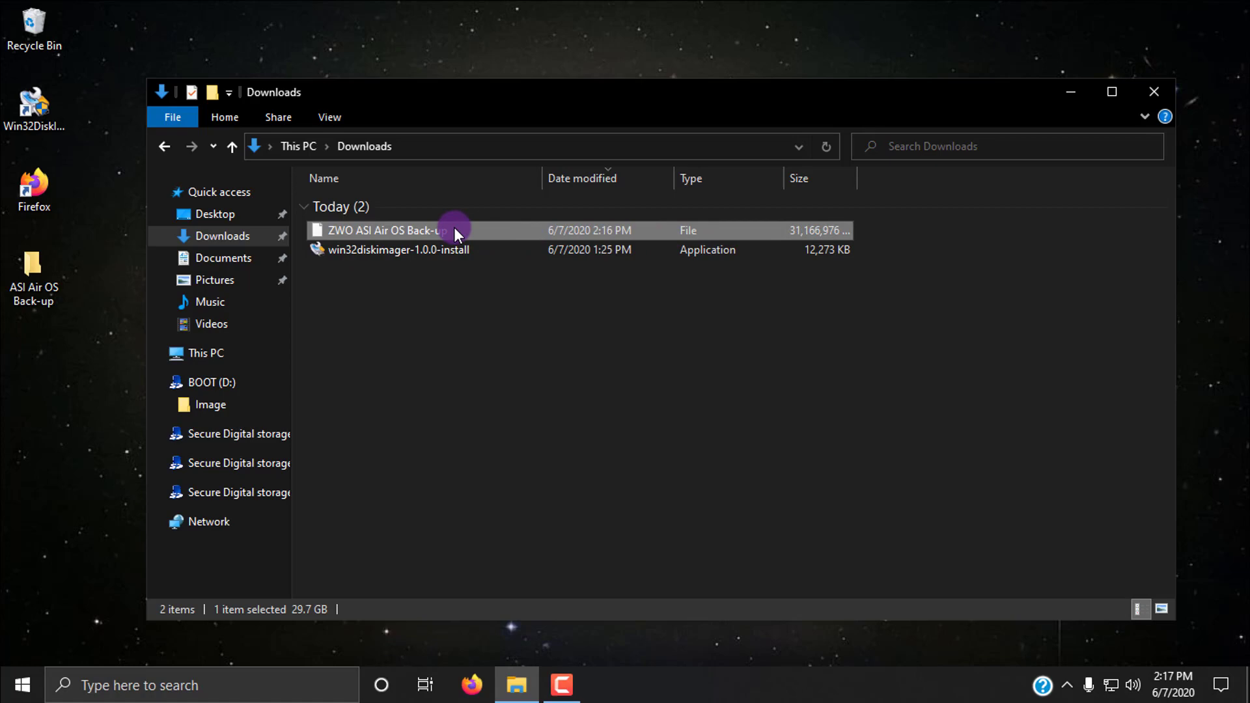
drag(454, 230, 346, 250)
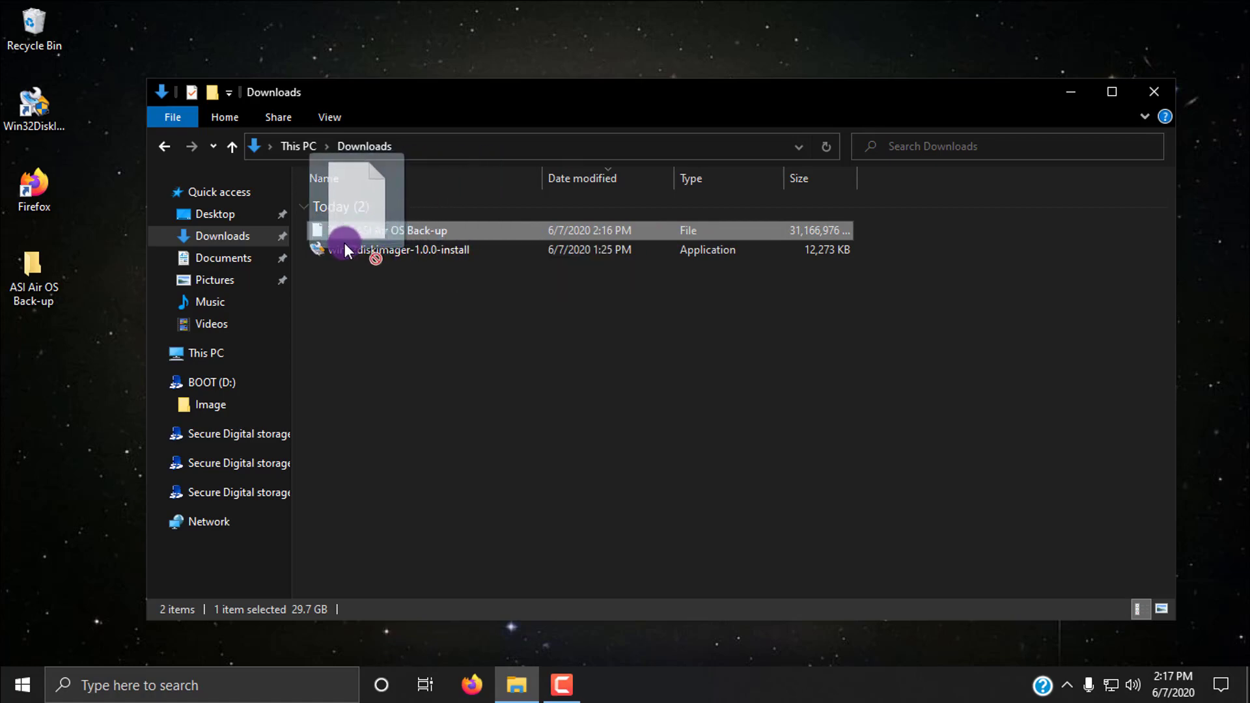
drag(346, 240, 34, 276)
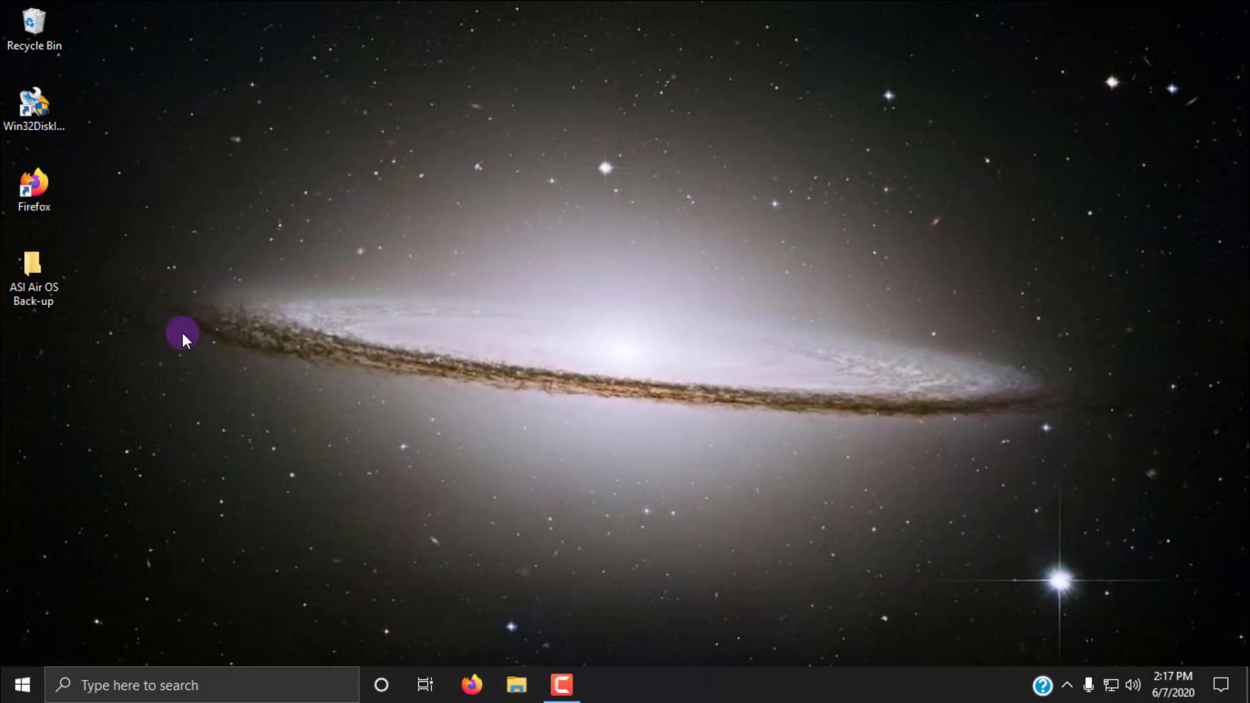
Open the ASI Air OS Back-up folder and select the backup image inside it.
click(34, 268)
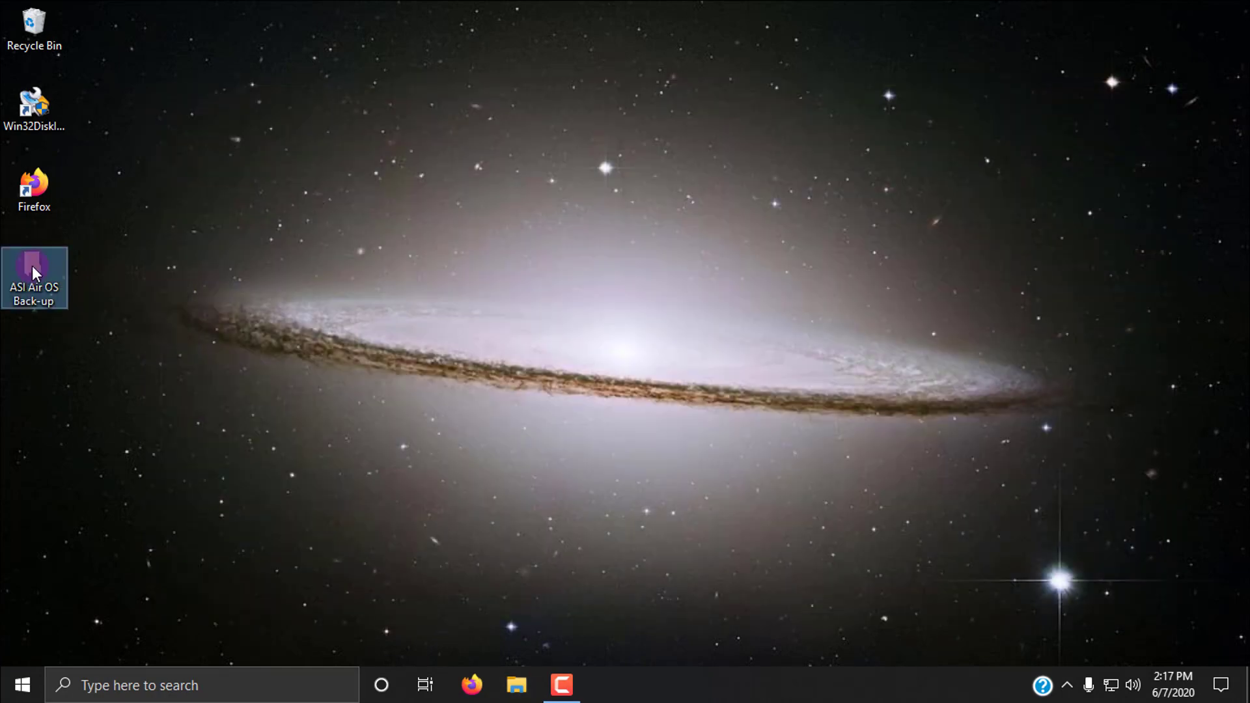
double_click(34, 269)
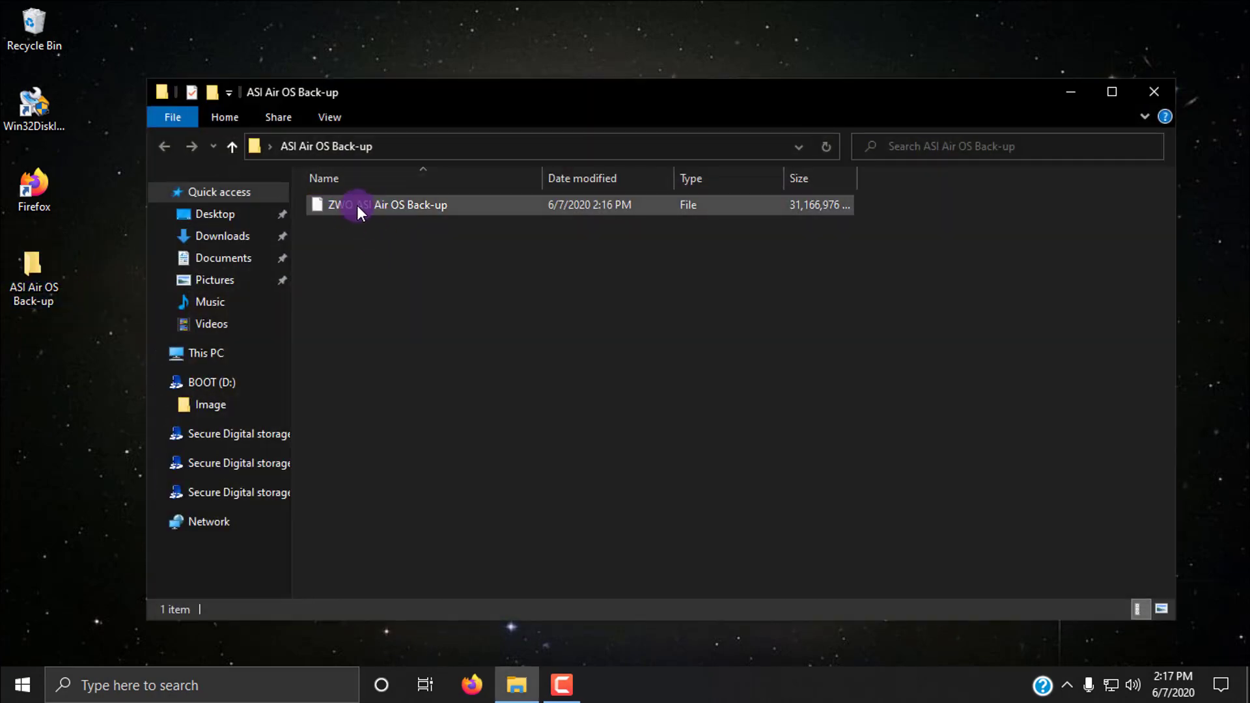
click(591, 302)
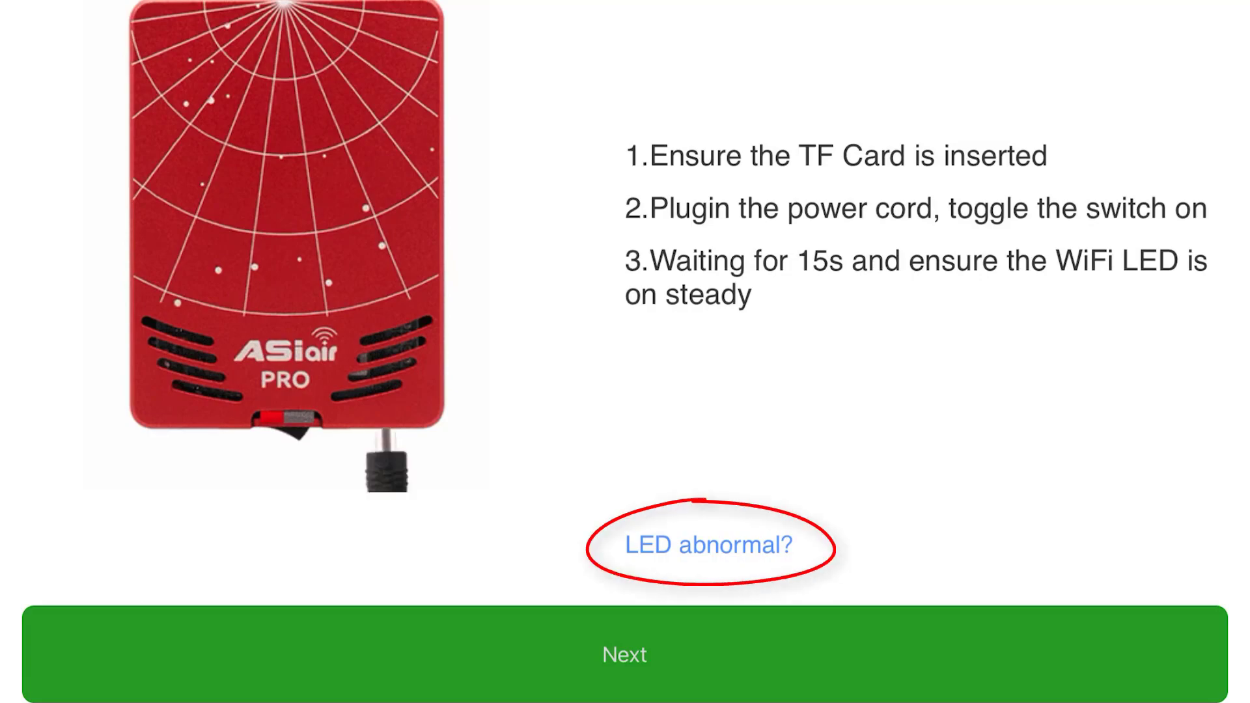
Review the ASIAIR connection guide: insert TF card, power on, wait for steady WiFi LED.
click(712, 545)
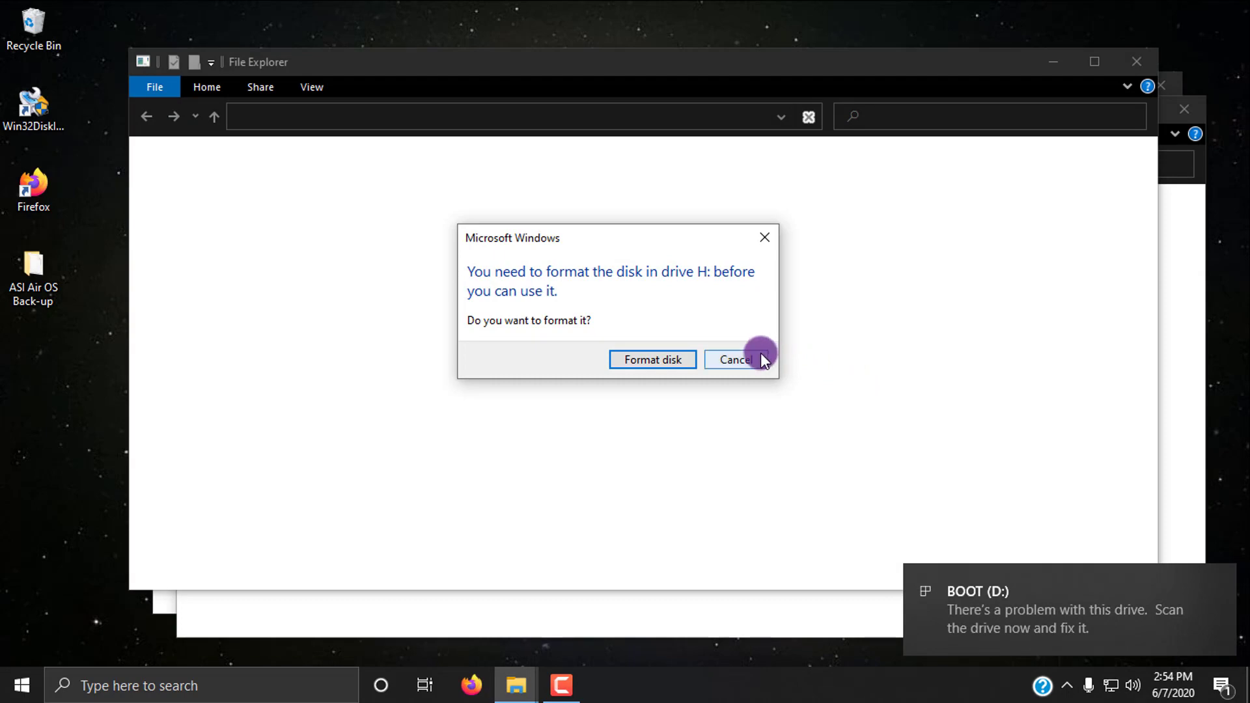
Decline the format prompts for drives H: and G: and acknowledge the G: not-accessible error.
click(734, 360)
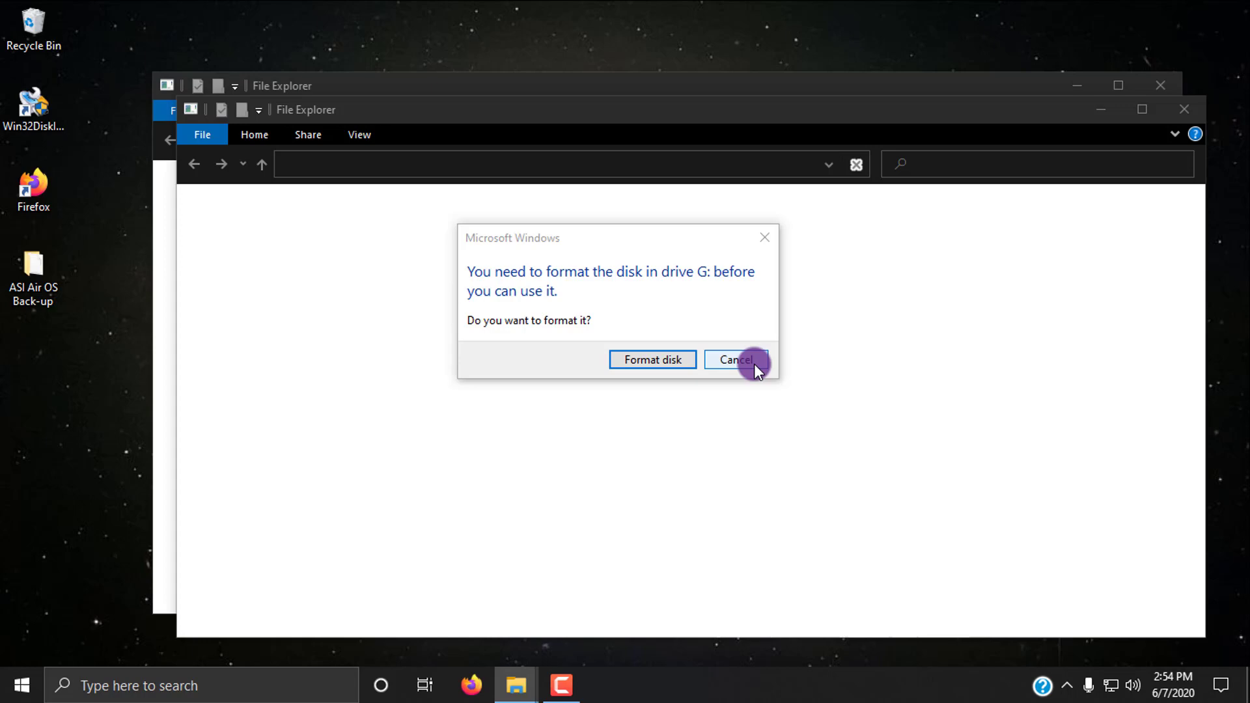
click(738, 359)
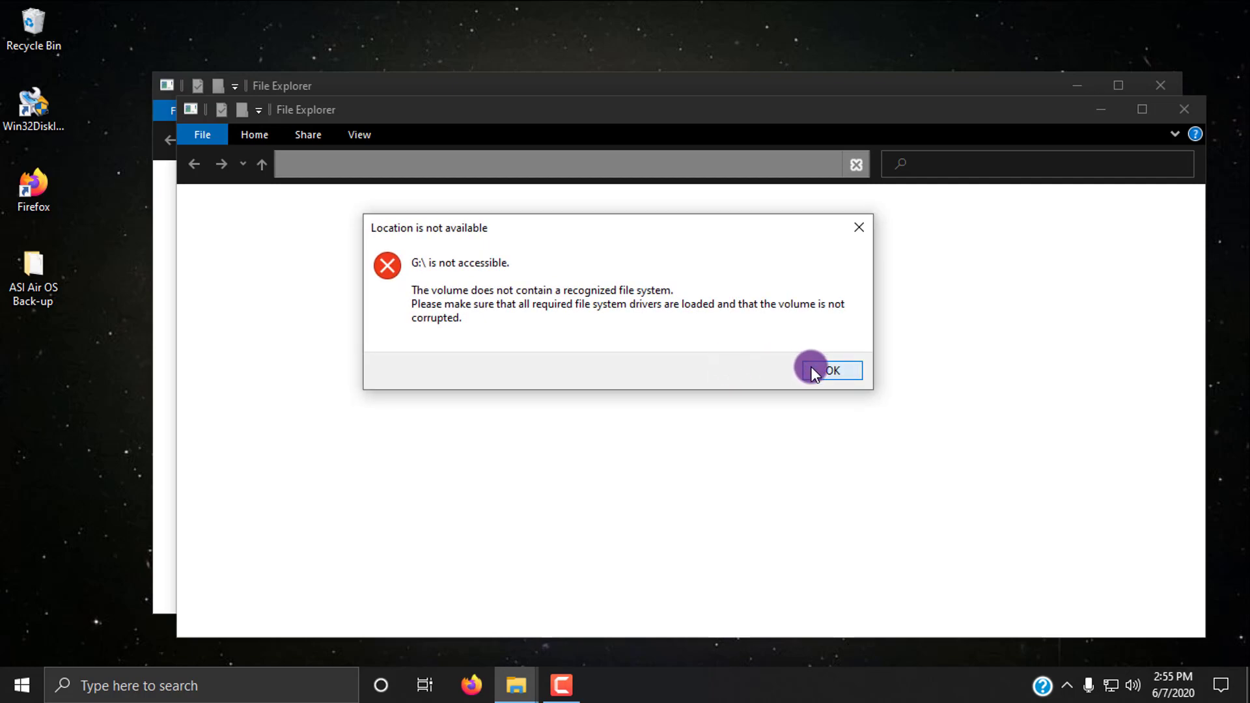
click(822, 369)
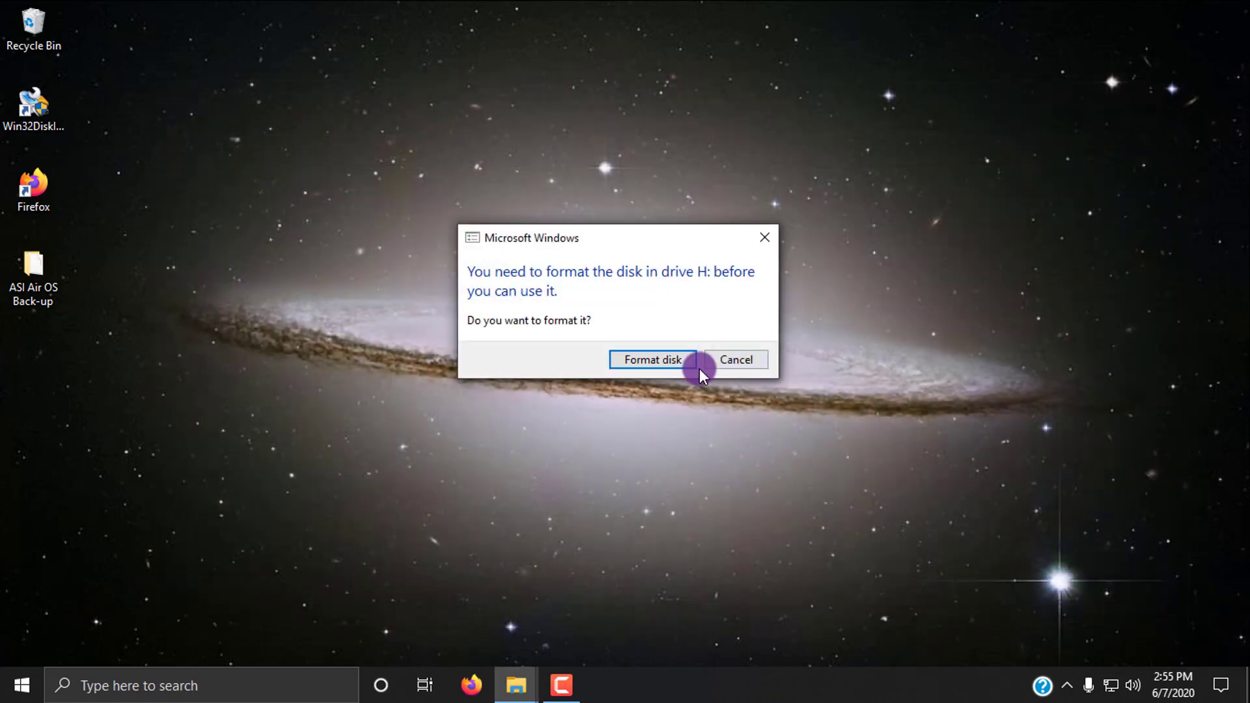
click(735, 359)
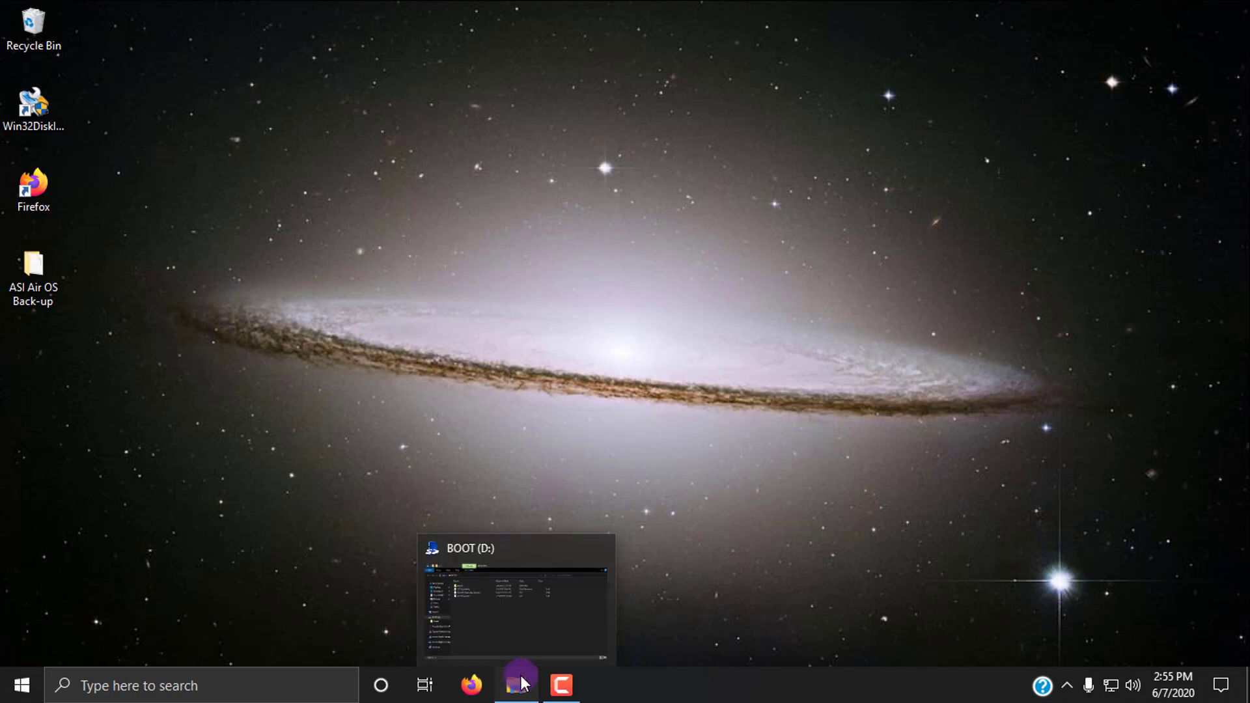
Show the BOOT (D:) card's contents and bring up its options menu.
click(516, 685)
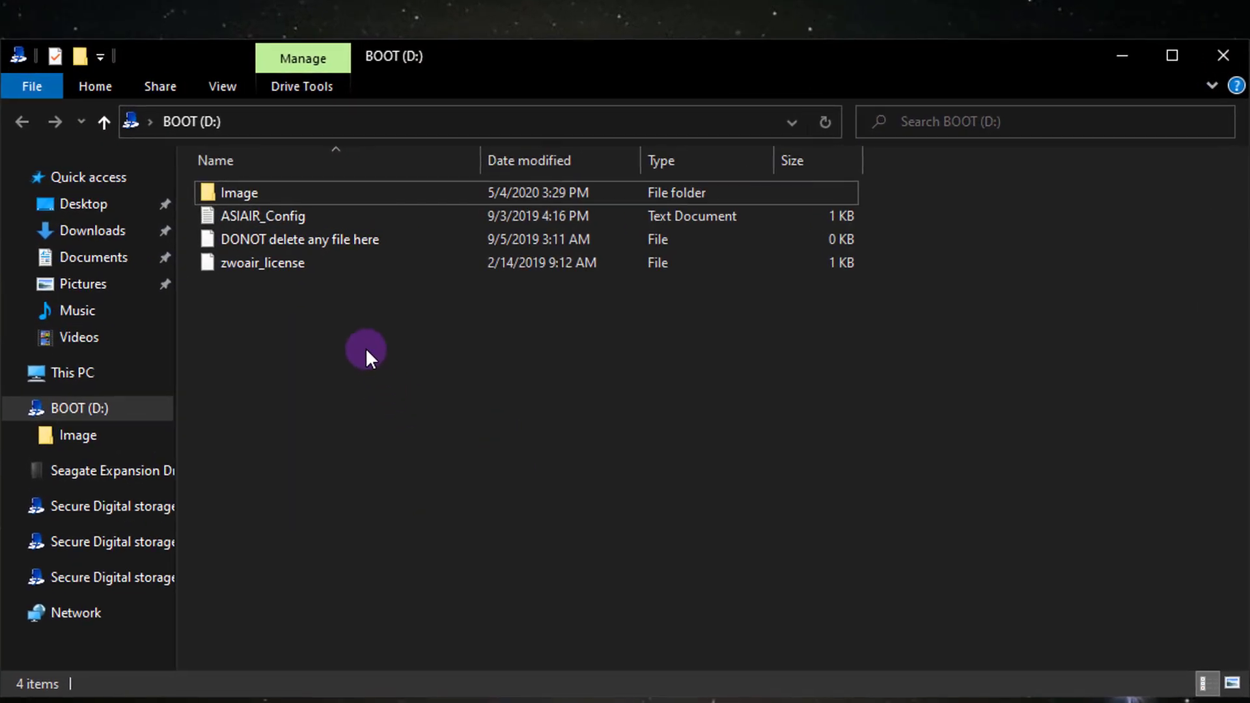
mouse_move(382, 472)
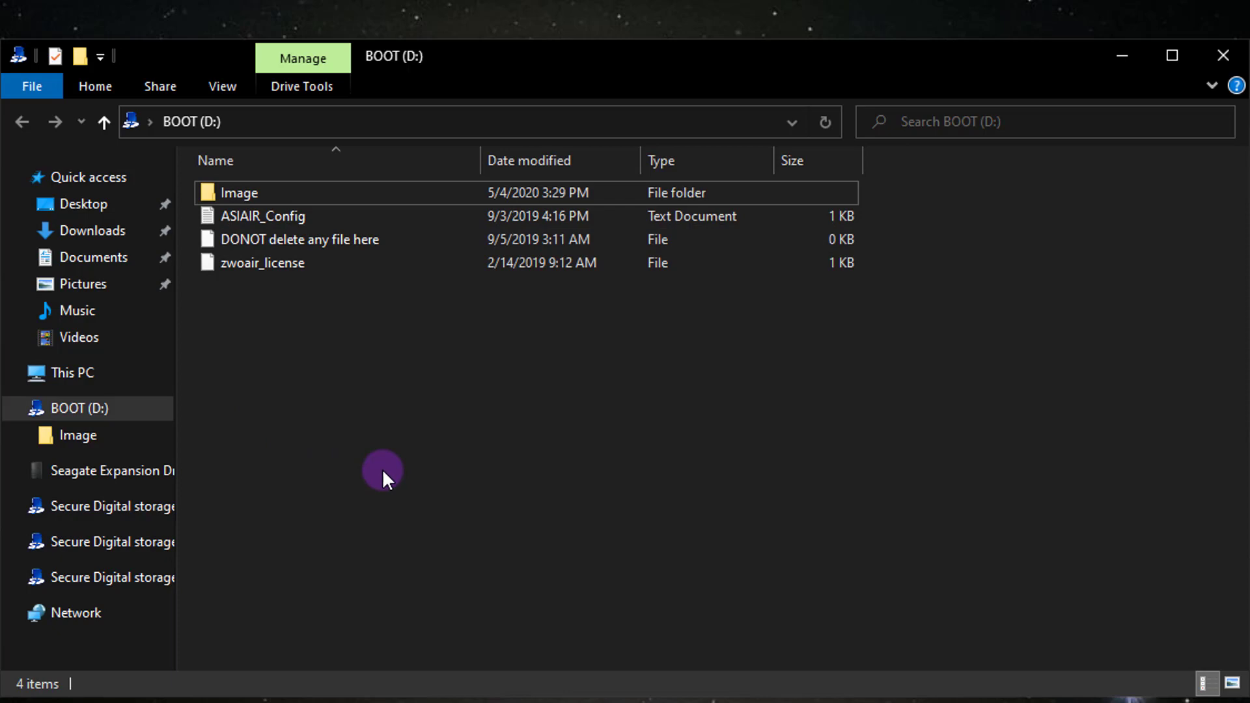
mouse_move(313, 409)
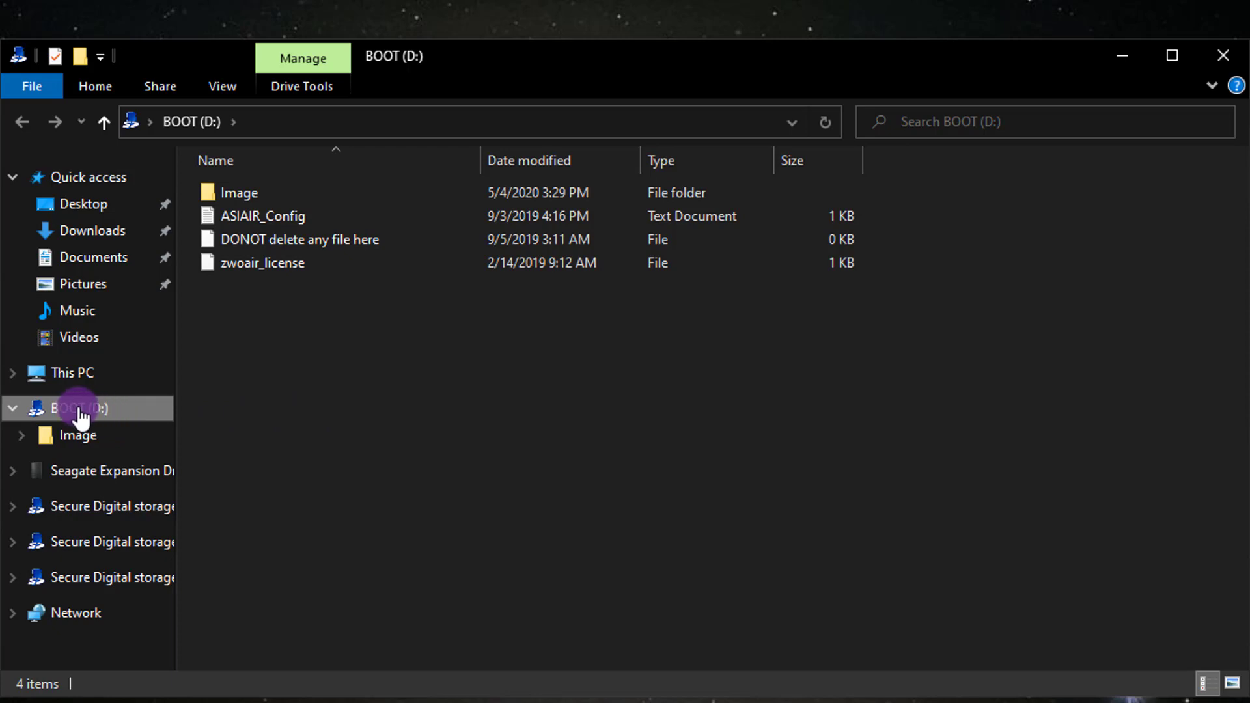
mouse_move(105, 416)
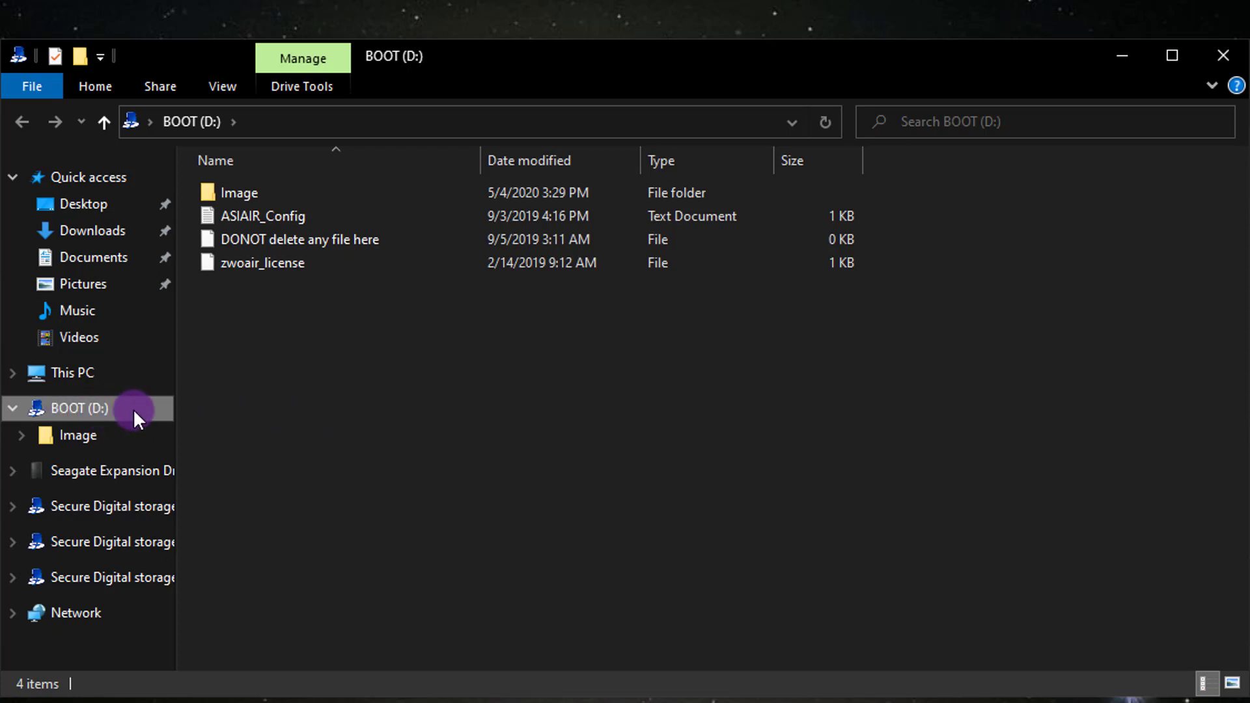
mouse_move(107, 422)
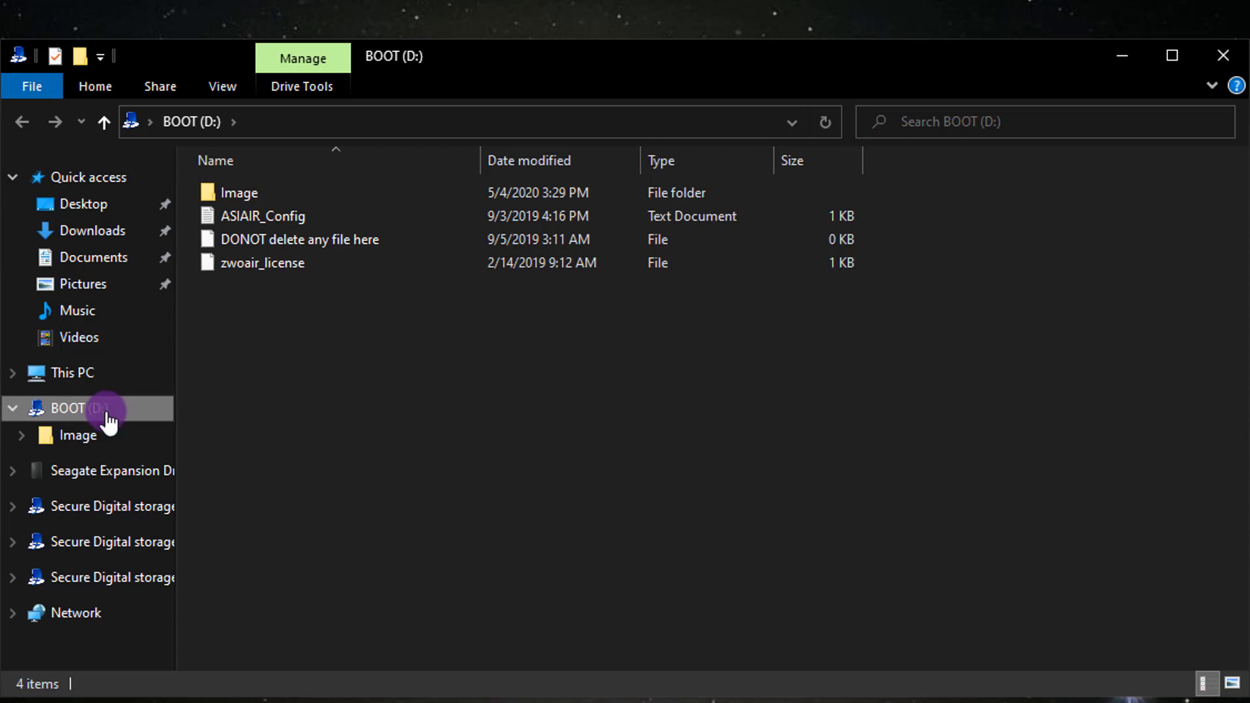
mouse_move(137, 418)
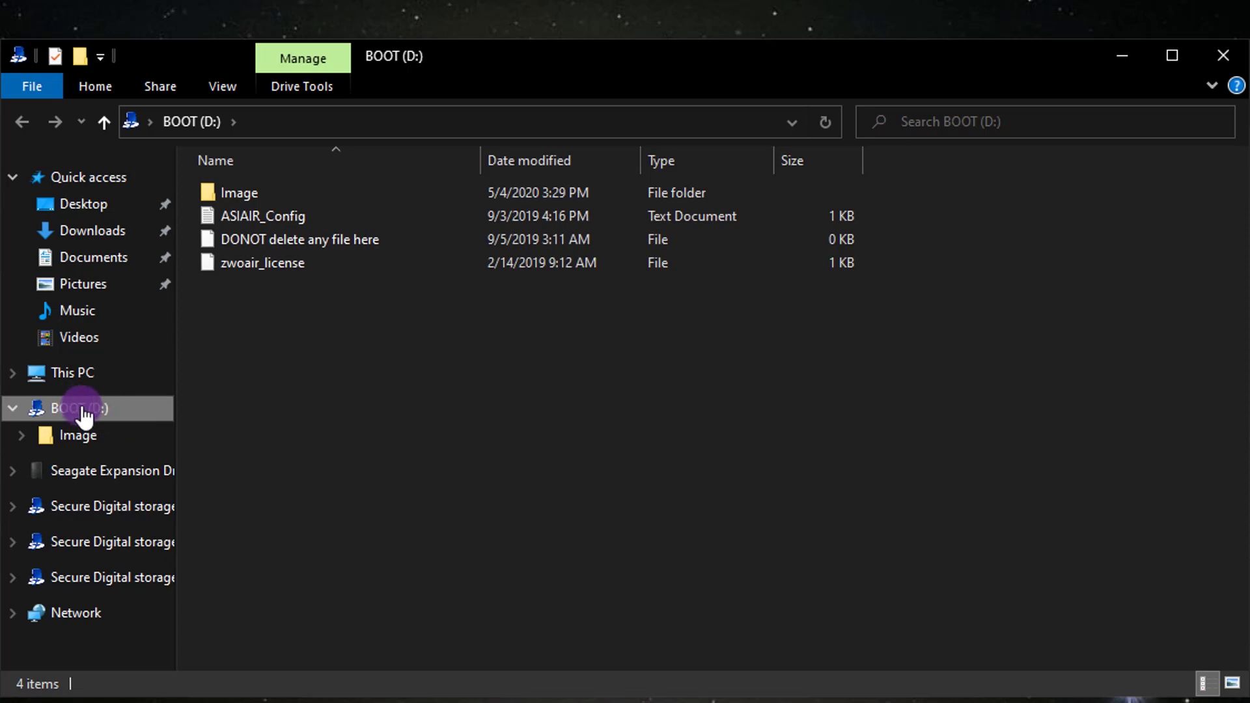
right_click(75, 409)
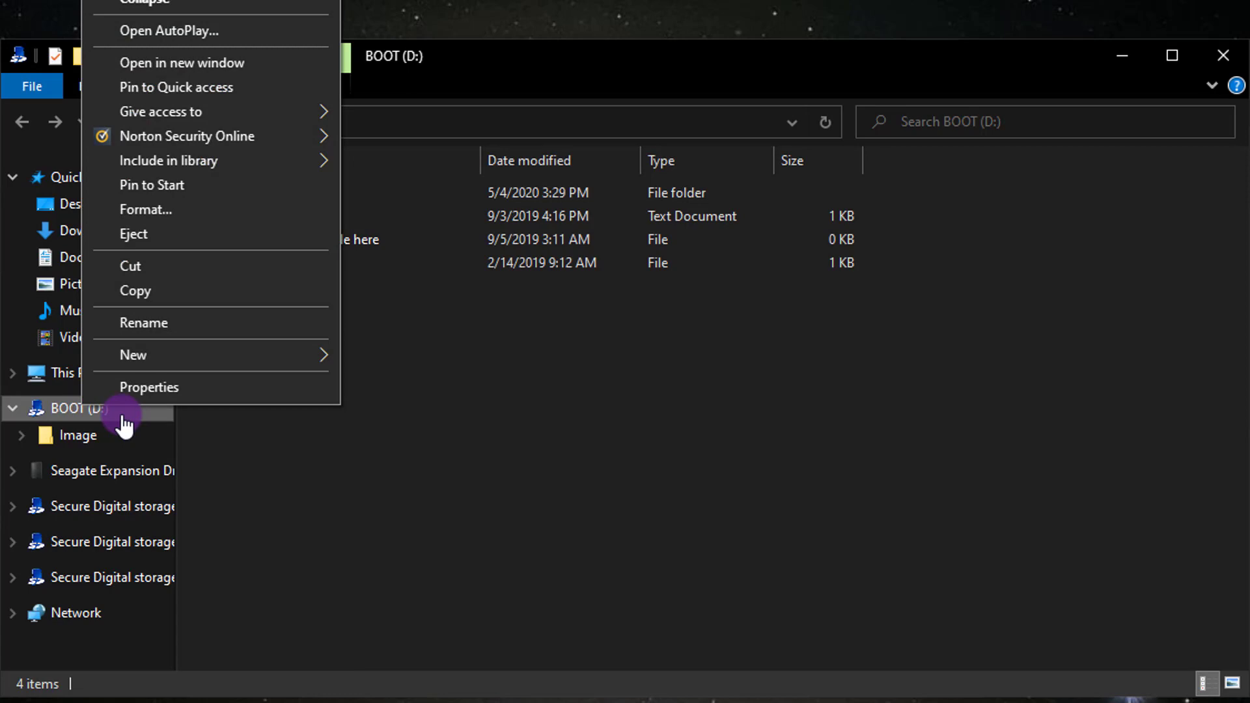
Quick-format the BOOT (D:) card as FAT32 with volume label BOOT, confirming the data erase.
click(145, 208)
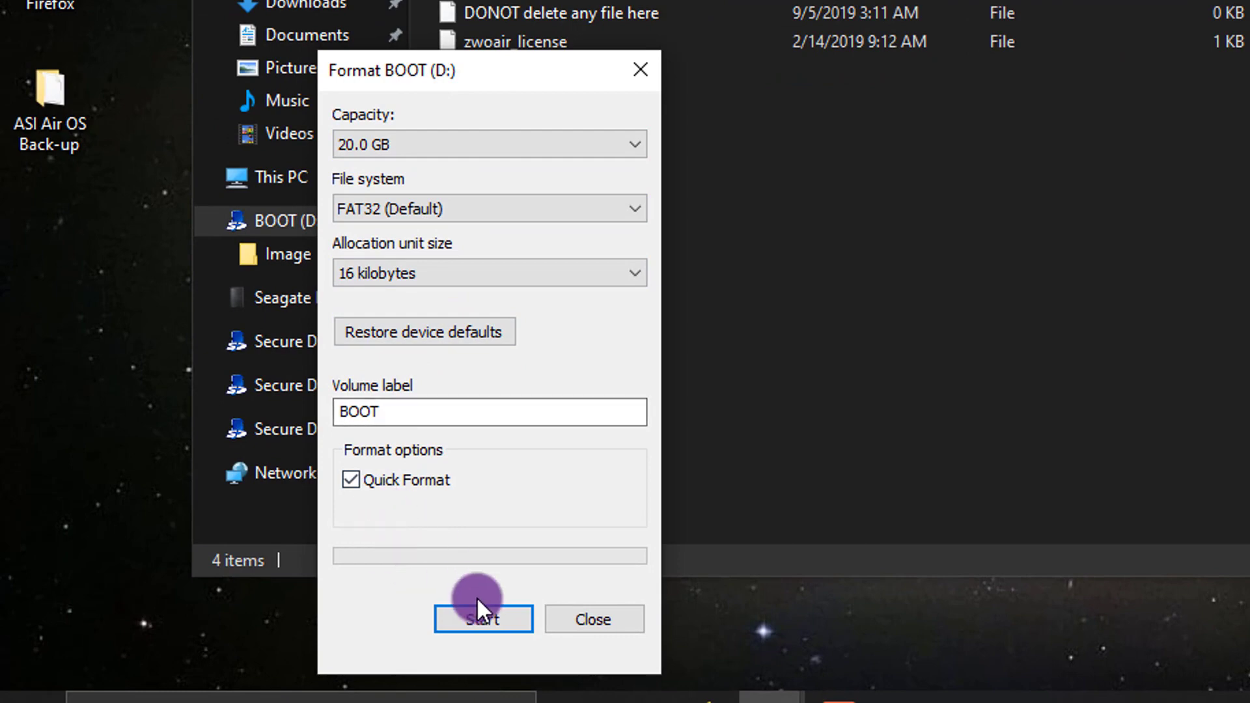
click(482, 619)
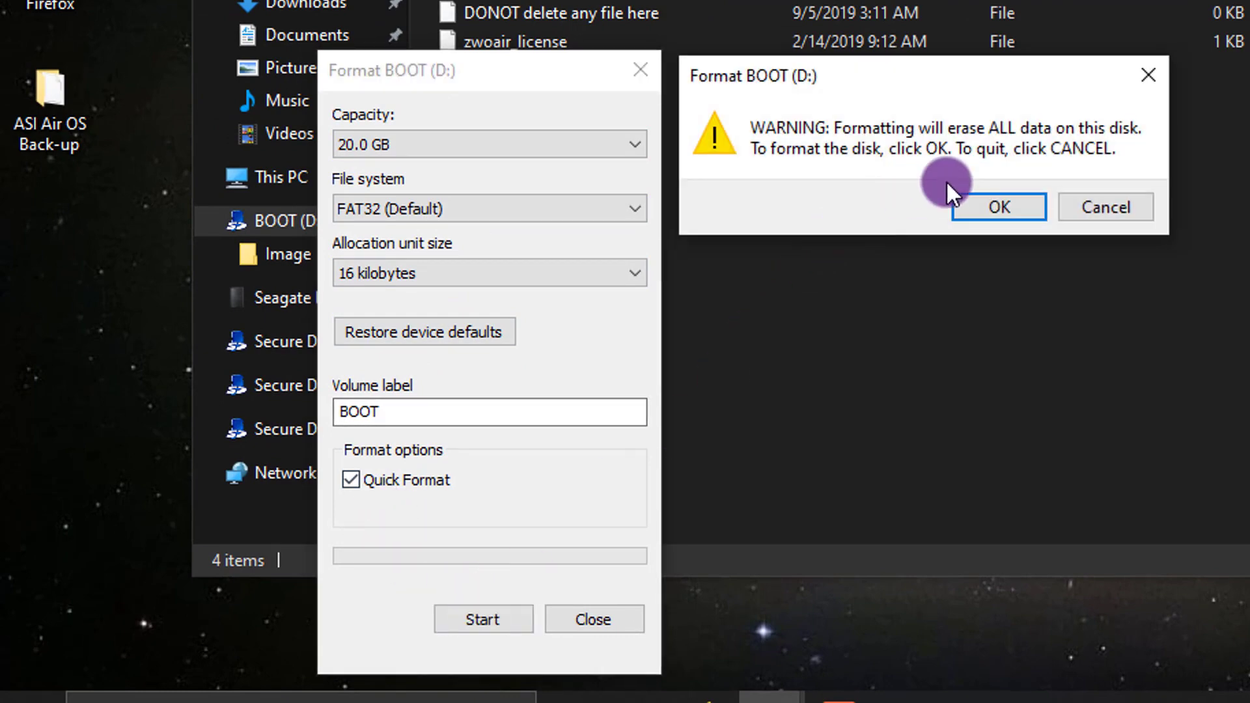
click(997, 207)
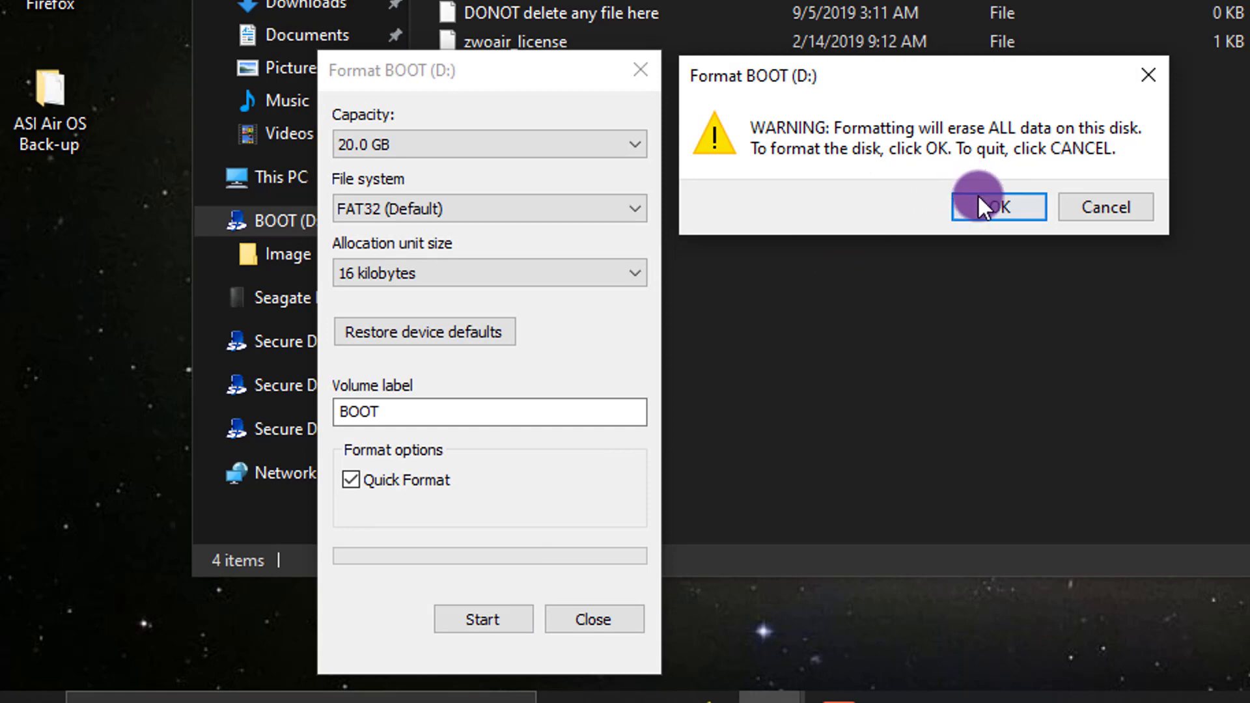
click(997, 207)
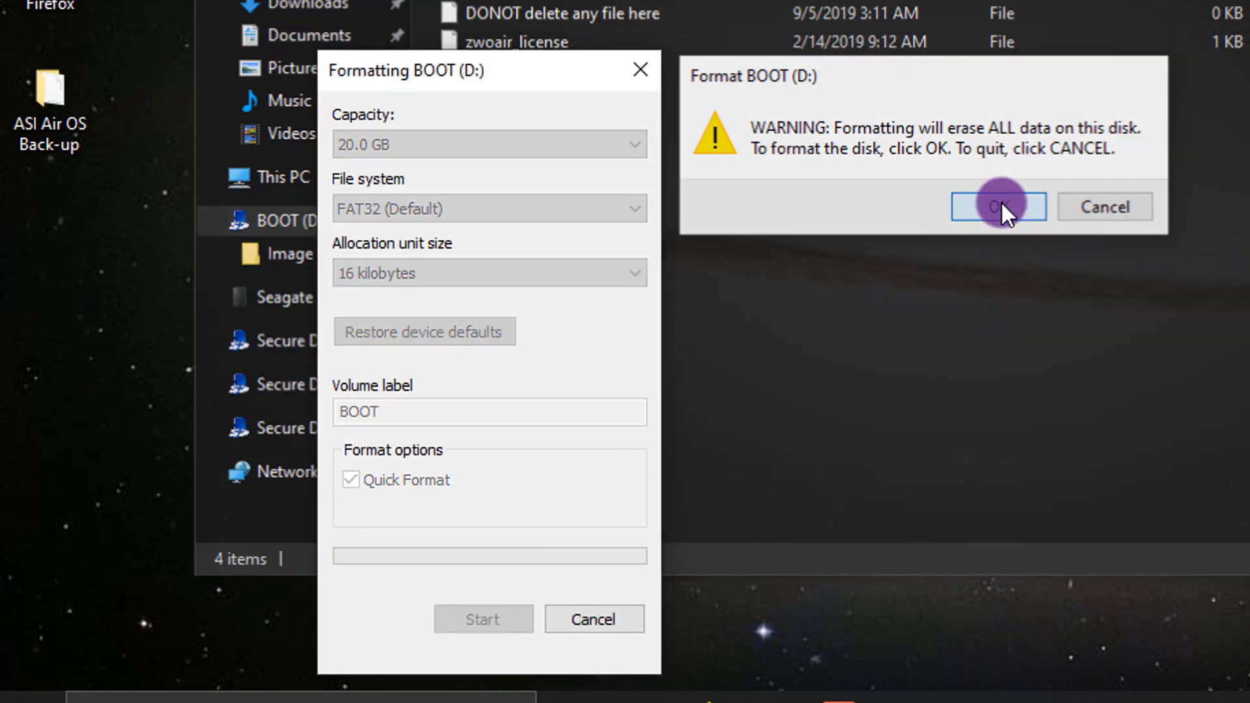
click(997, 206)
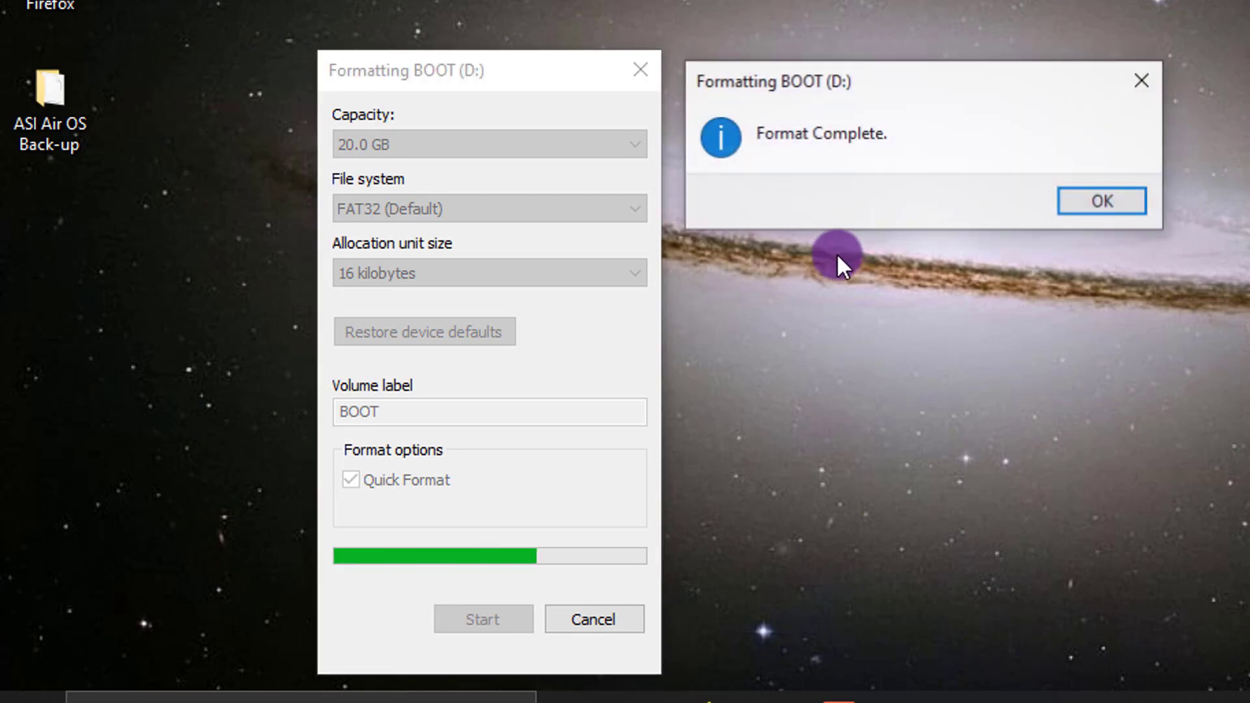
Acknowledge the Format Complete message and close the format window back to the desktop.
click(1098, 201)
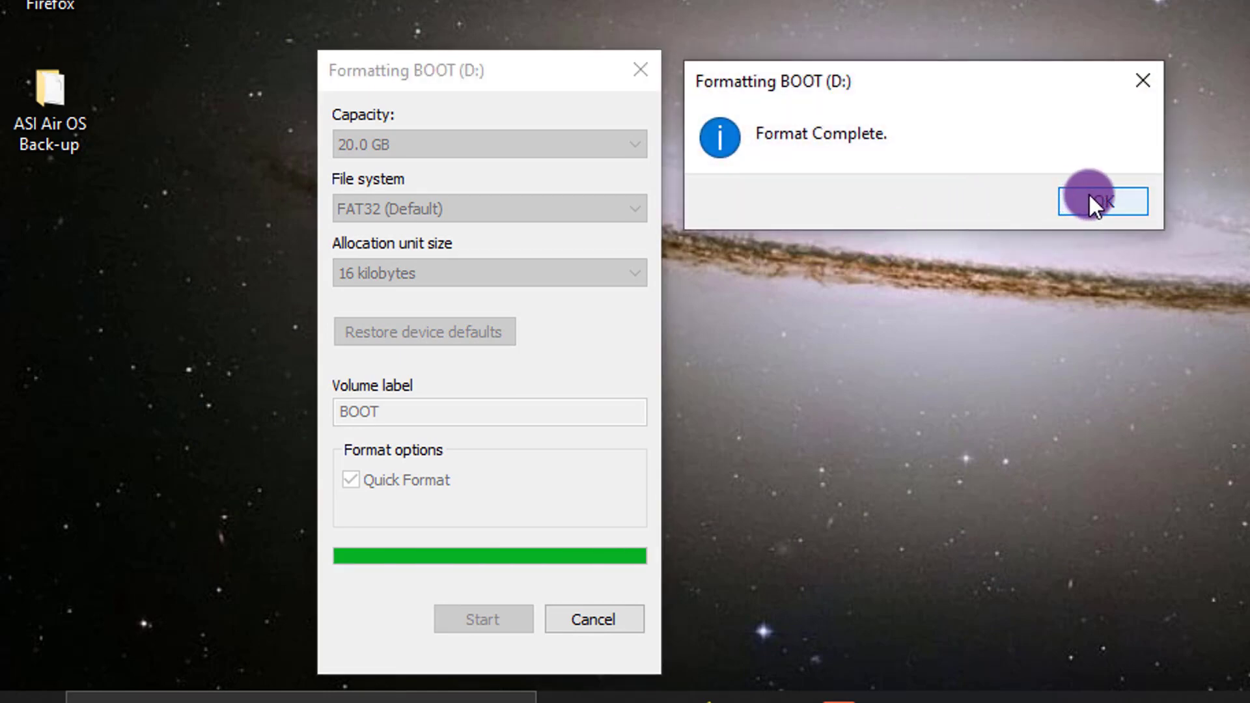
click(1102, 201)
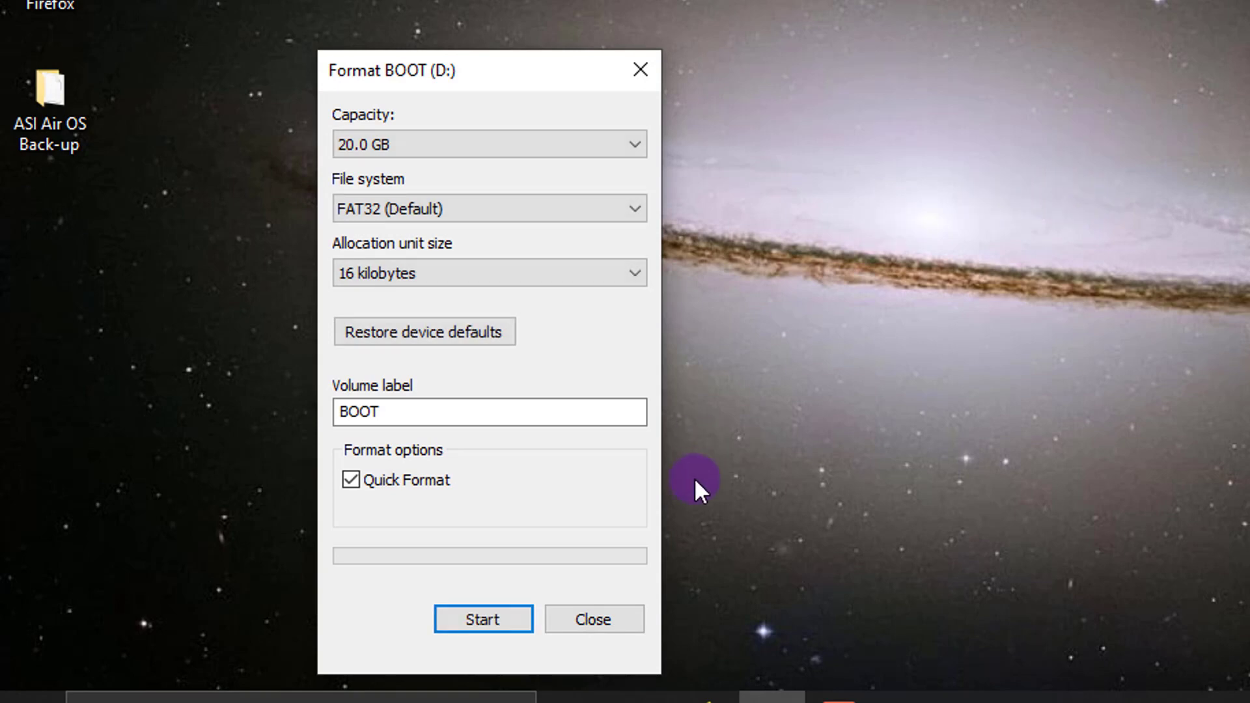
click(593, 620)
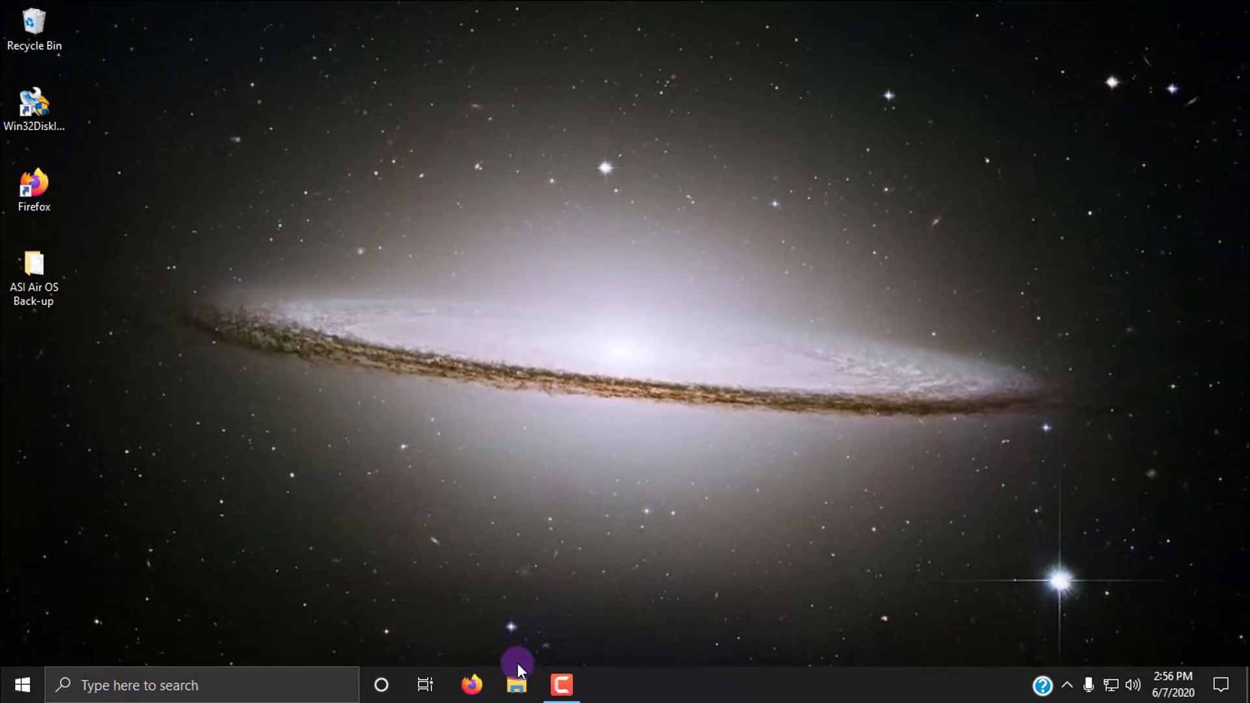
click(514, 684)
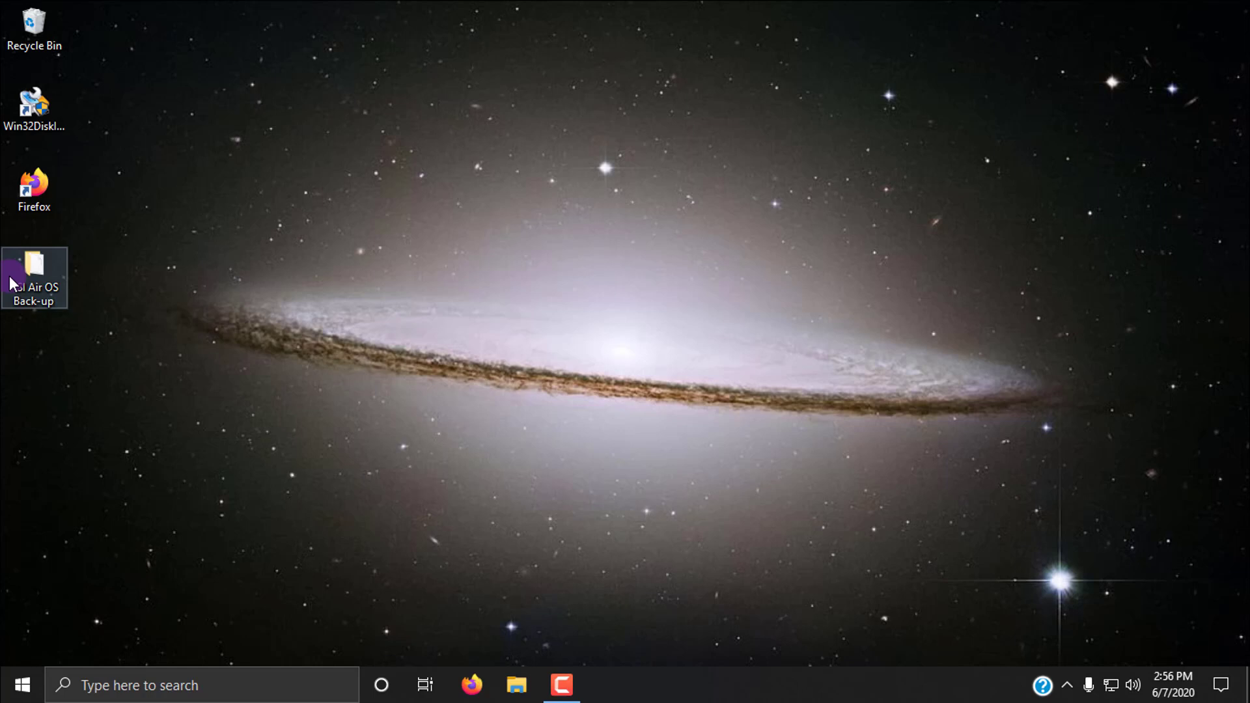
double_click(34, 264)
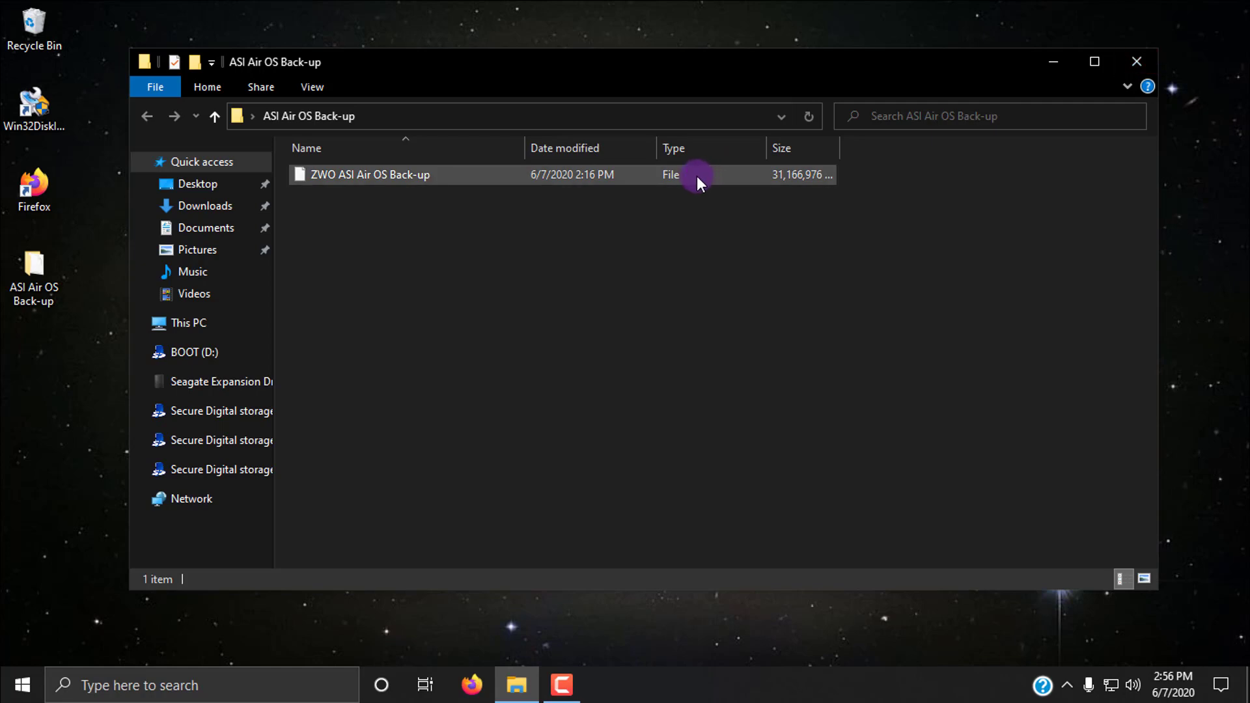
mouse_move(826, 147)
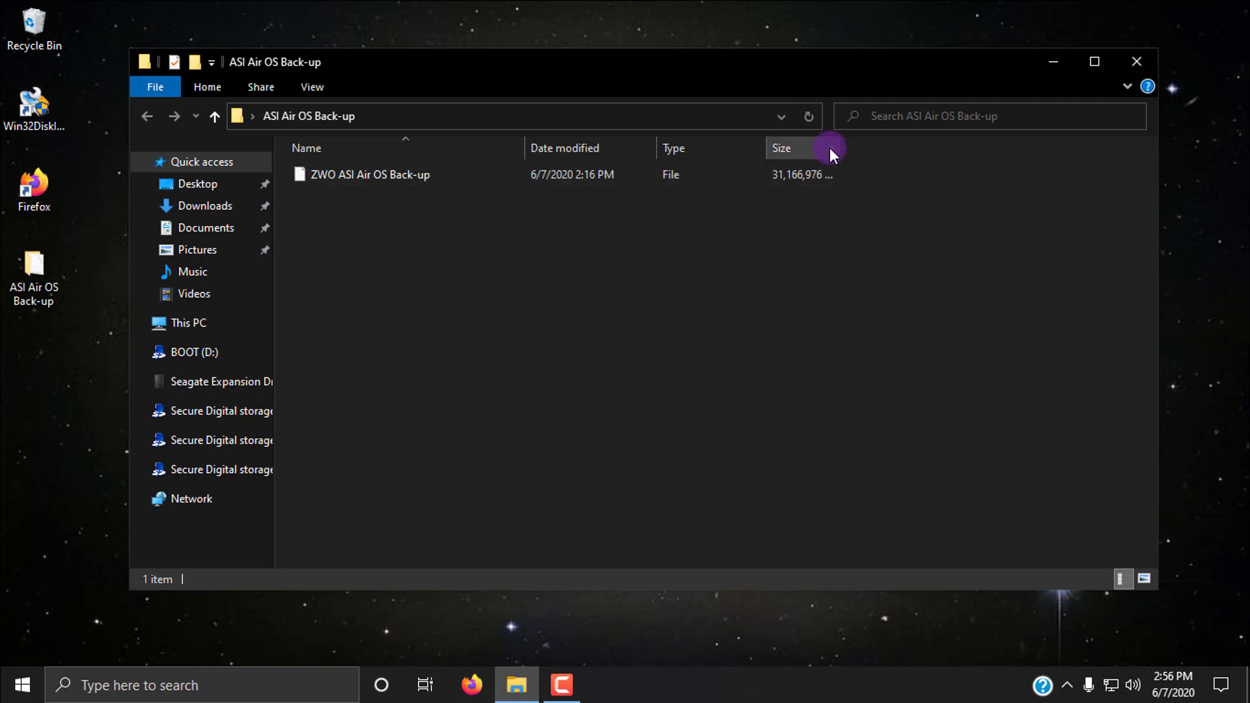
mouse_move(1127, 63)
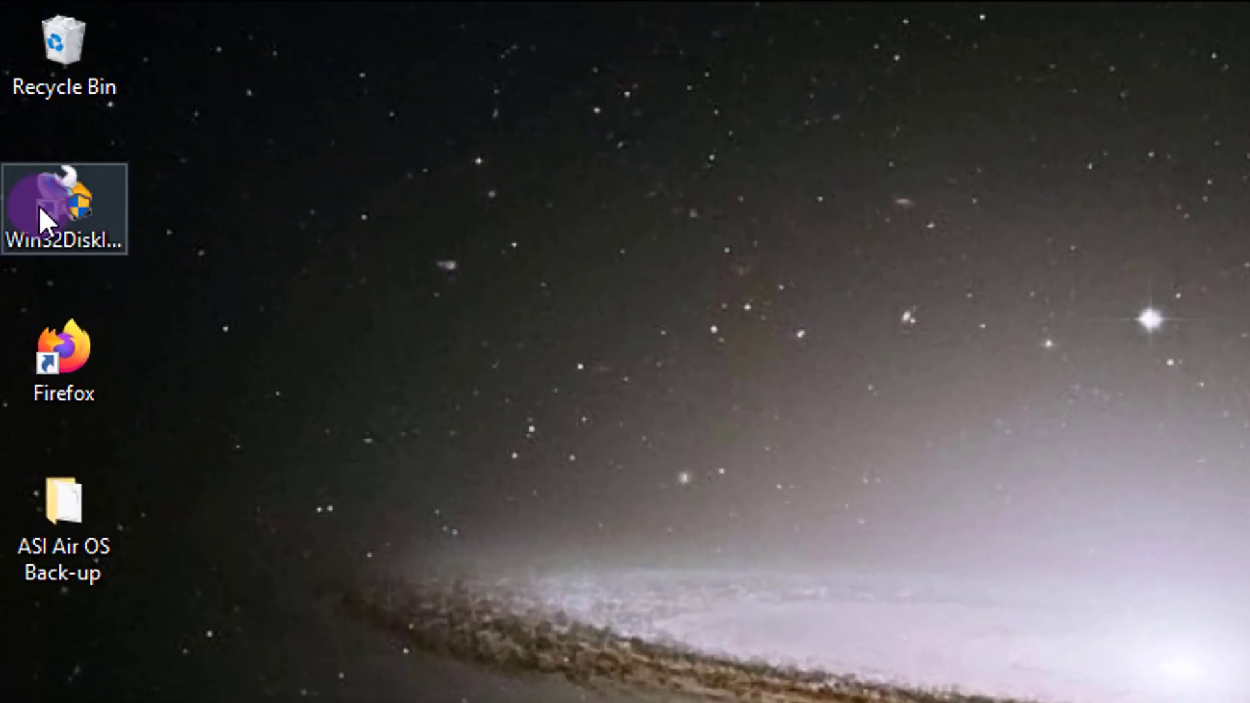
Launch Win32 Disk Imager and set the desktop ZWO ASI Air OS Back-up file as the image for D:\.
click(57, 208)
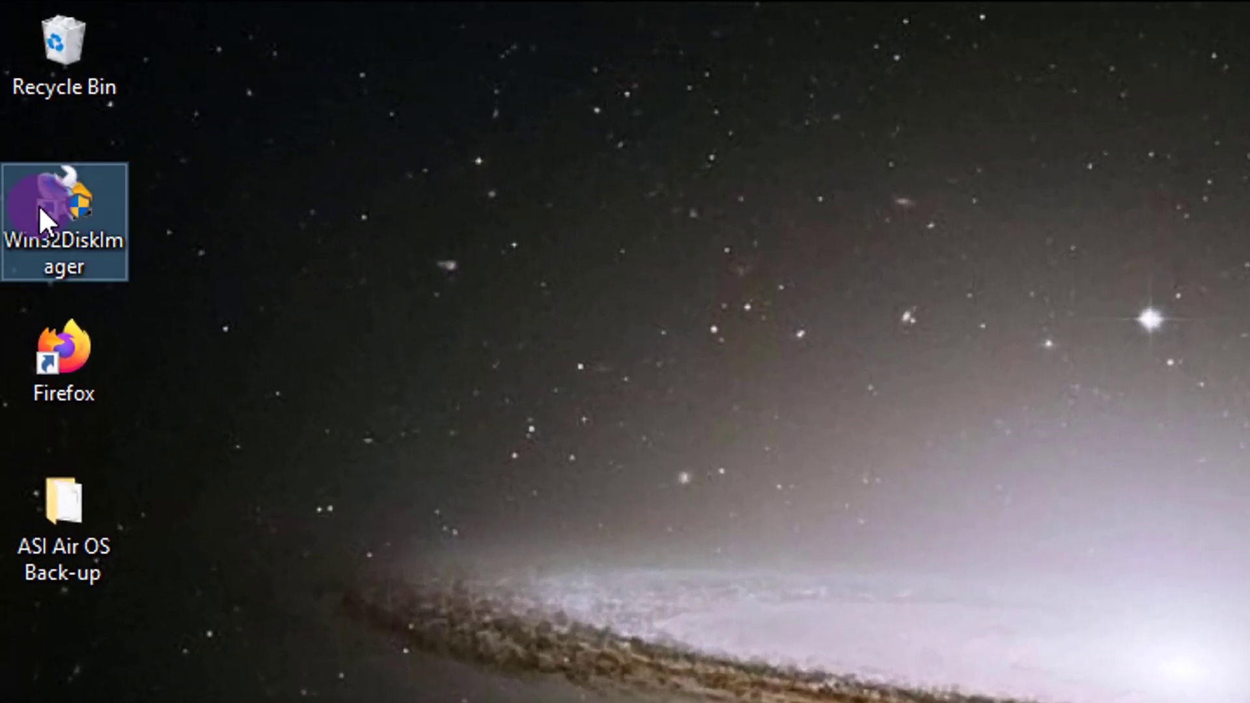
double_click(59, 206)
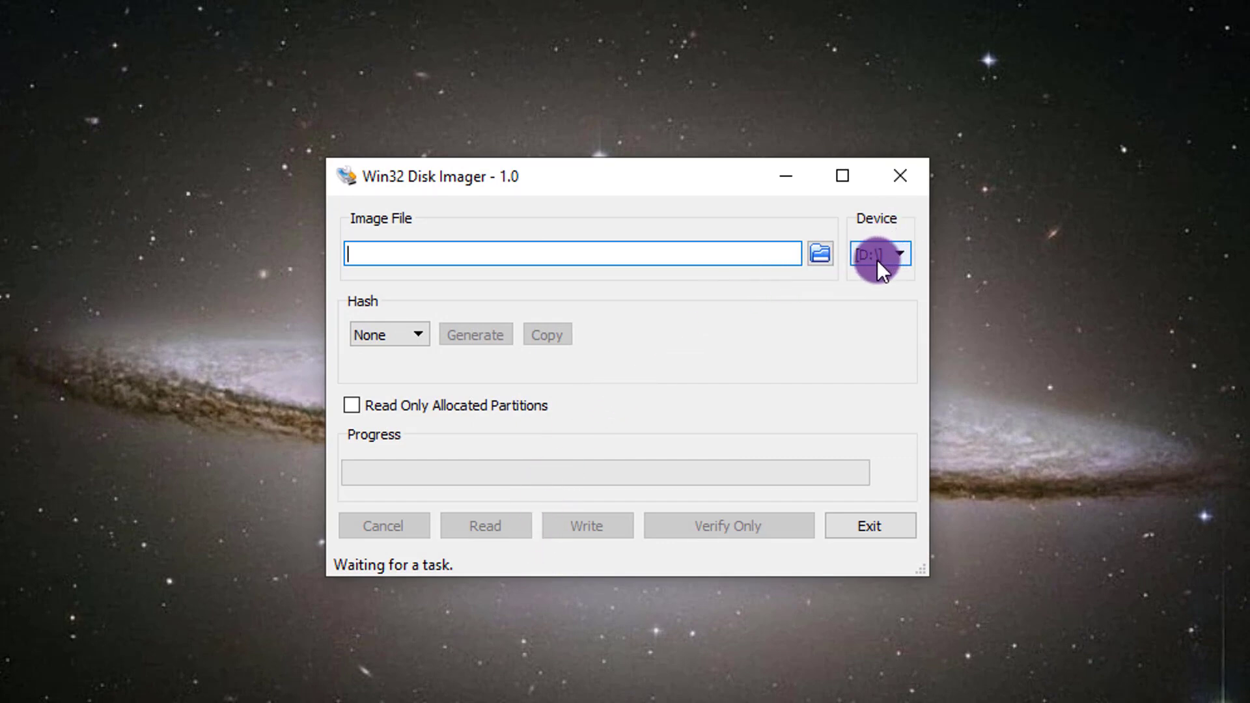
mouse_move(620, 255)
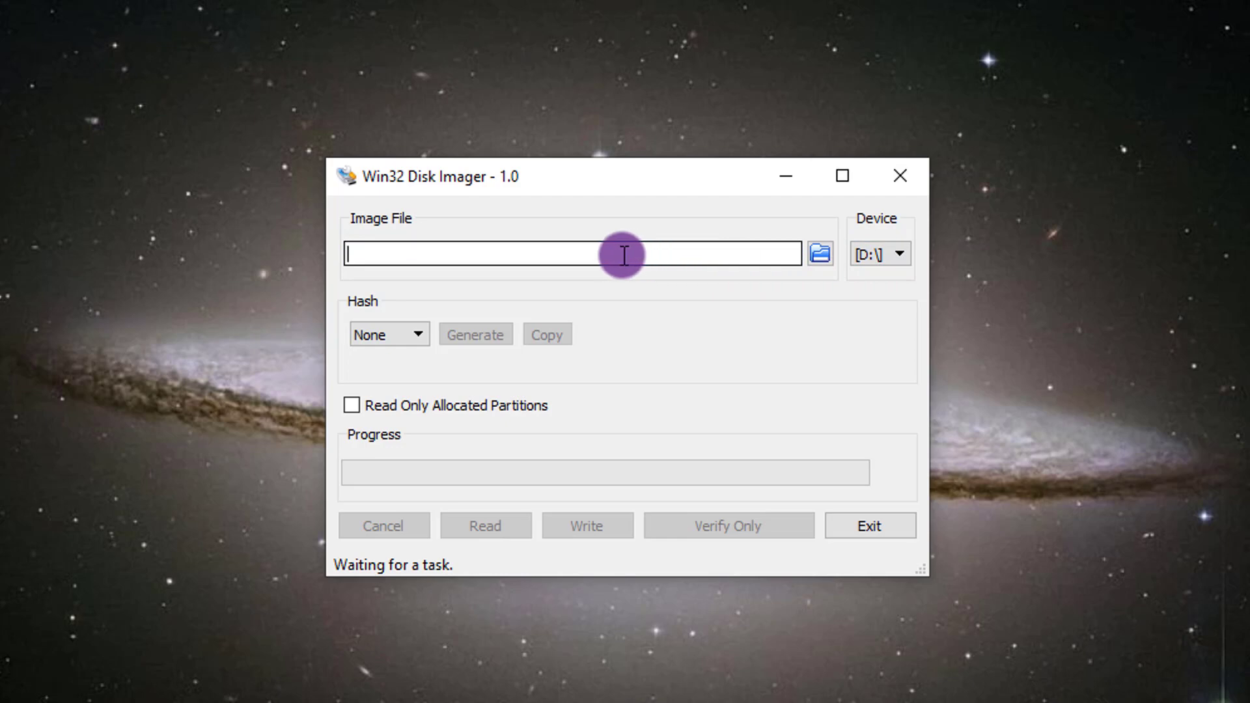
mouse_move(573, 253)
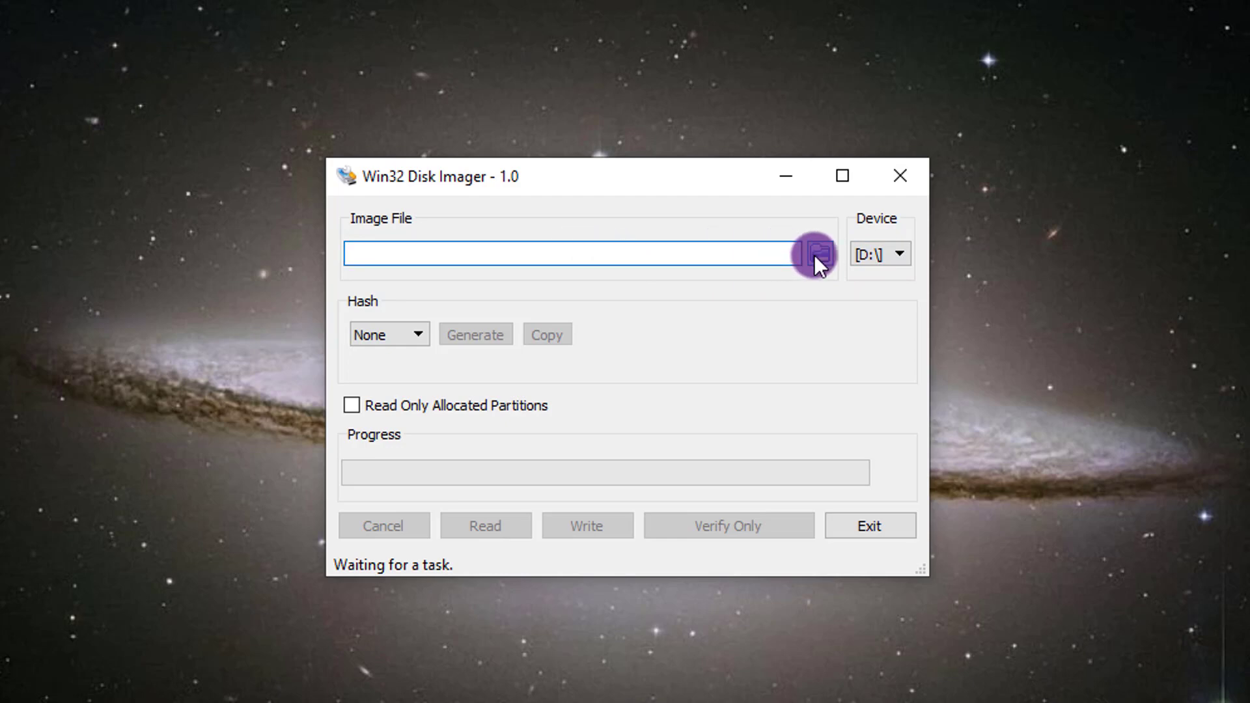
click(815, 255)
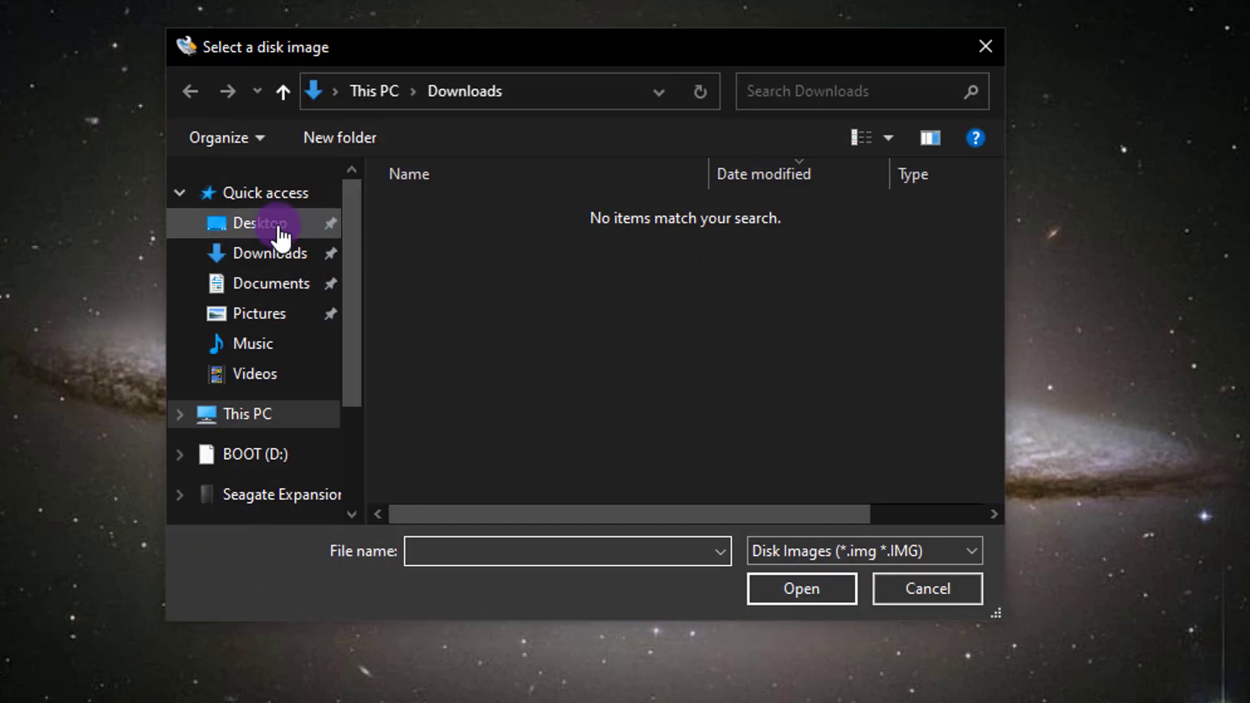
click(255, 224)
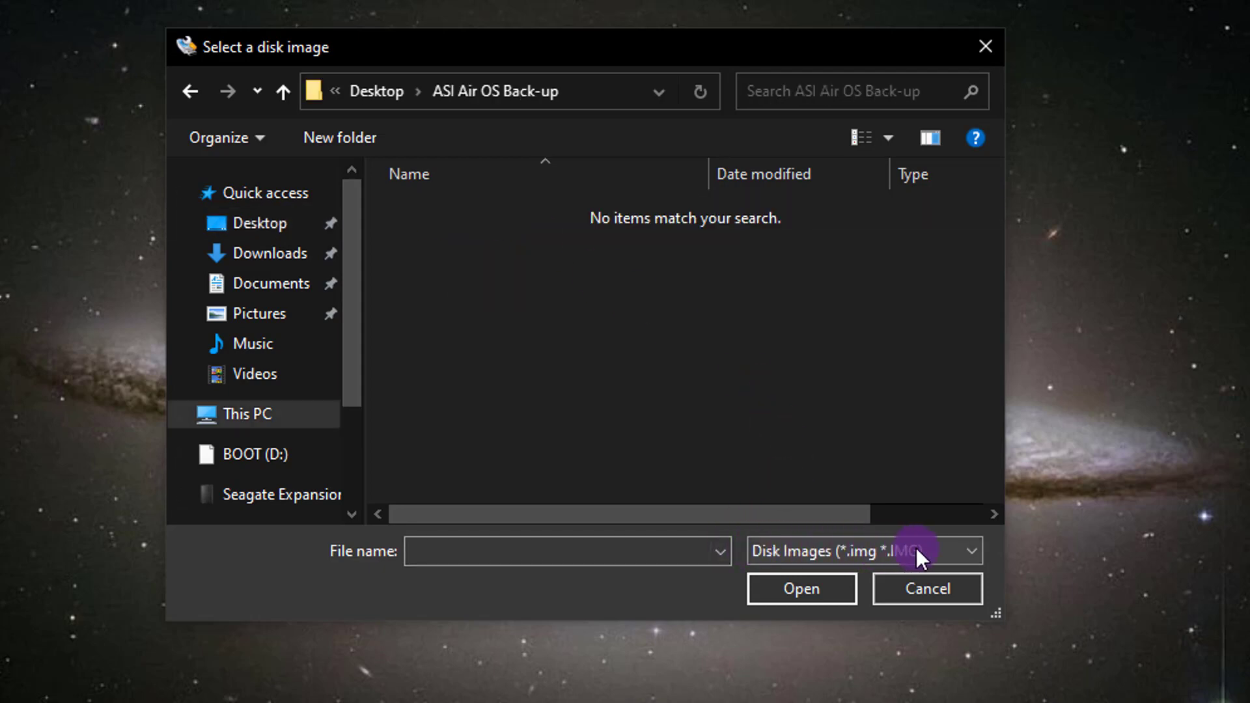
mouse_move(864, 560)
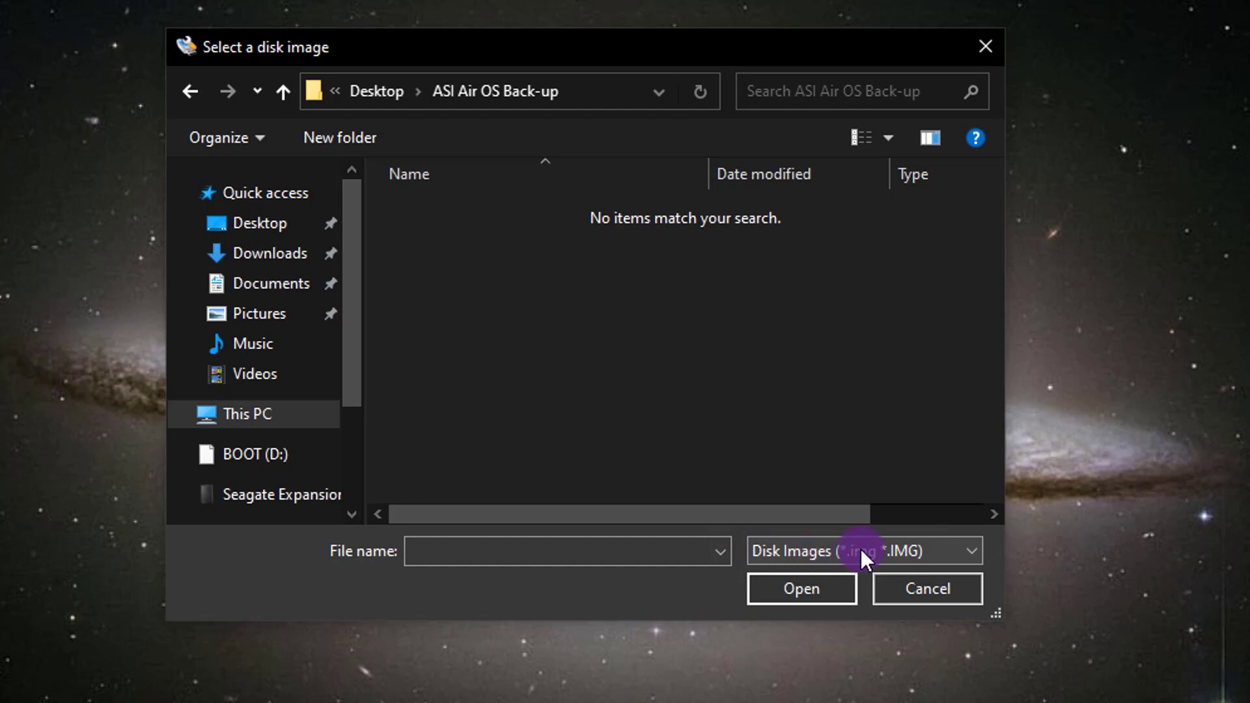
mouse_move(824, 568)
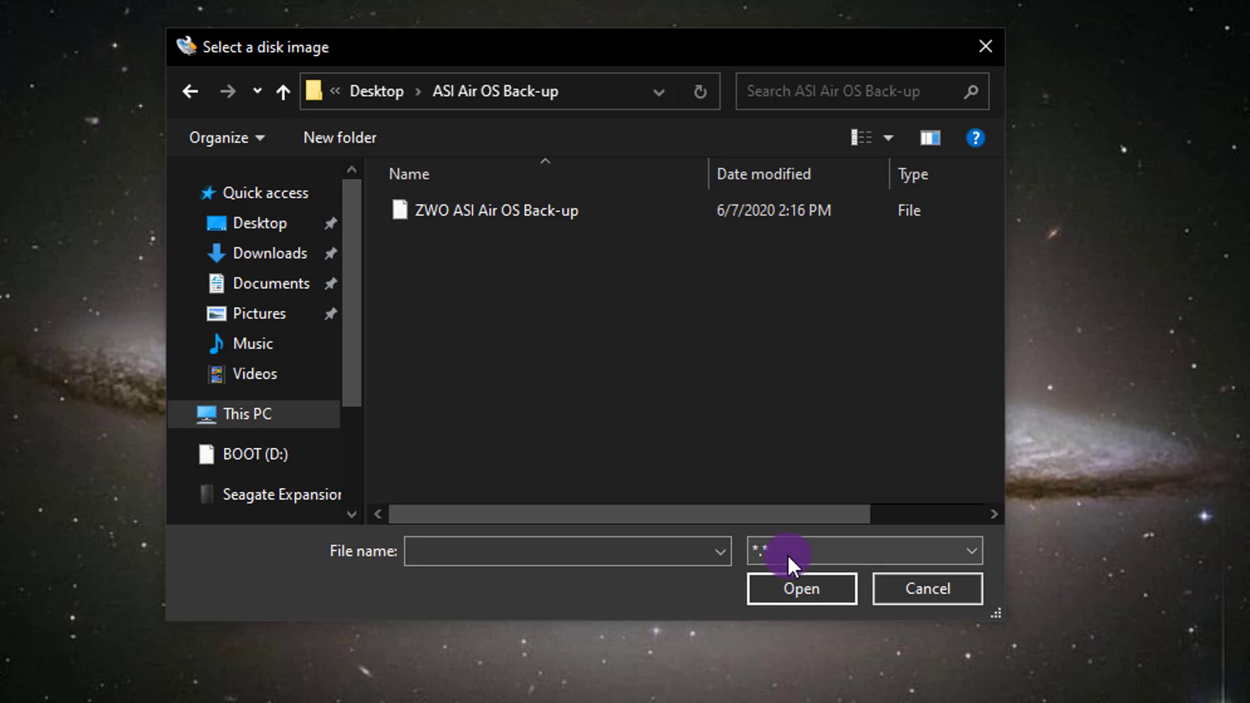
click(492, 211)
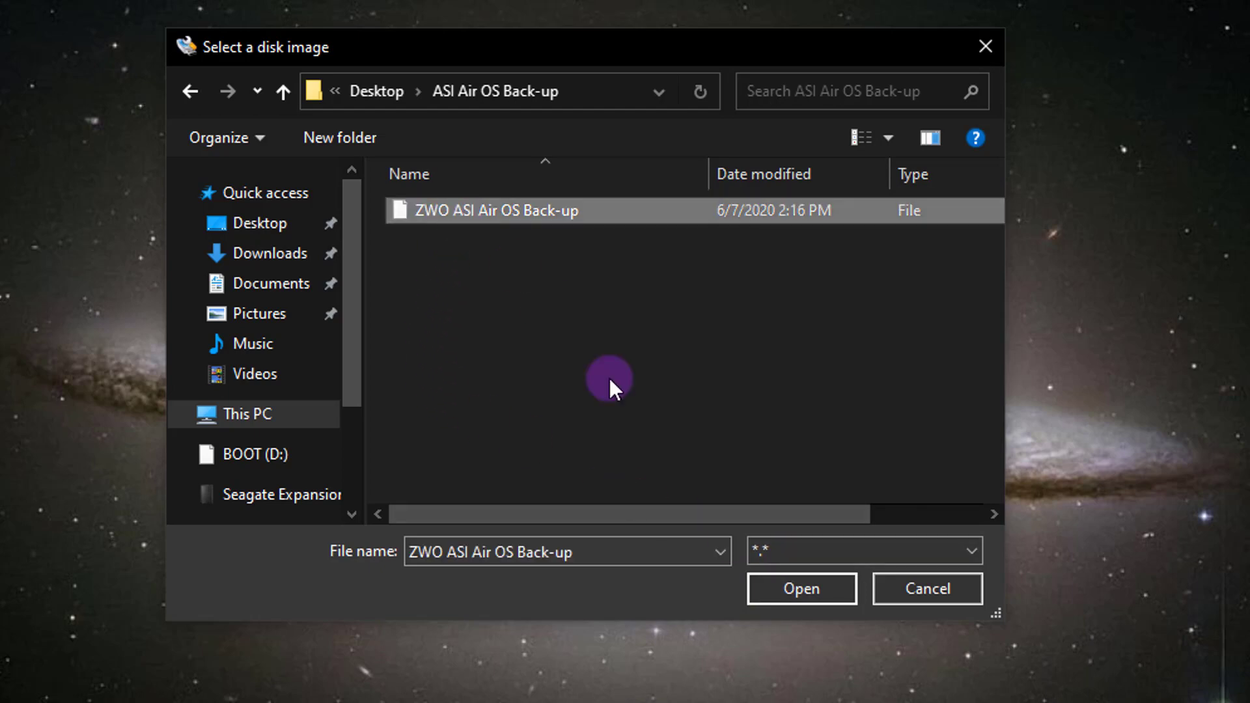
click(802, 587)
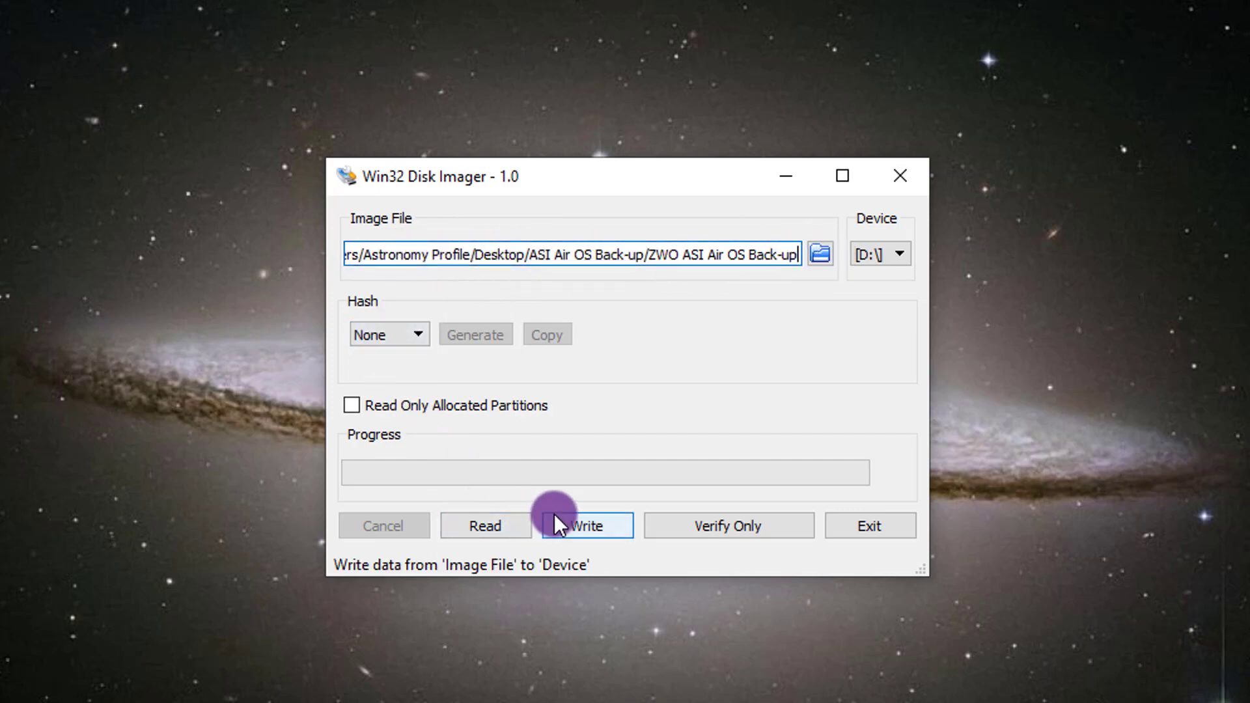
Write the backup image to the D:\ card, confirm the overwrite, and close the imager after success.
click(485, 525)
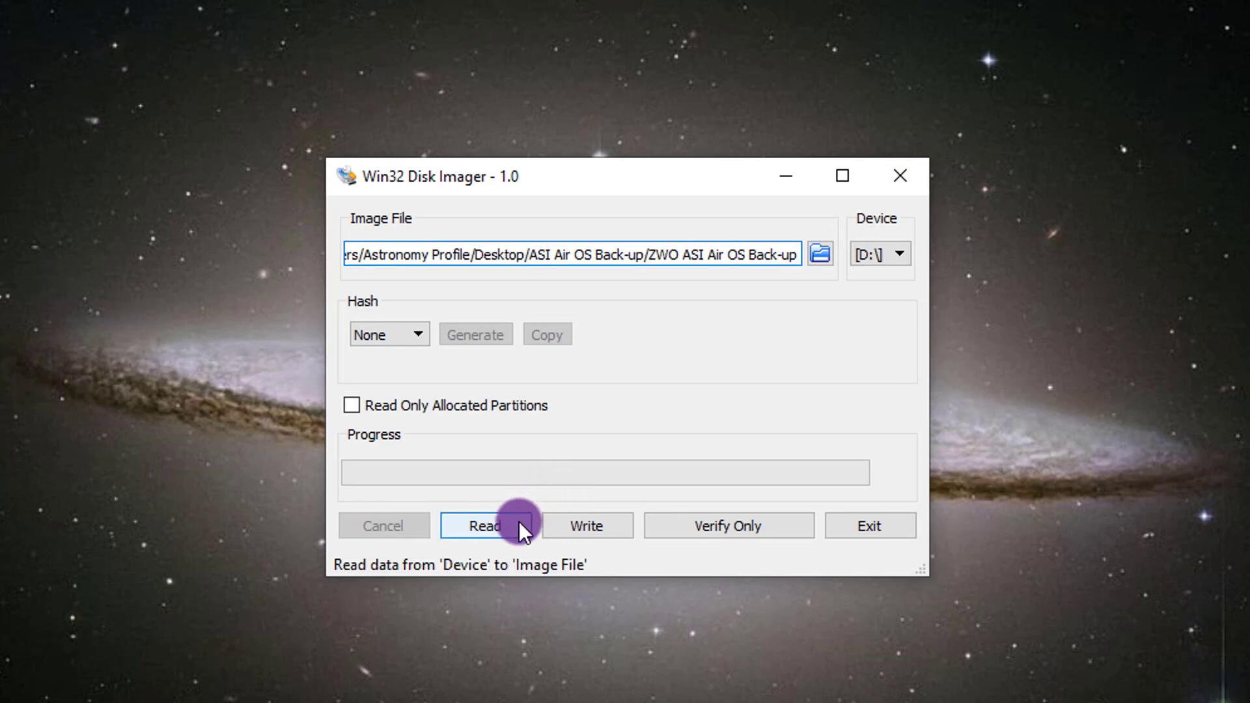
mouse_move(571, 530)
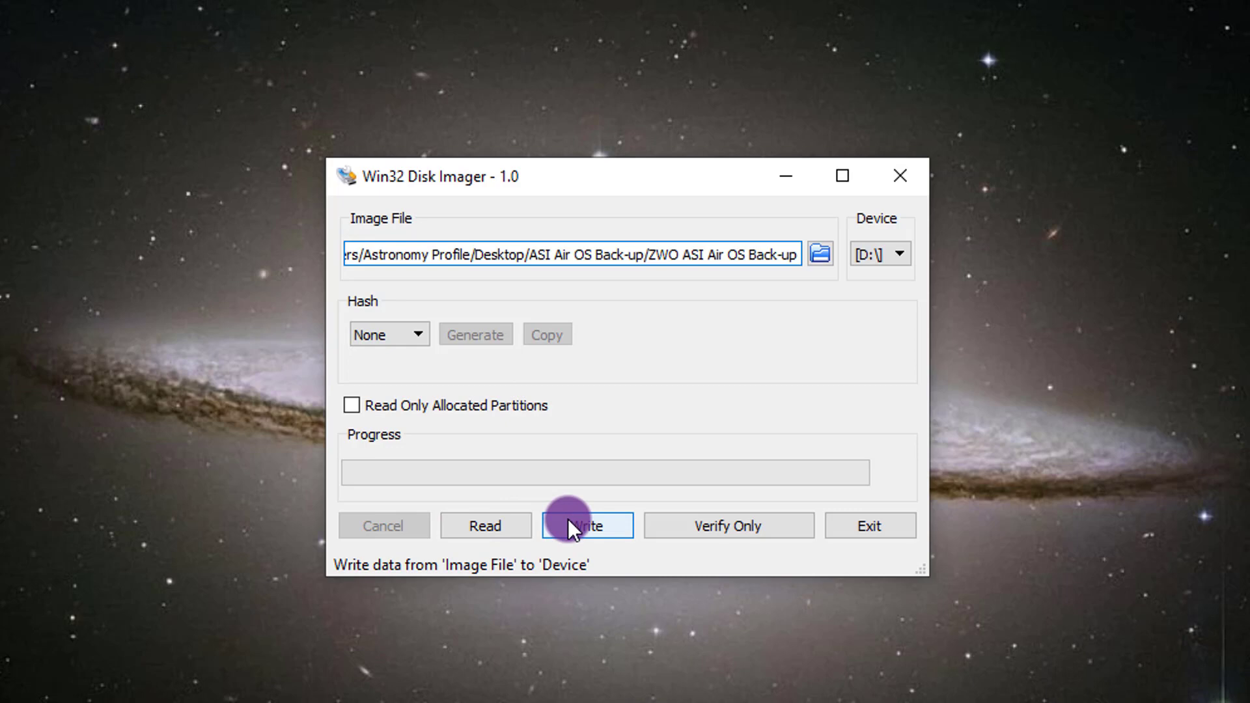
click(587, 524)
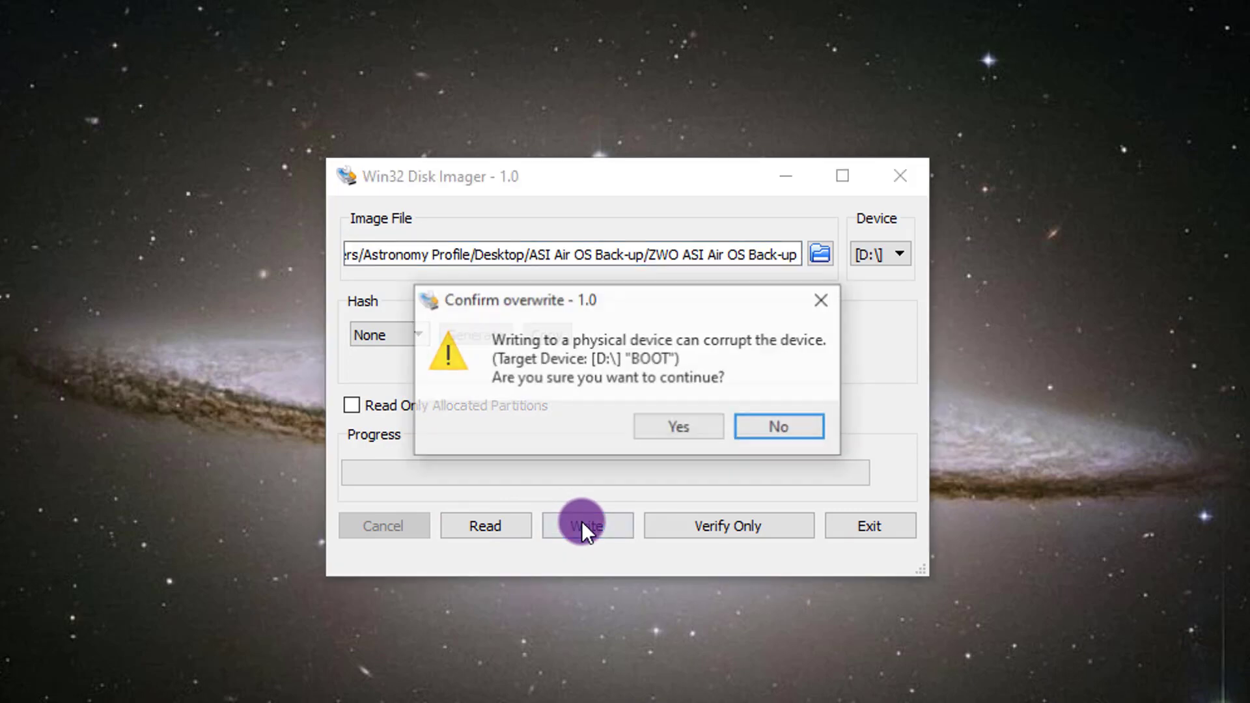
mouse_move(706, 359)
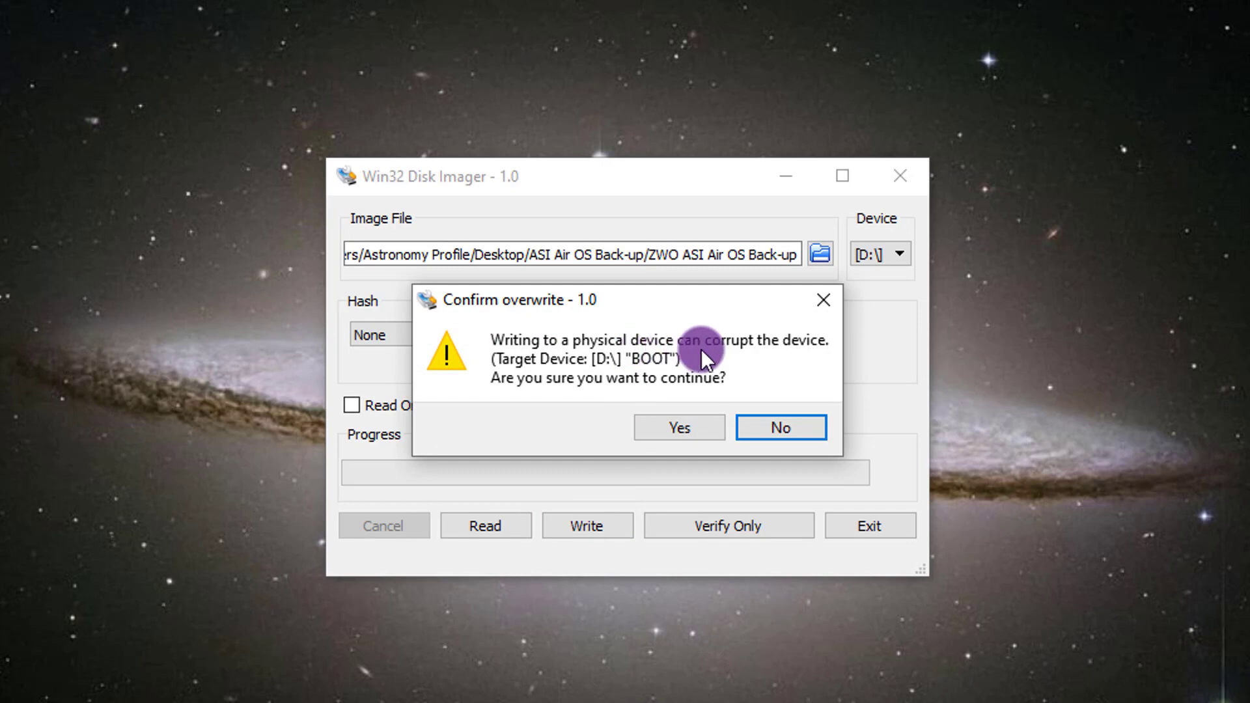
mouse_move(718, 354)
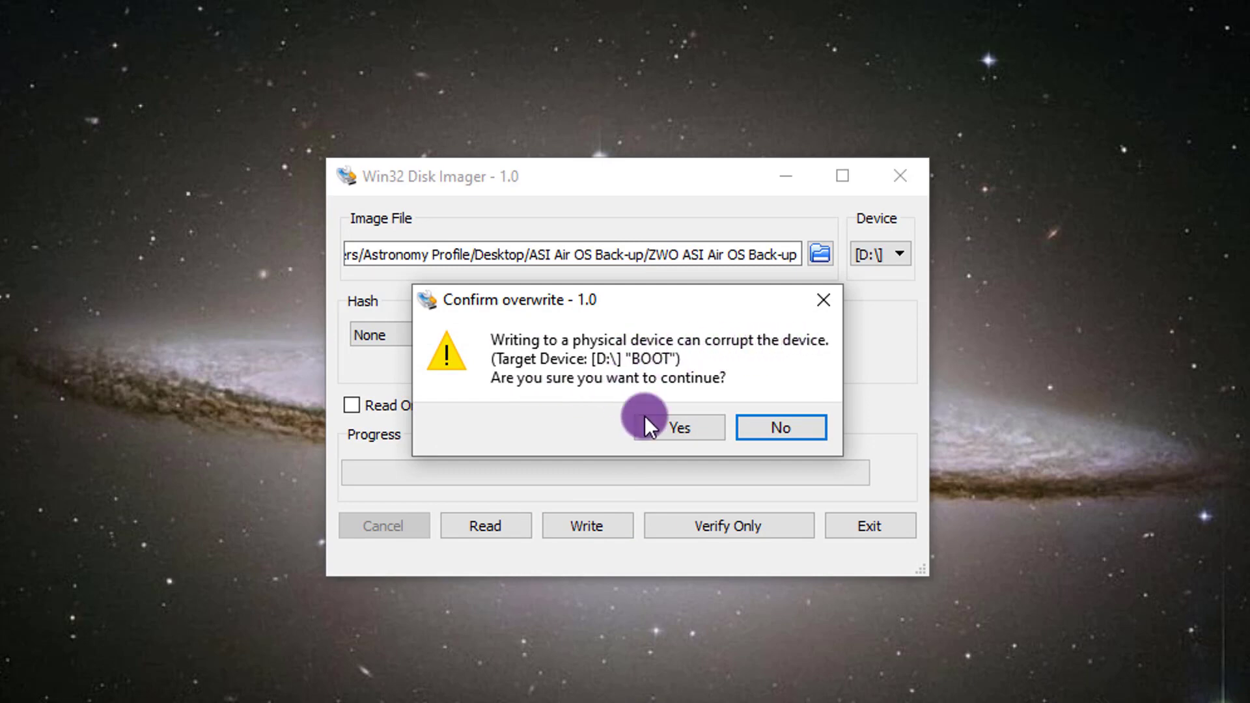
click(680, 427)
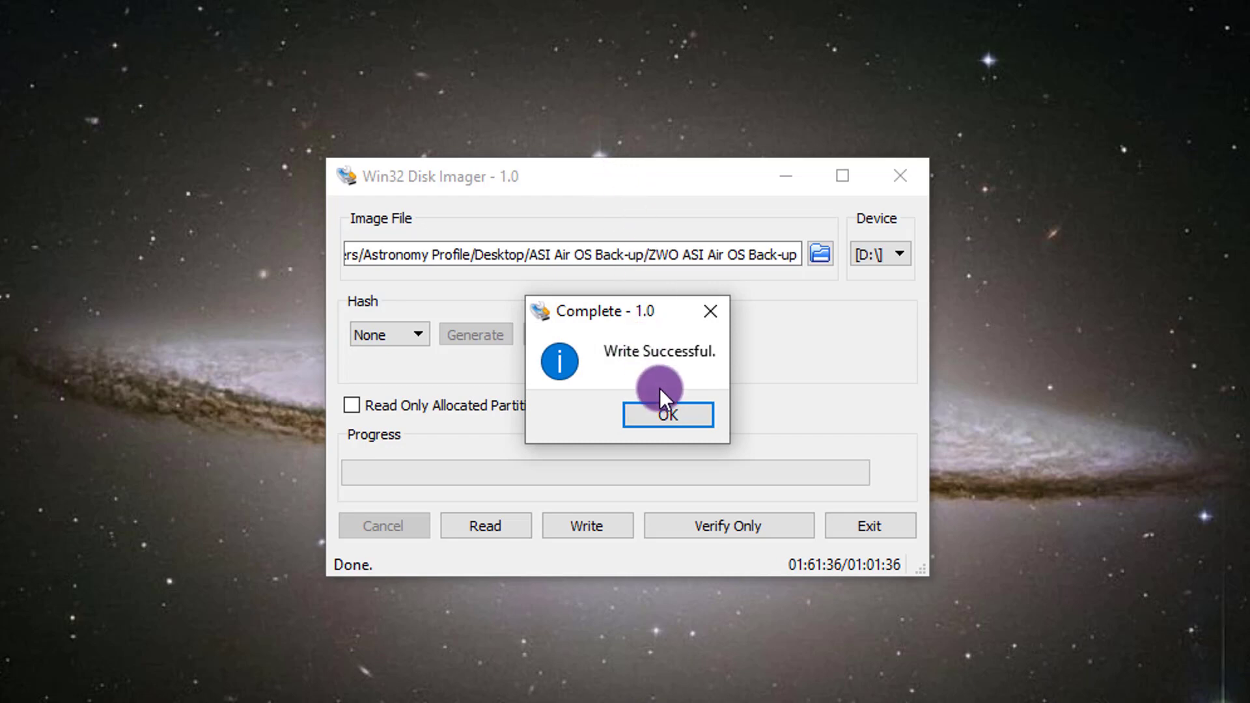
click(668, 415)
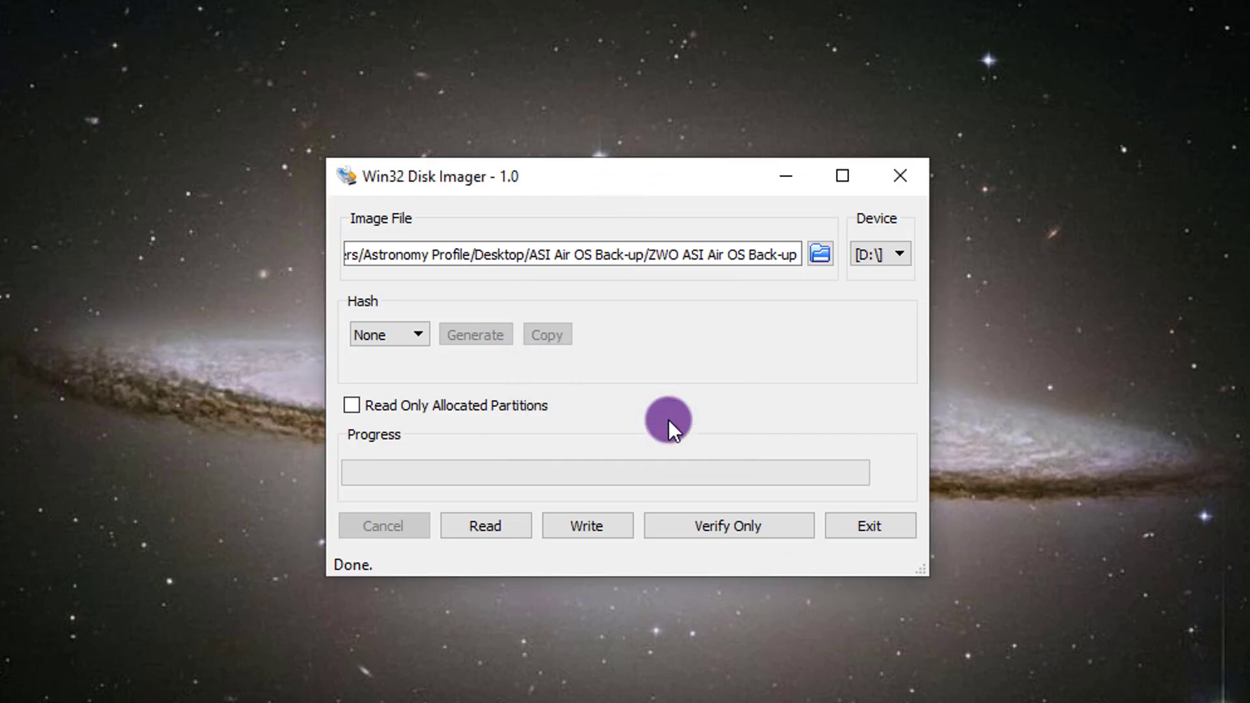
click(899, 176)
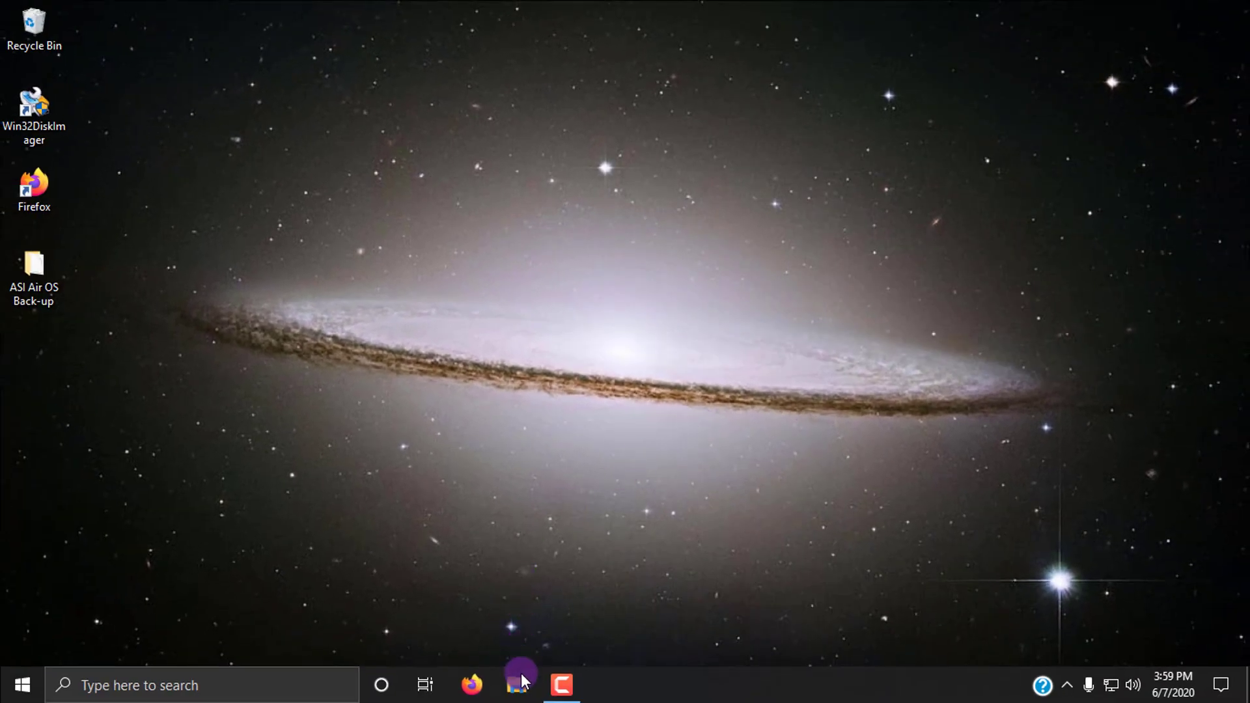
Browse the restored BOOT (D:) card showing Image, ASIAIR_Config, zwoair_license and DONOT delete files.
click(516, 684)
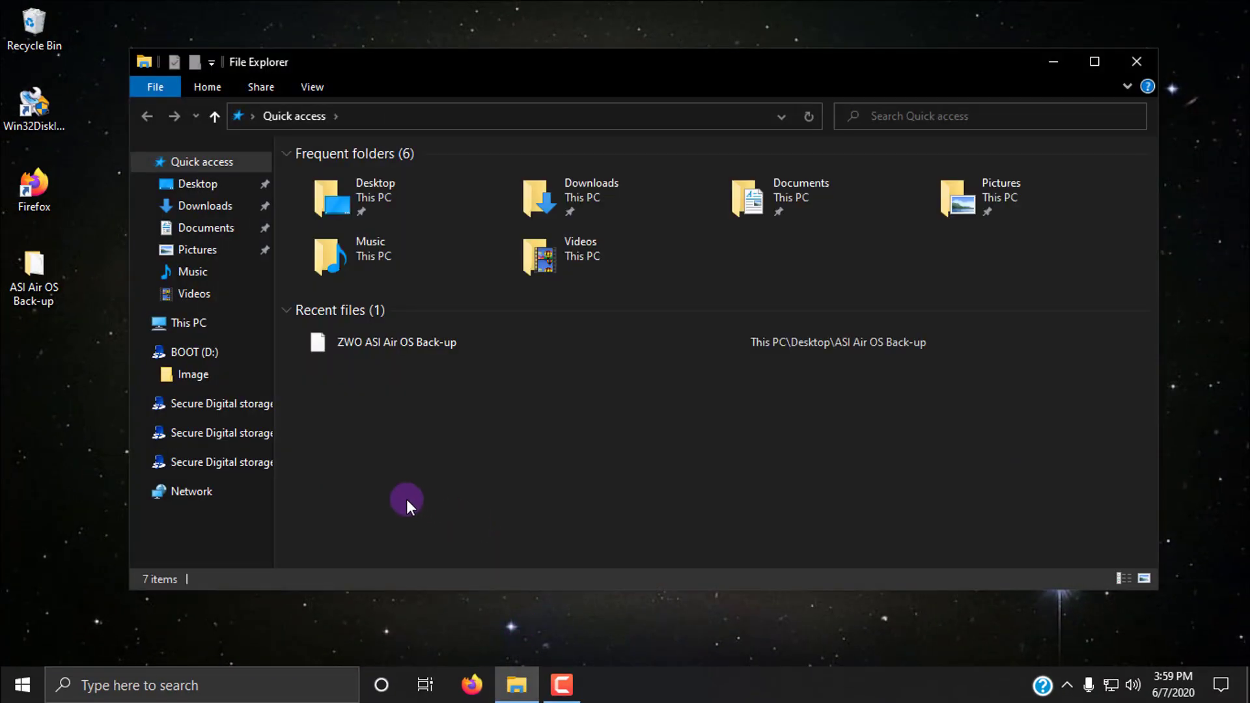
click(188, 375)
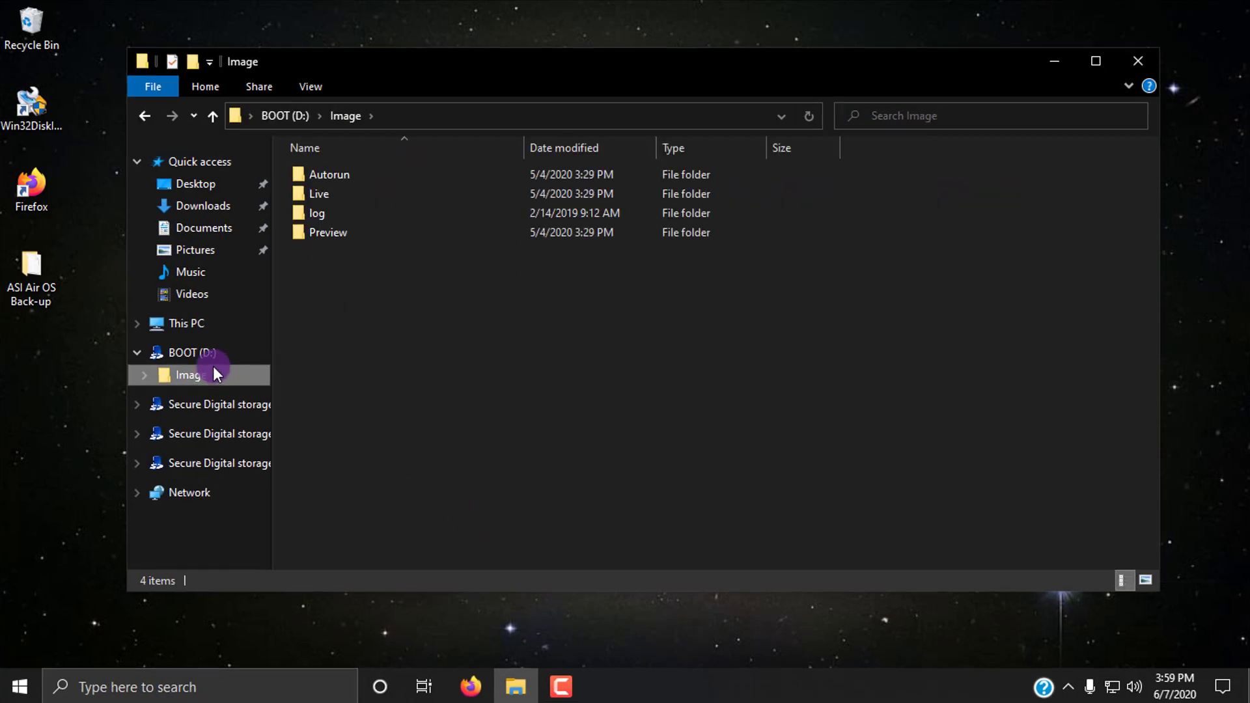
click(189, 352)
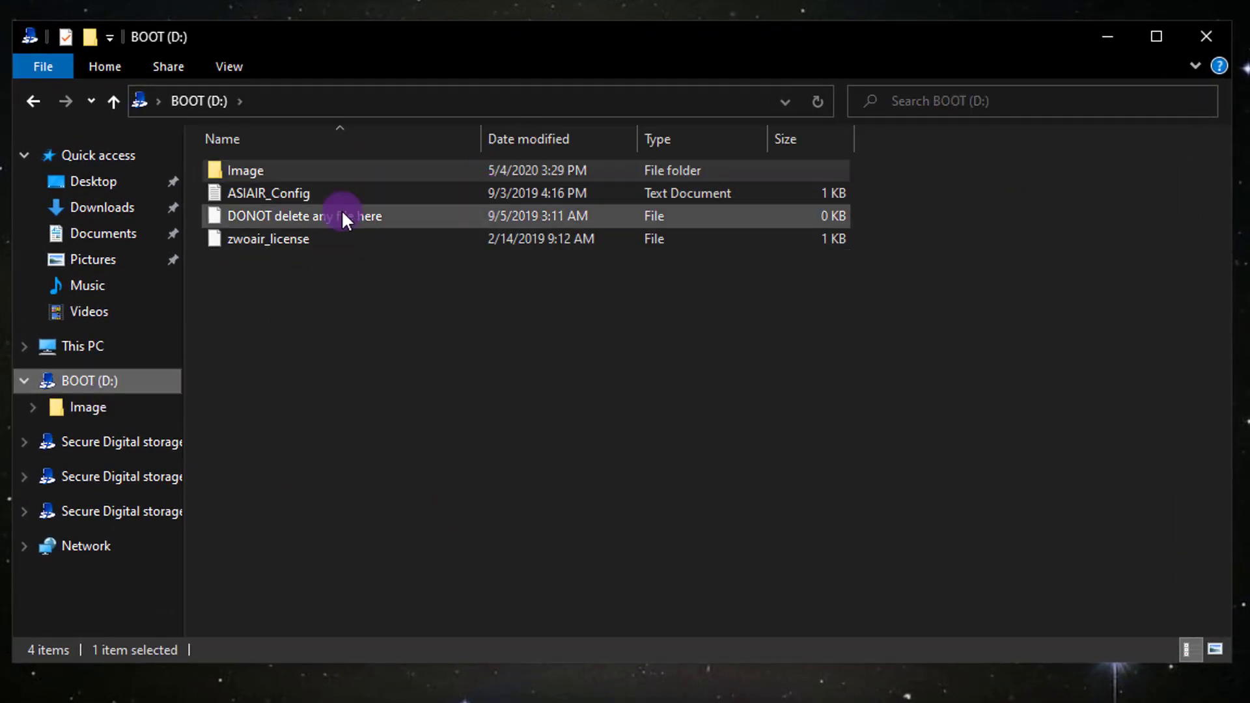
mouse_move(299, 248)
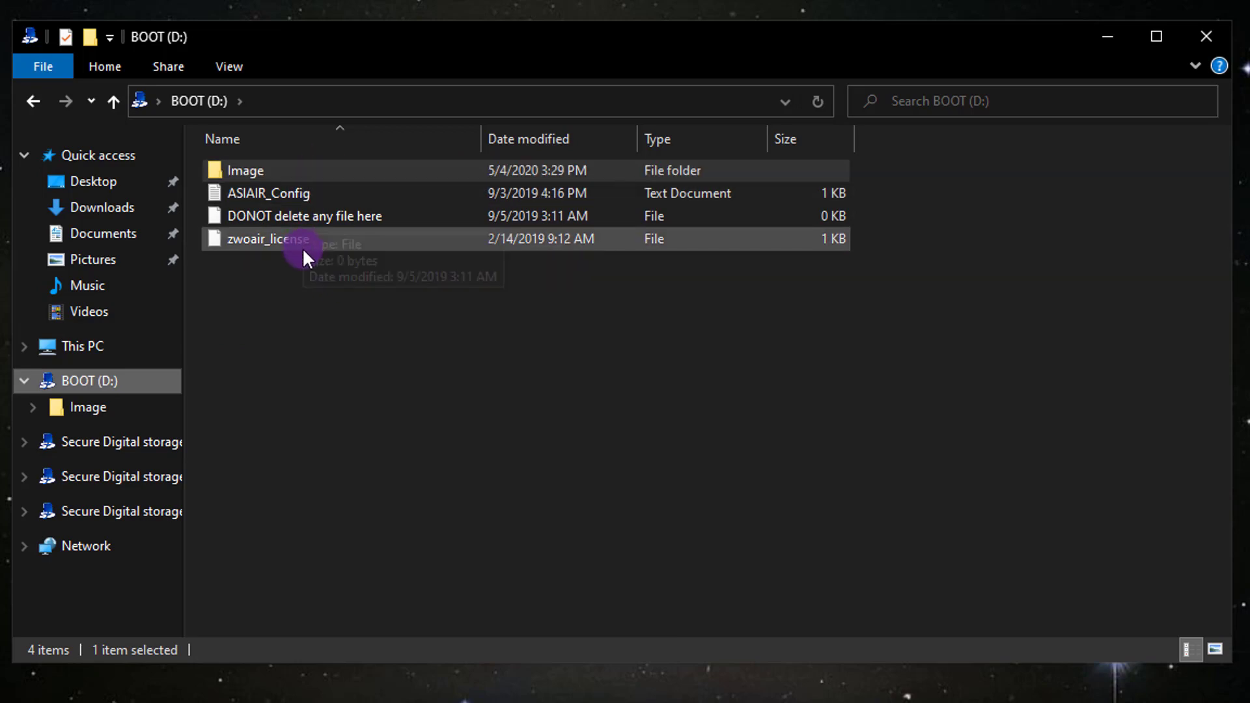